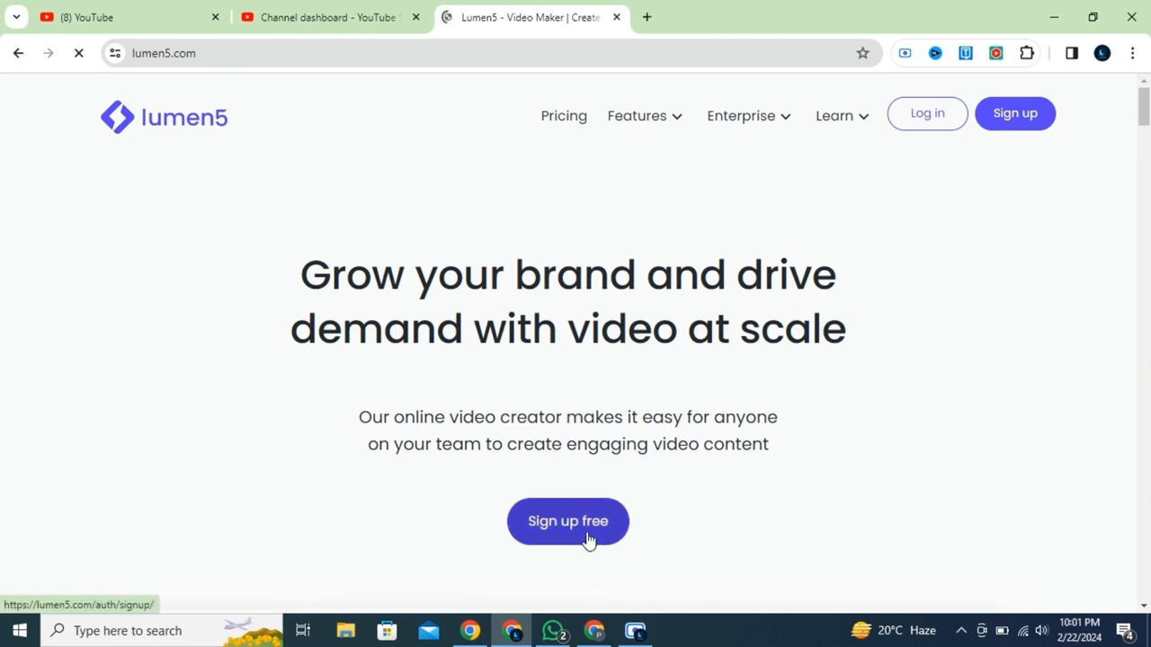
Sign up for a free Lumen5 account and land in the create-video template gallery.
click(568, 521)
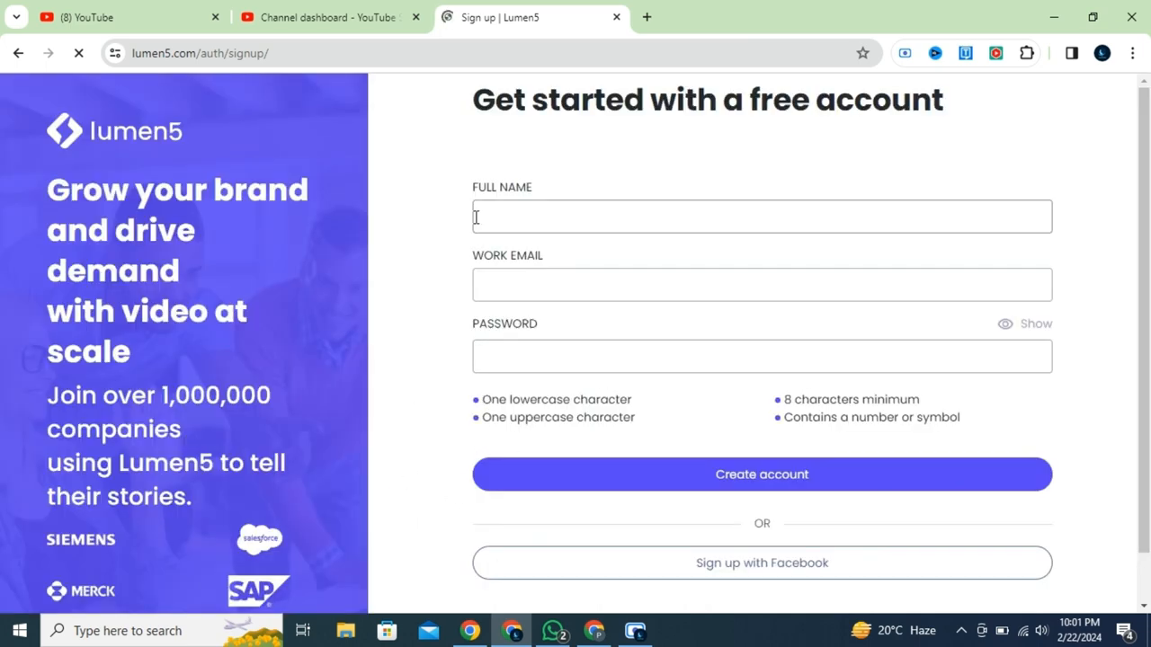
click(761, 475)
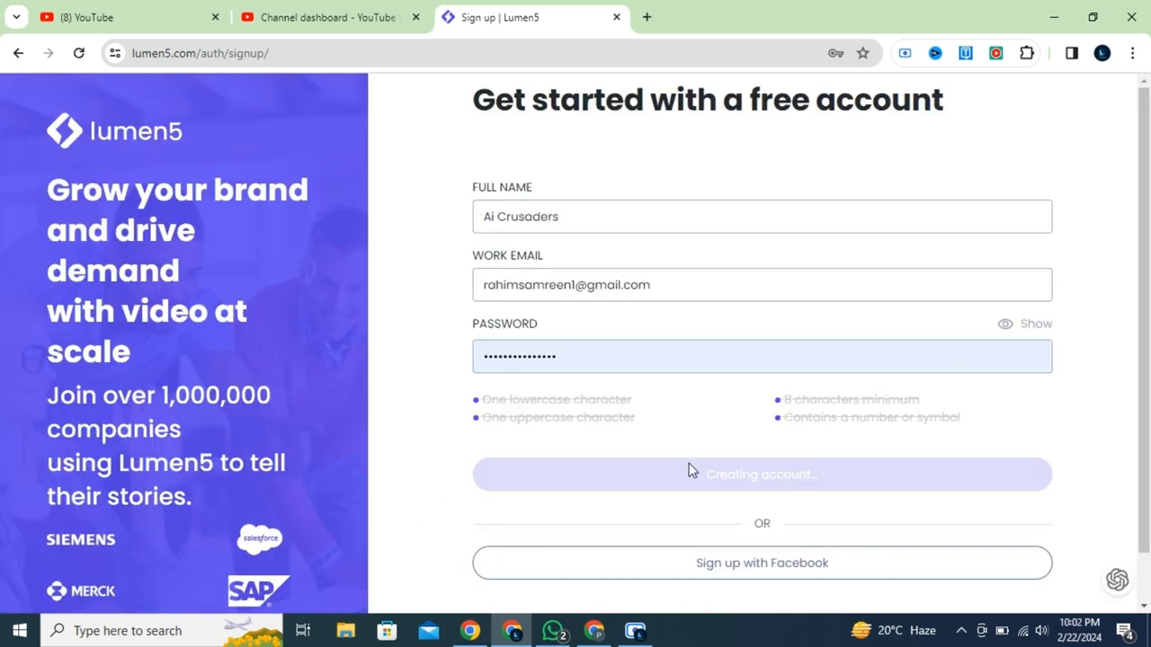
click(763, 475)
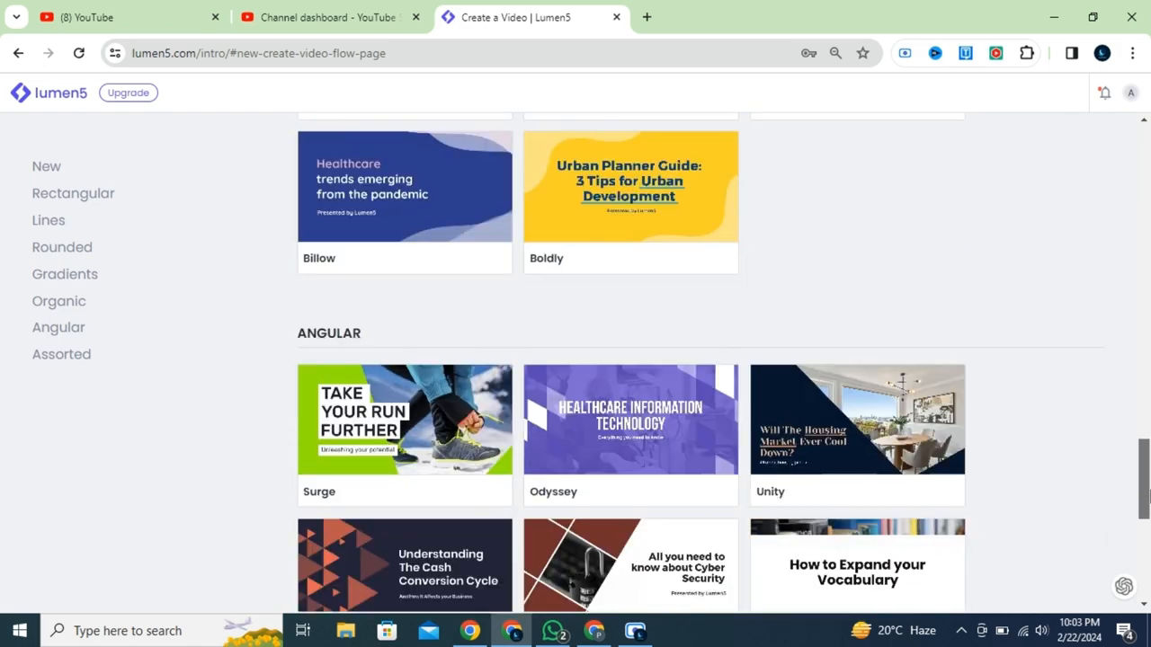
Preview the Foresight template in square and vertical formats.
scroll(down, 3)
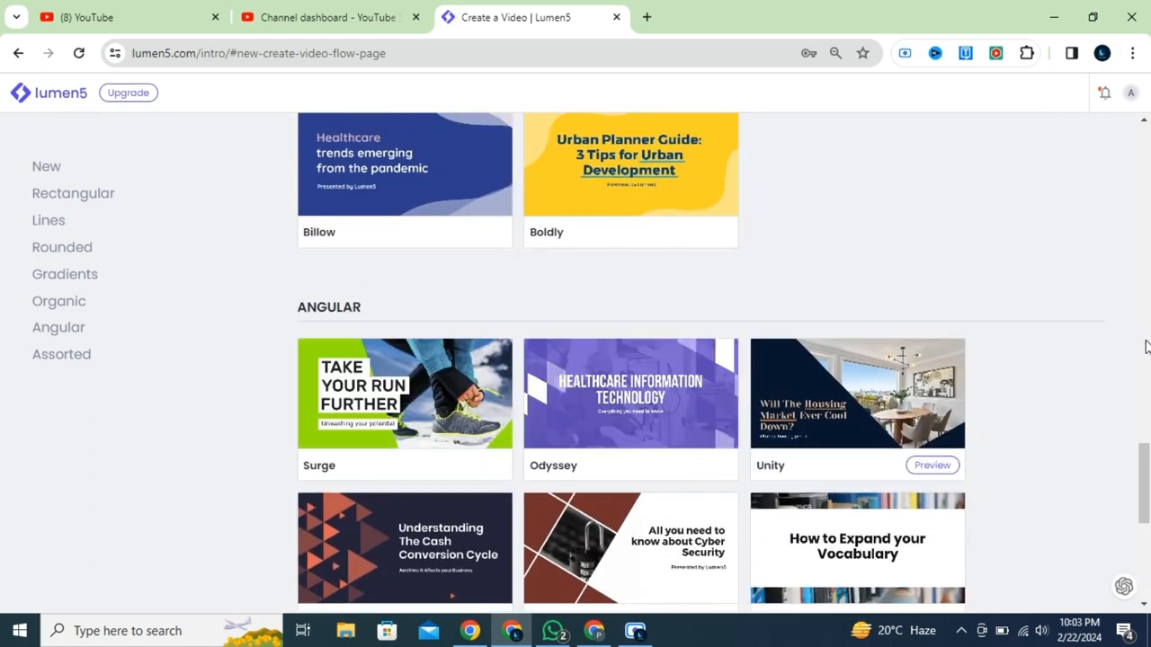
scroll(down, 3)
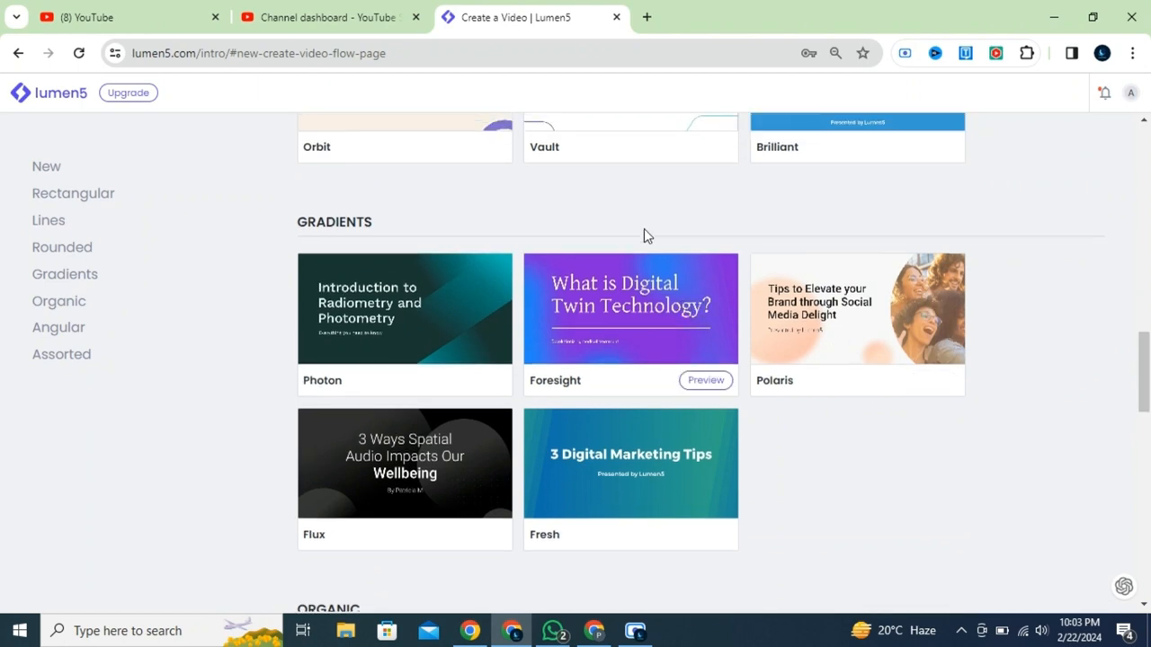
click(705, 379)
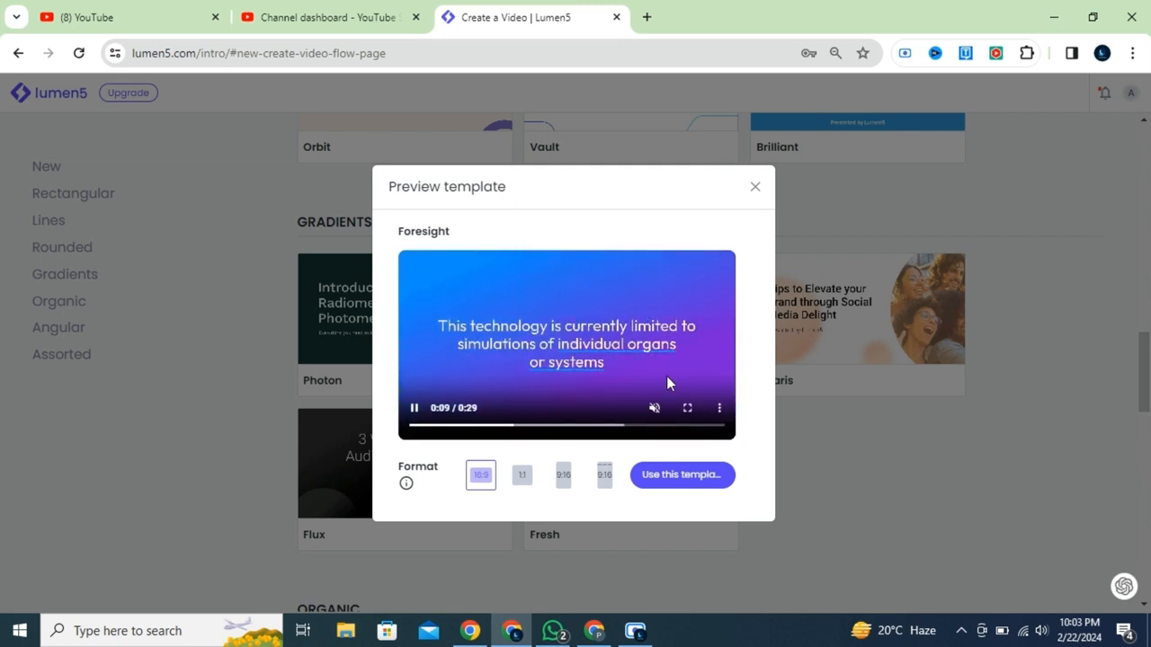
click(521, 475)
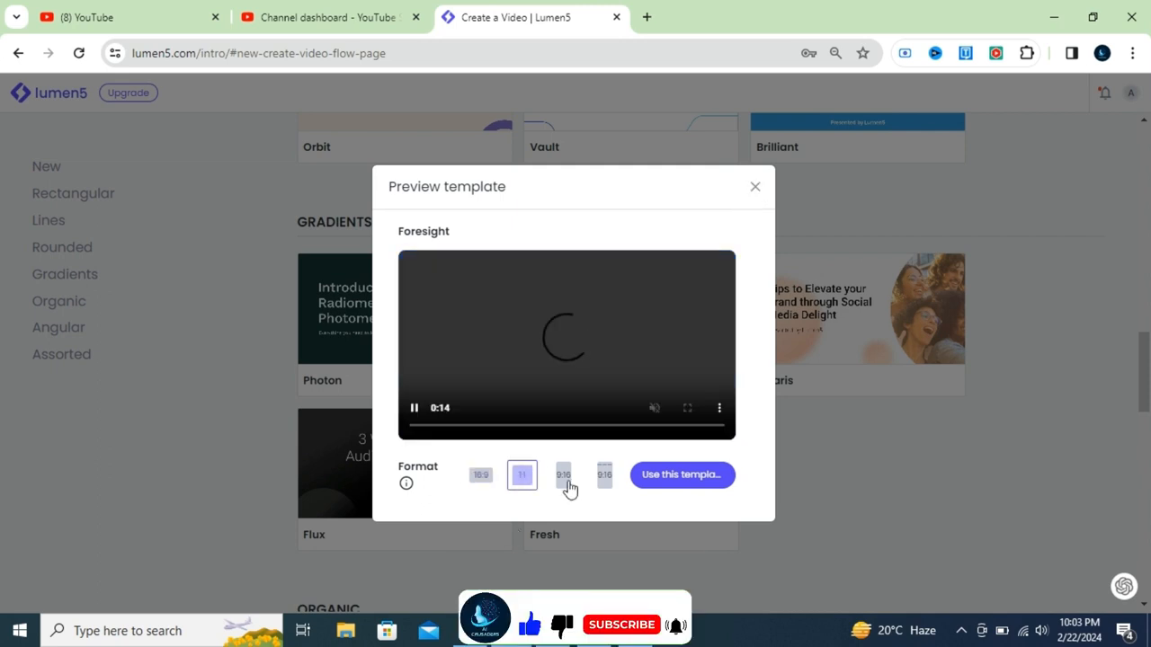
click(563, 475)
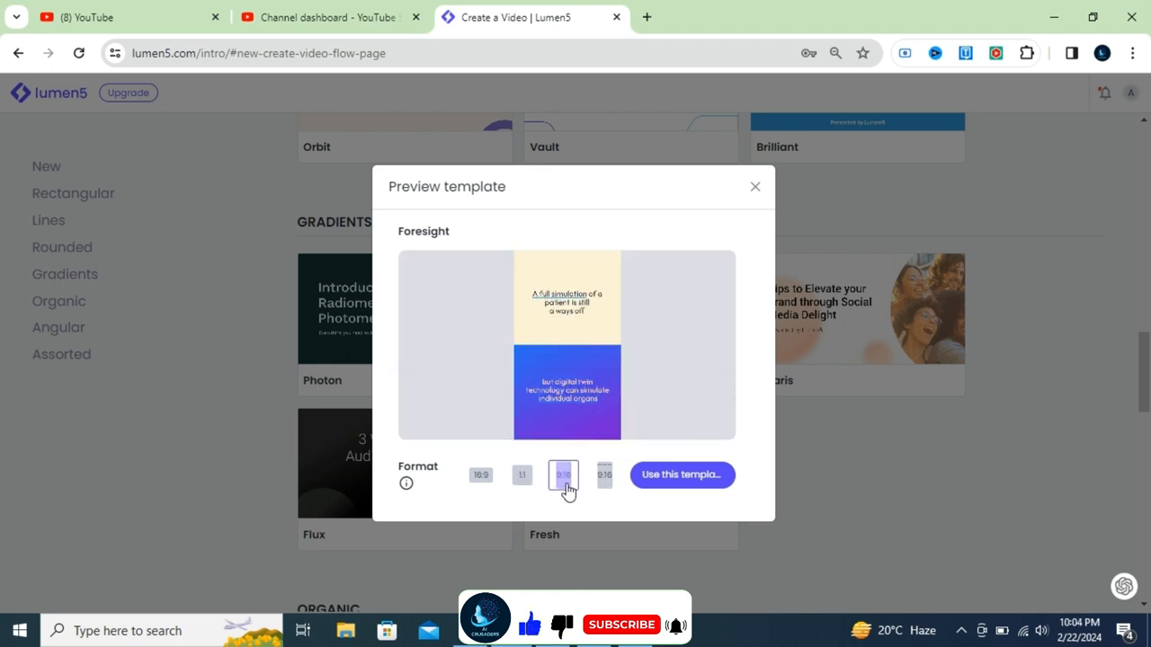
click(755, 185)
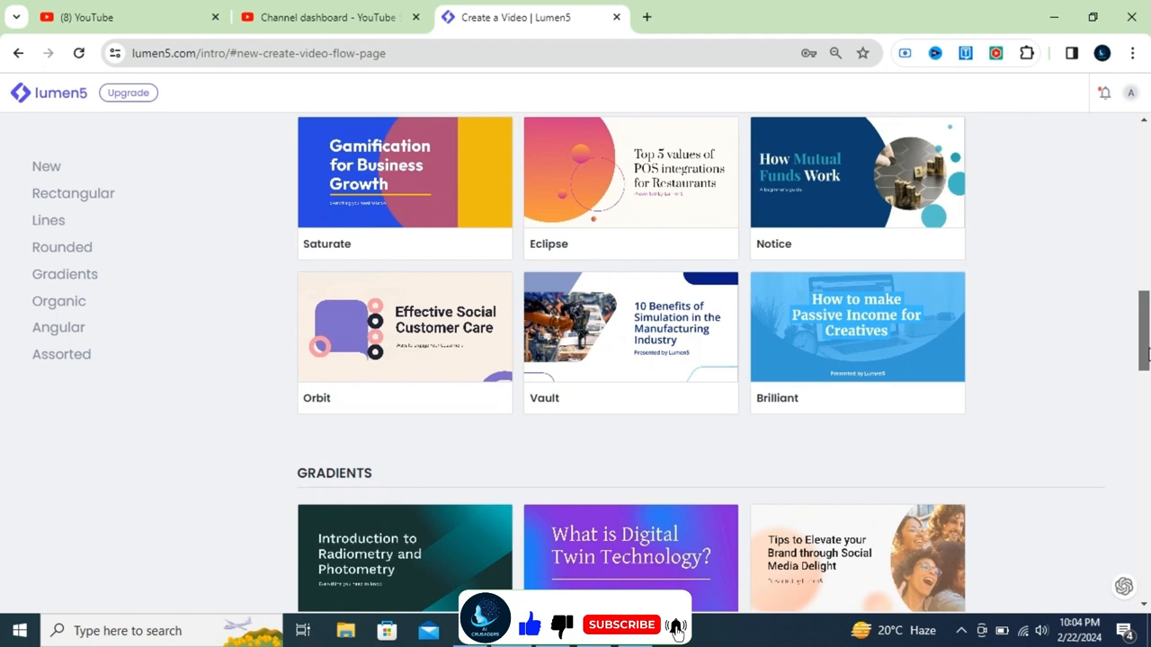
Preview the Orbit template, then start a new video from the Magnifique template.
scroll(down, 3)
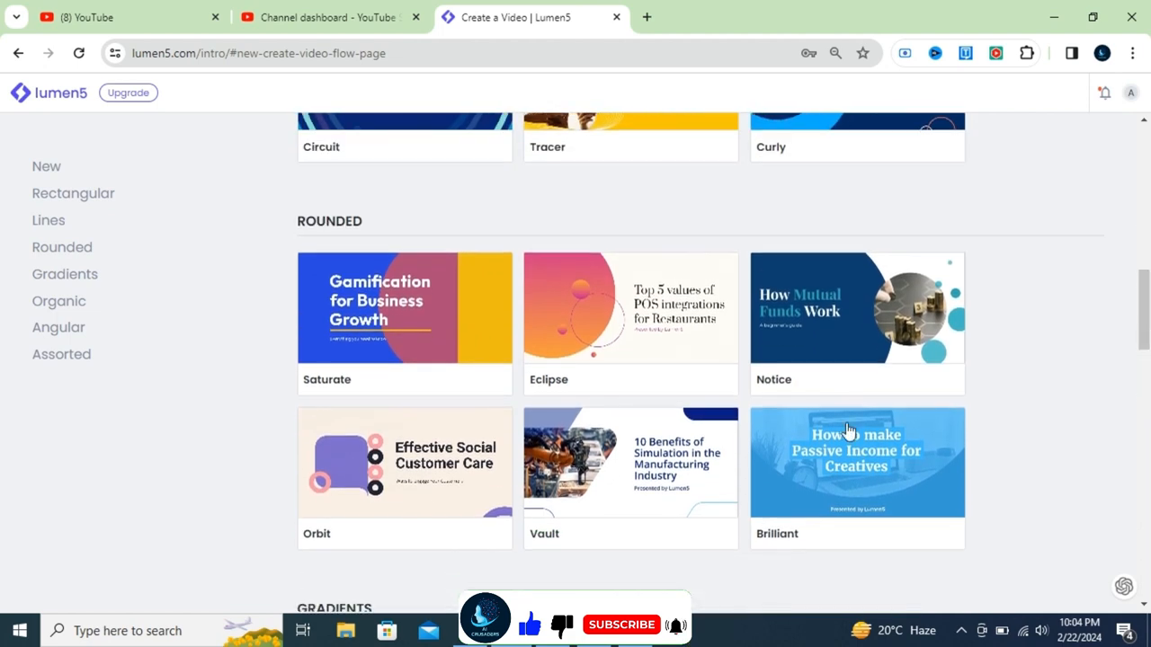
click(403, 461)
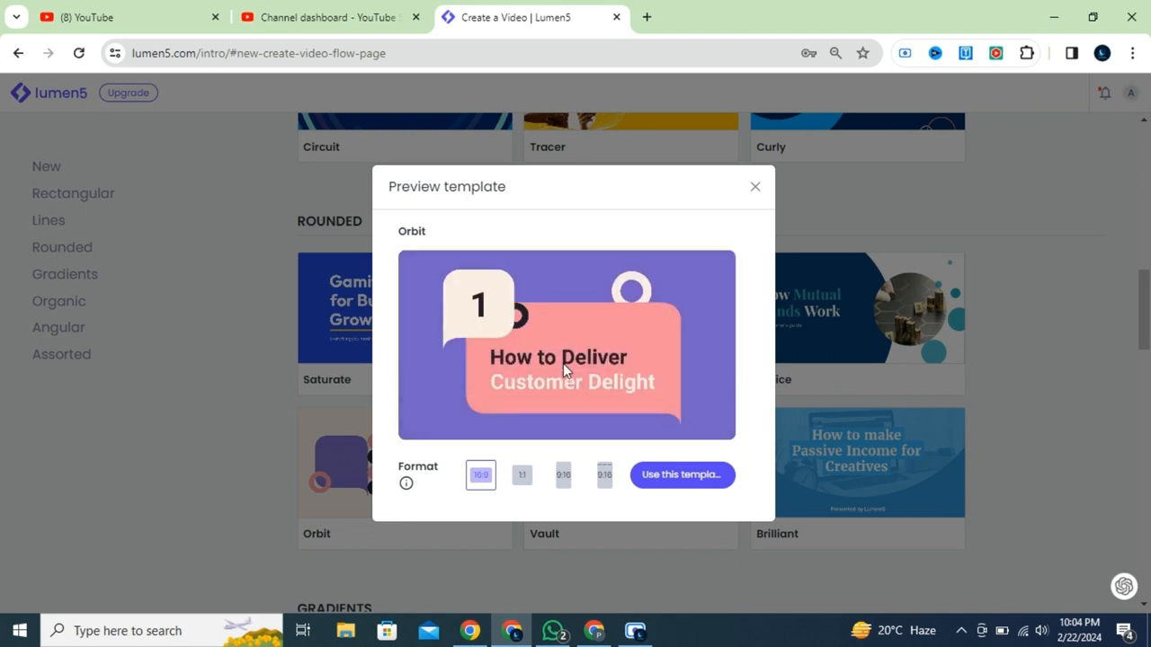
click(755, 185)
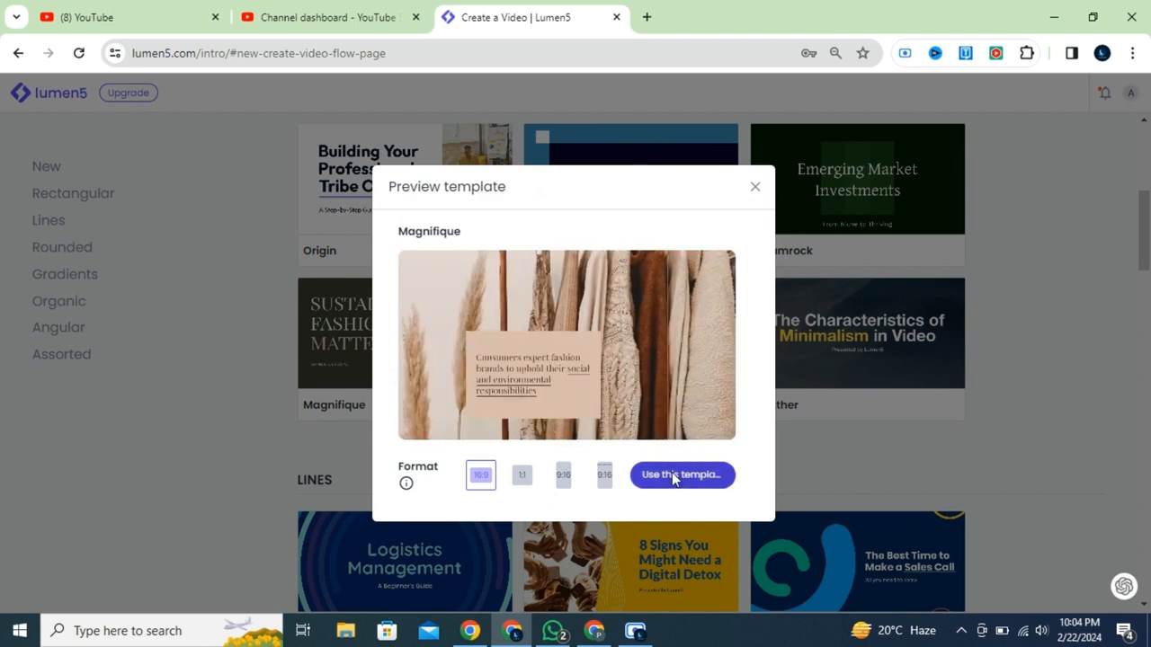
click(682, 475)
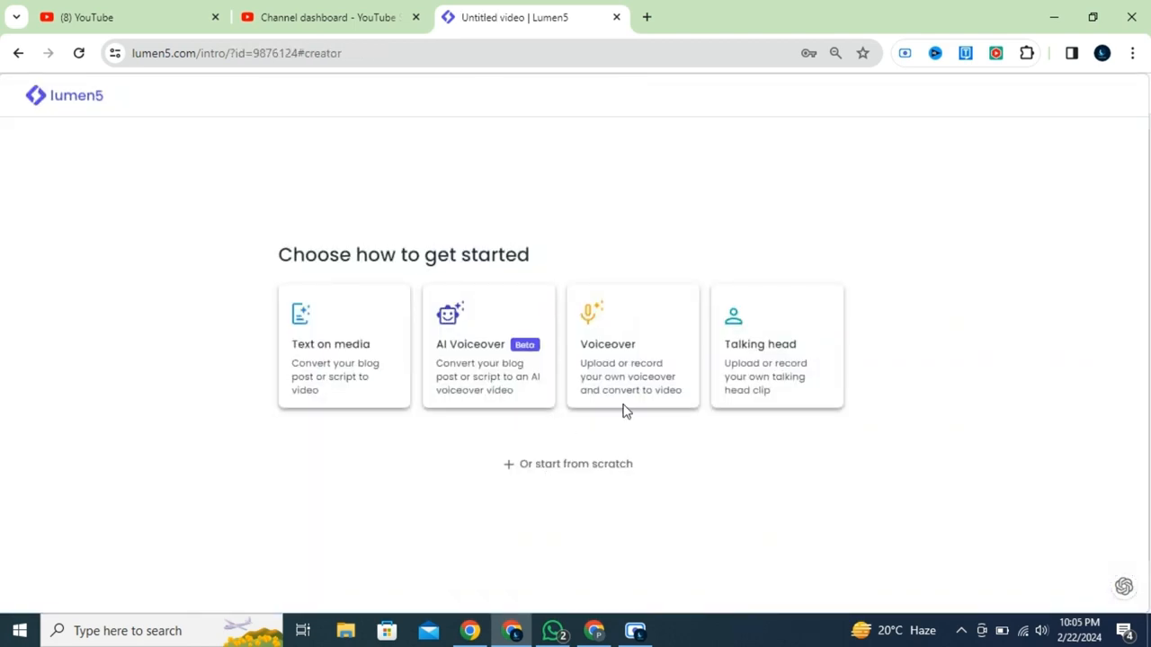
mouse_move(461, 518)
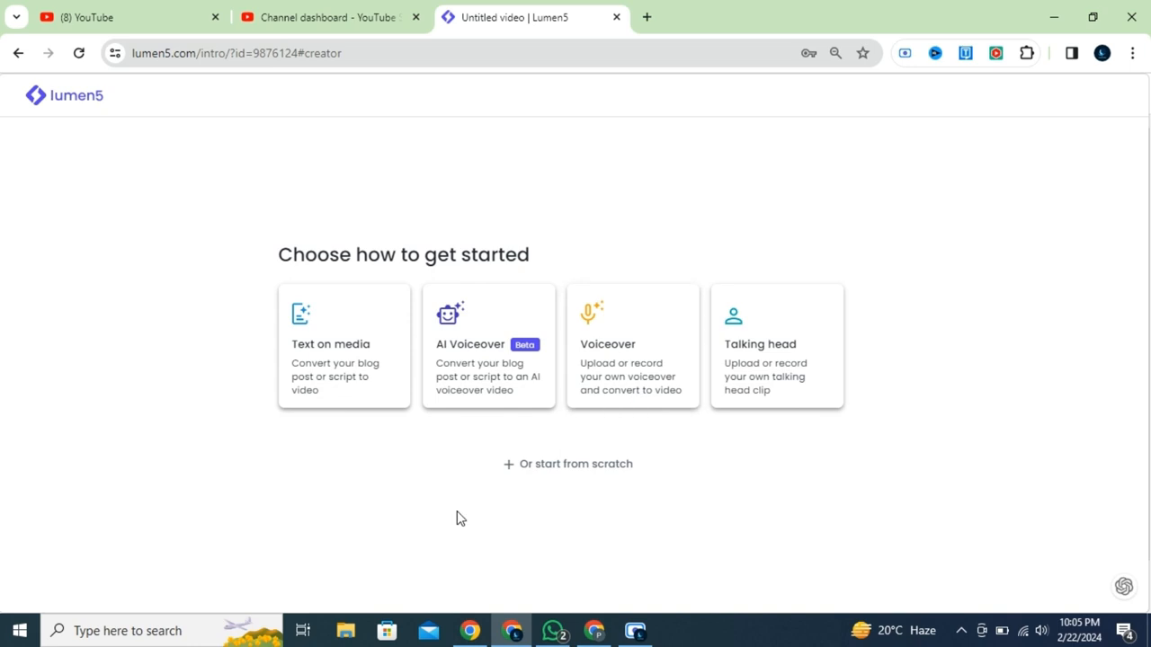
Choose a get-started option to reach the add-content step for the script.
click(343, 345)
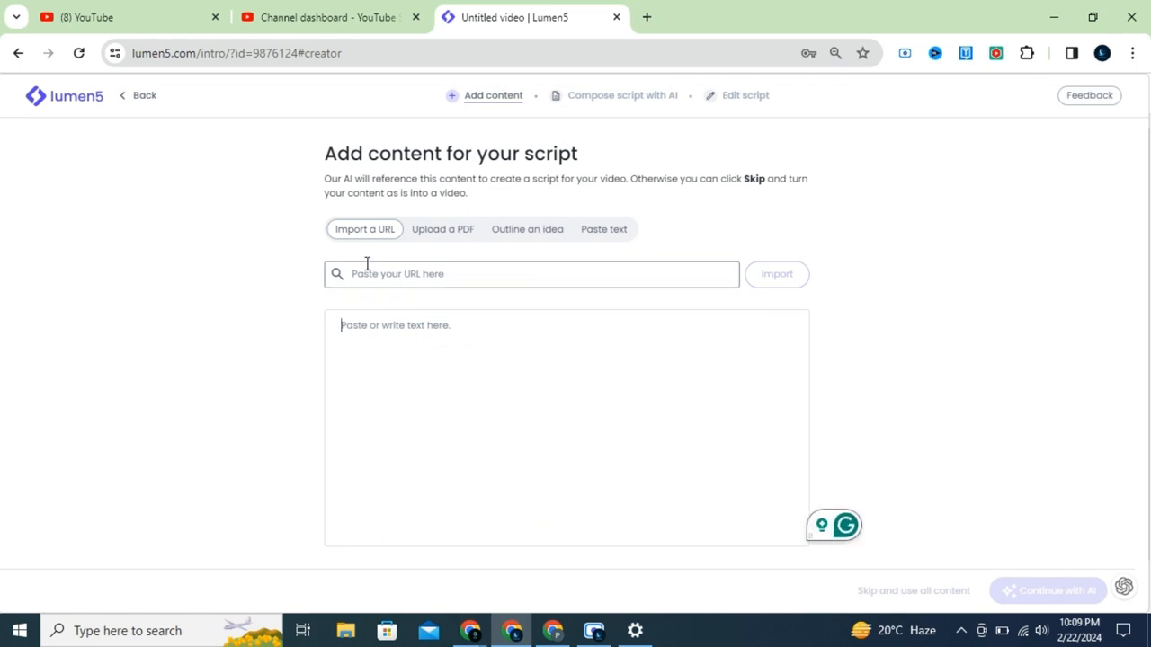
Import the gadgetsfocus.com professional-website guide URL and have AI compose a script from it.
text(https://gadgetsfocus.com/building-a-professional-website-step-by-step-guide/)
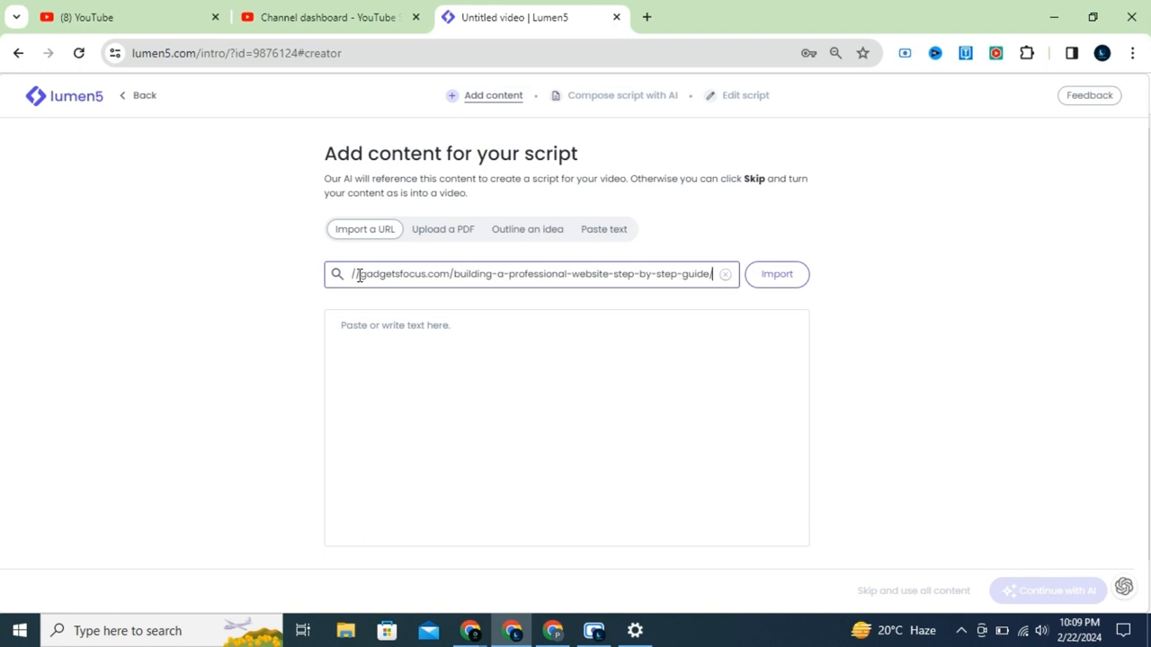
mouse_move(777, 274)
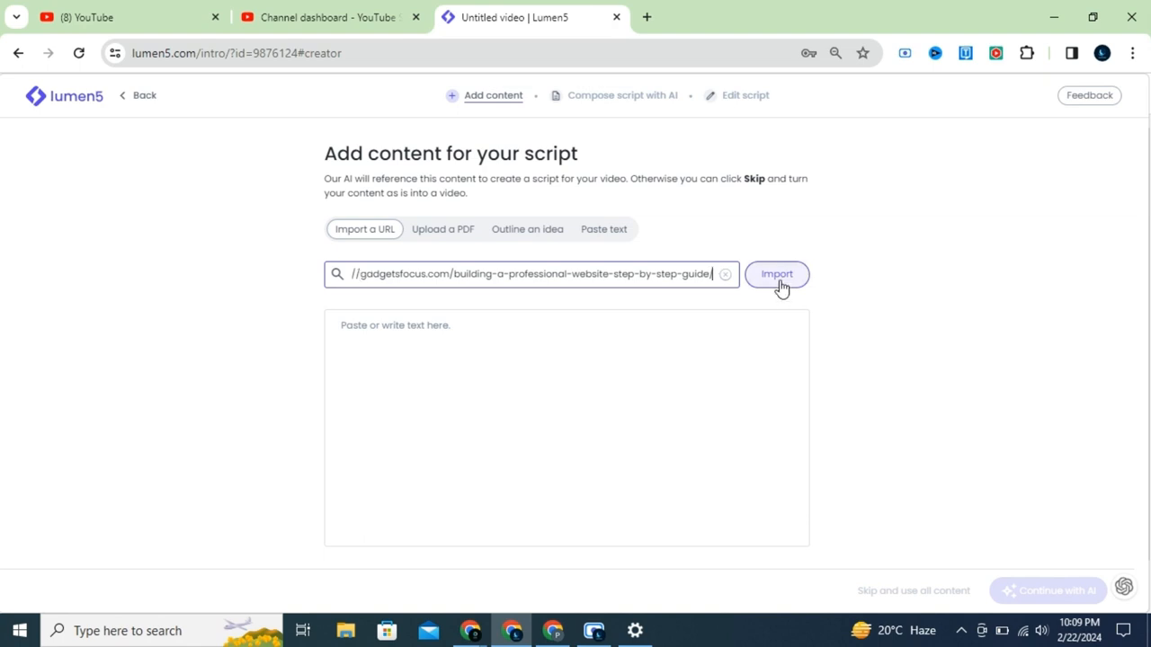
click(777, 273)
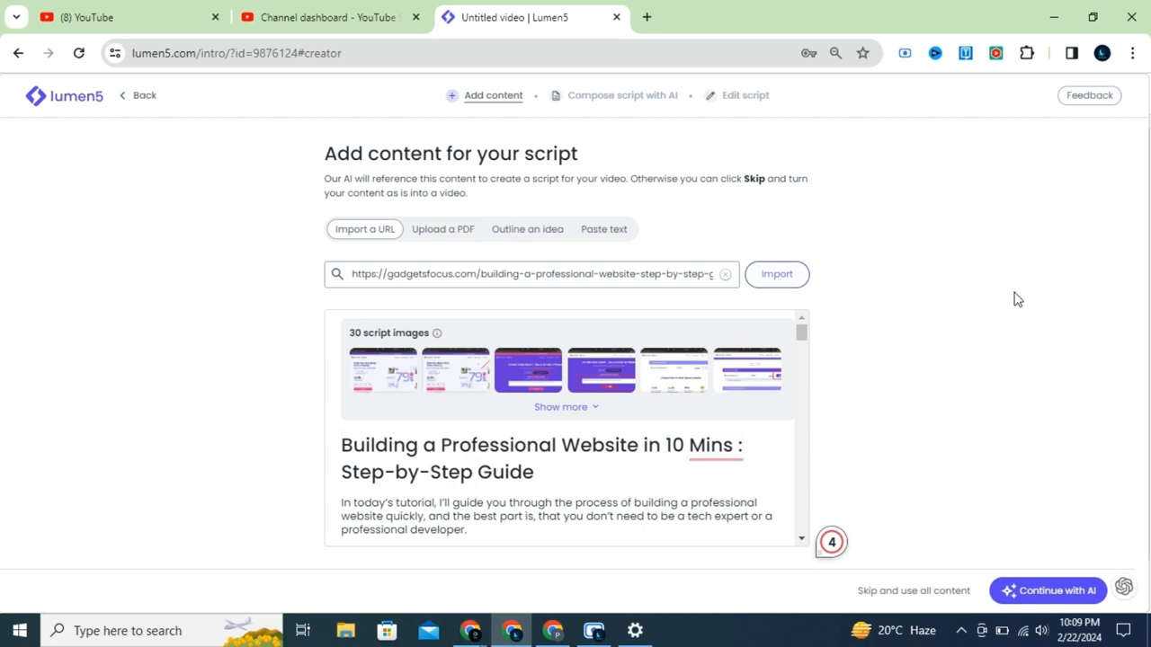
scroll(down, 3)
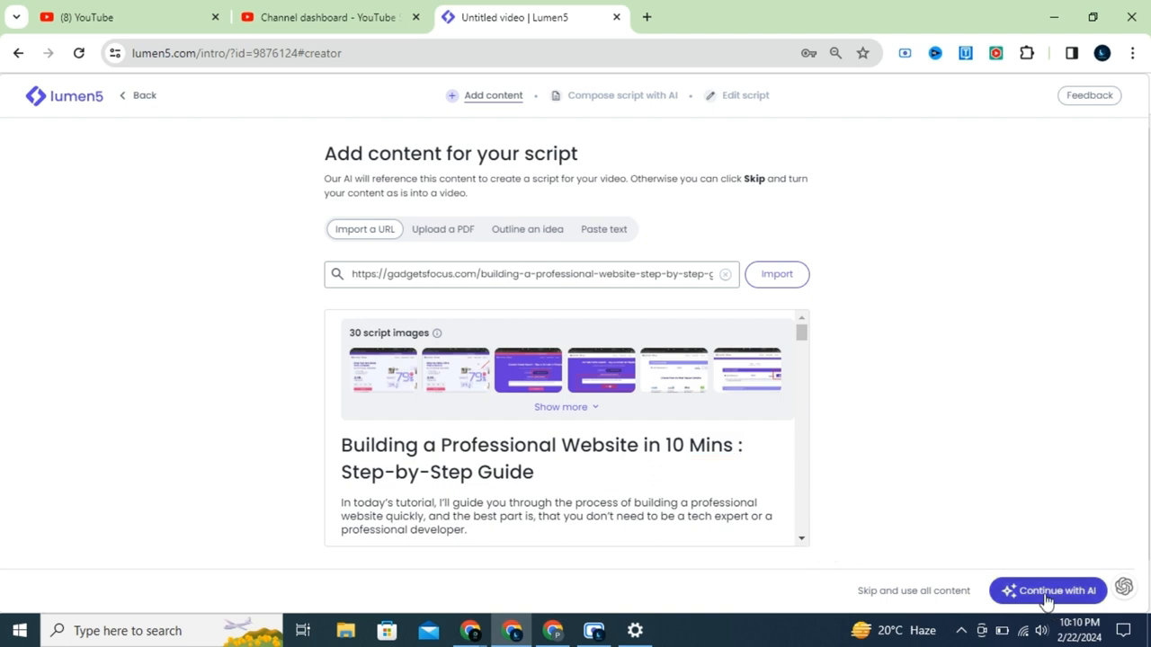
click(1047, 590)
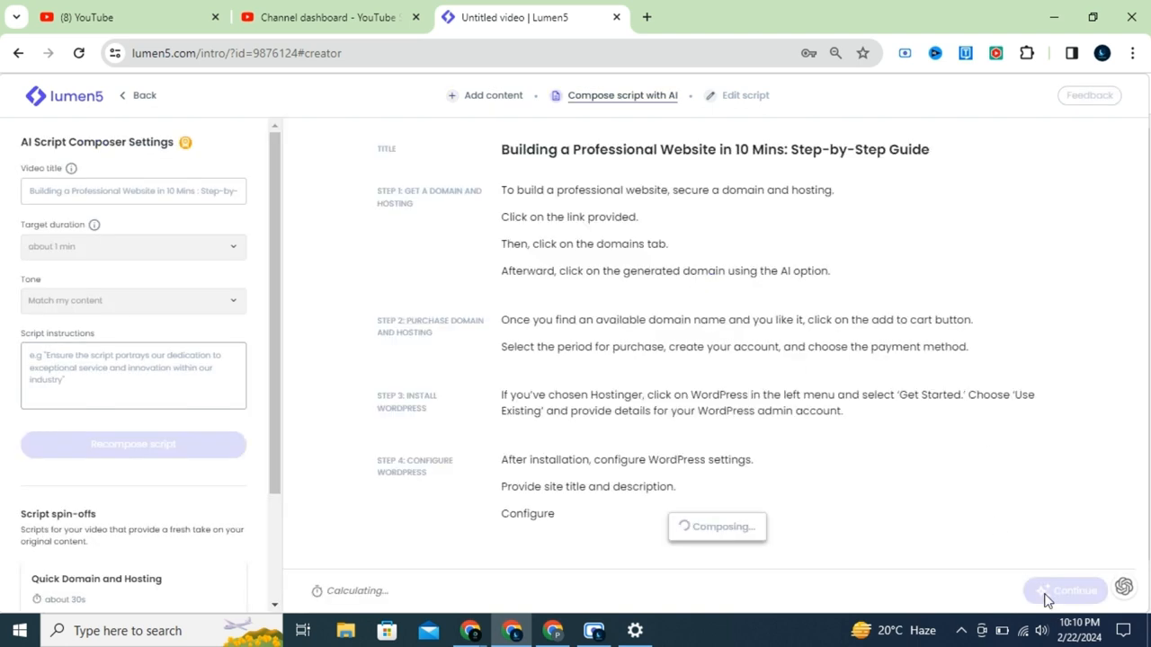
Continue to the script editor and convert the script into a video.
click(745, 95)
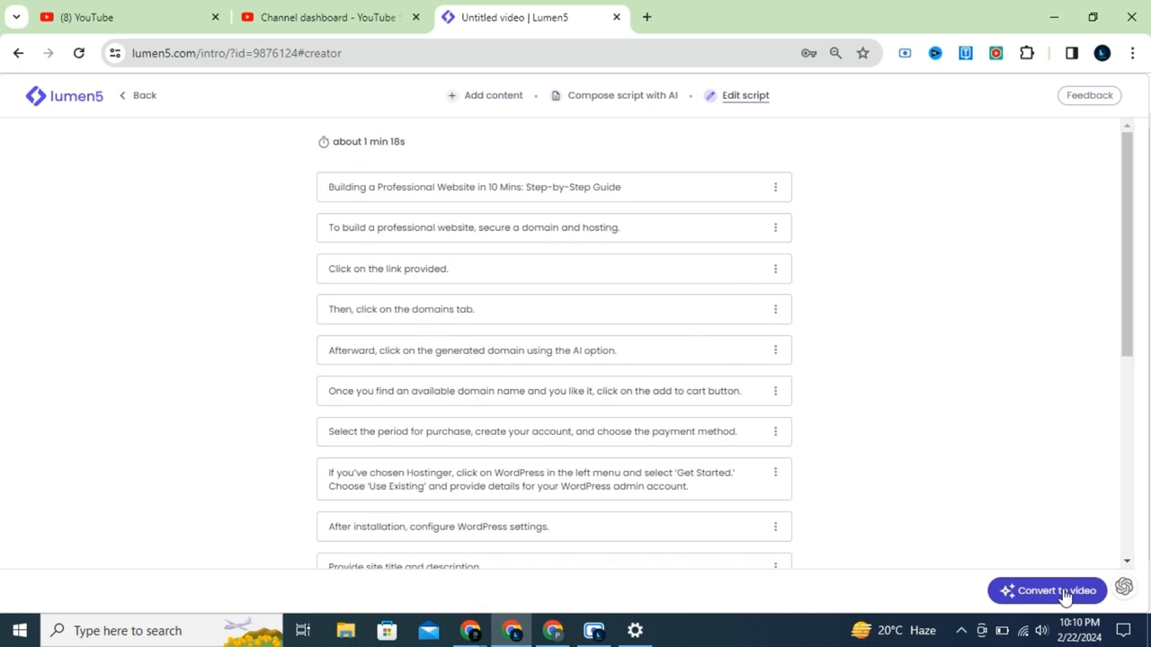
click(1047, 590)
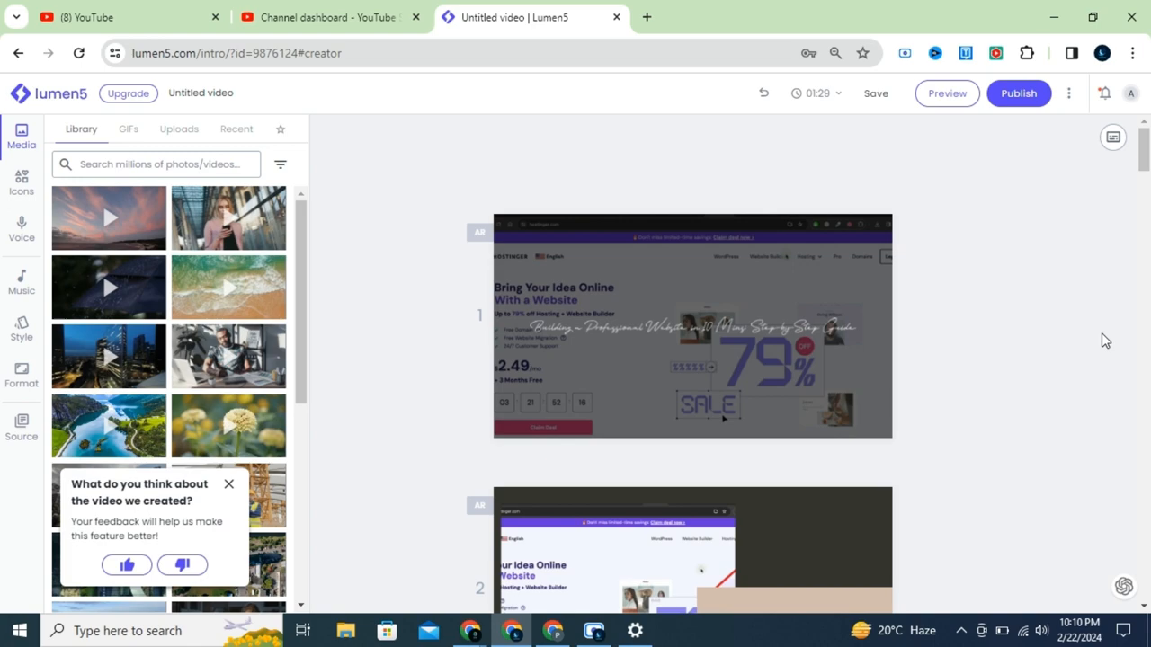
scroll(down, 3)
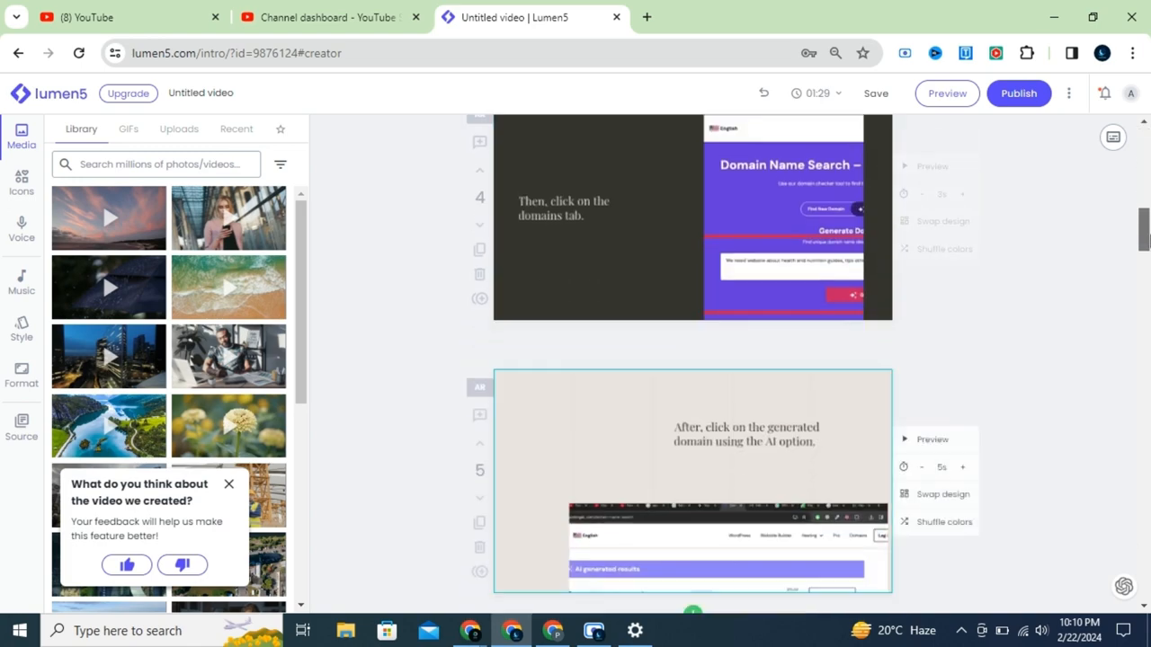
scroll(down, 3)
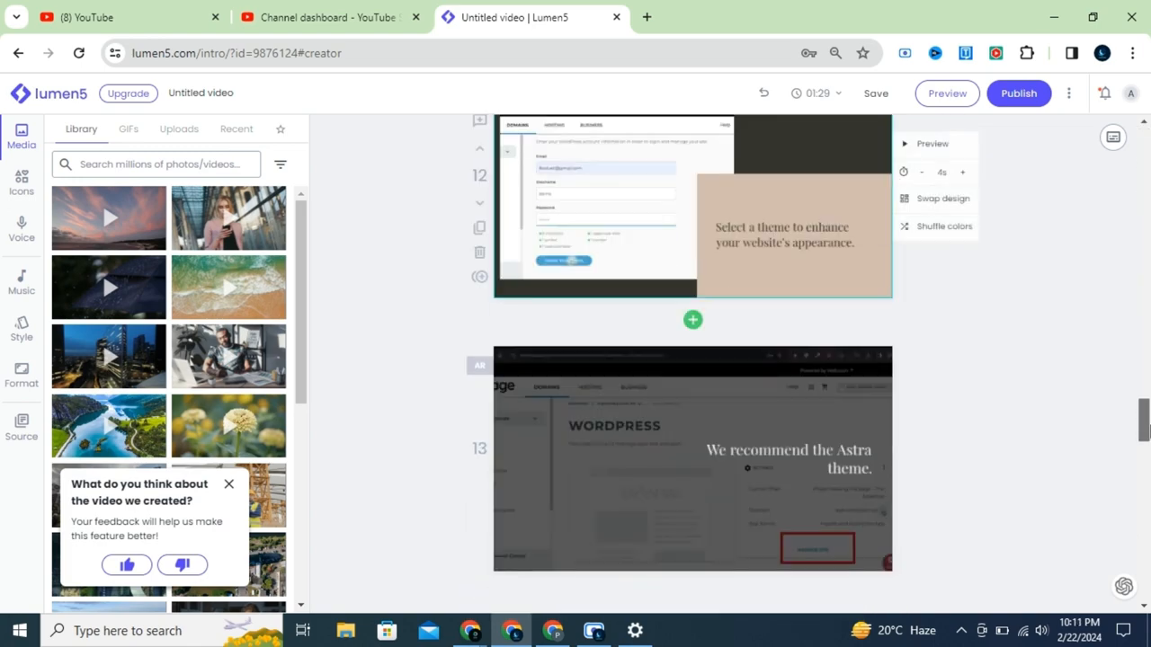
scroll(down, 3)
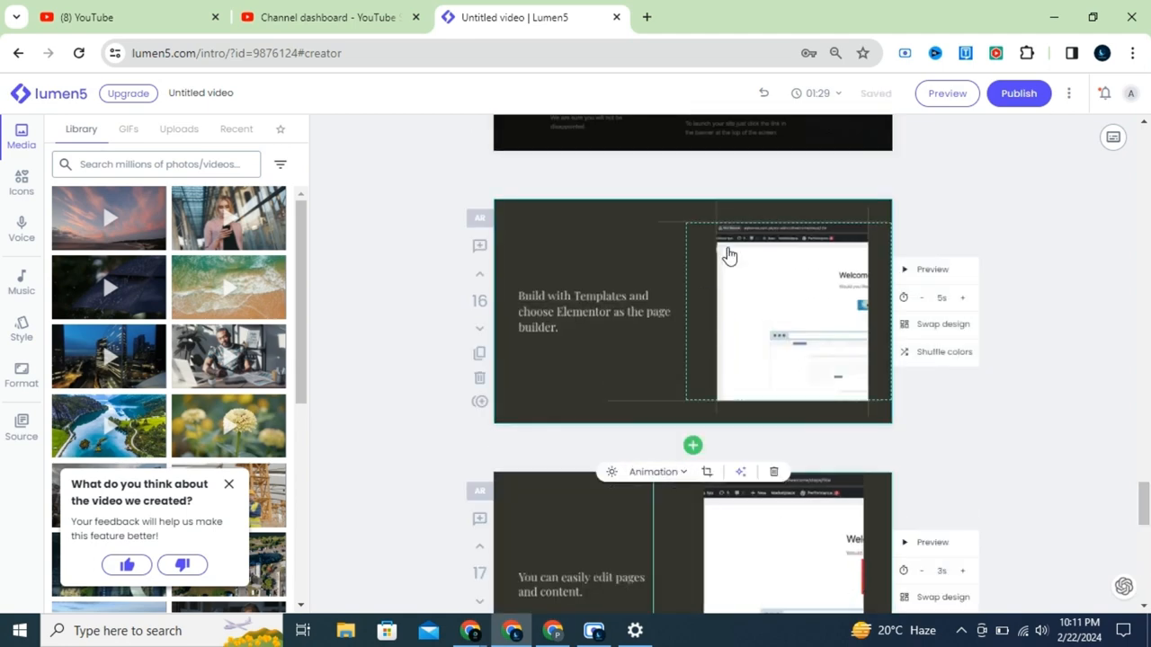
scroll(down, 3)
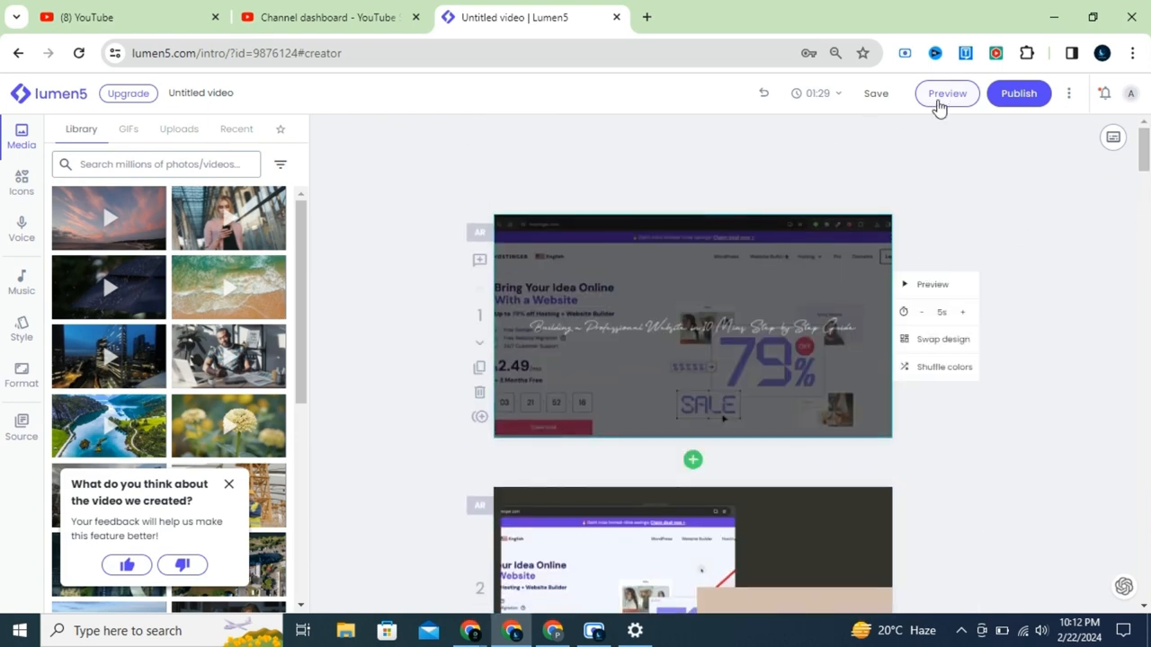
click(946, 94)
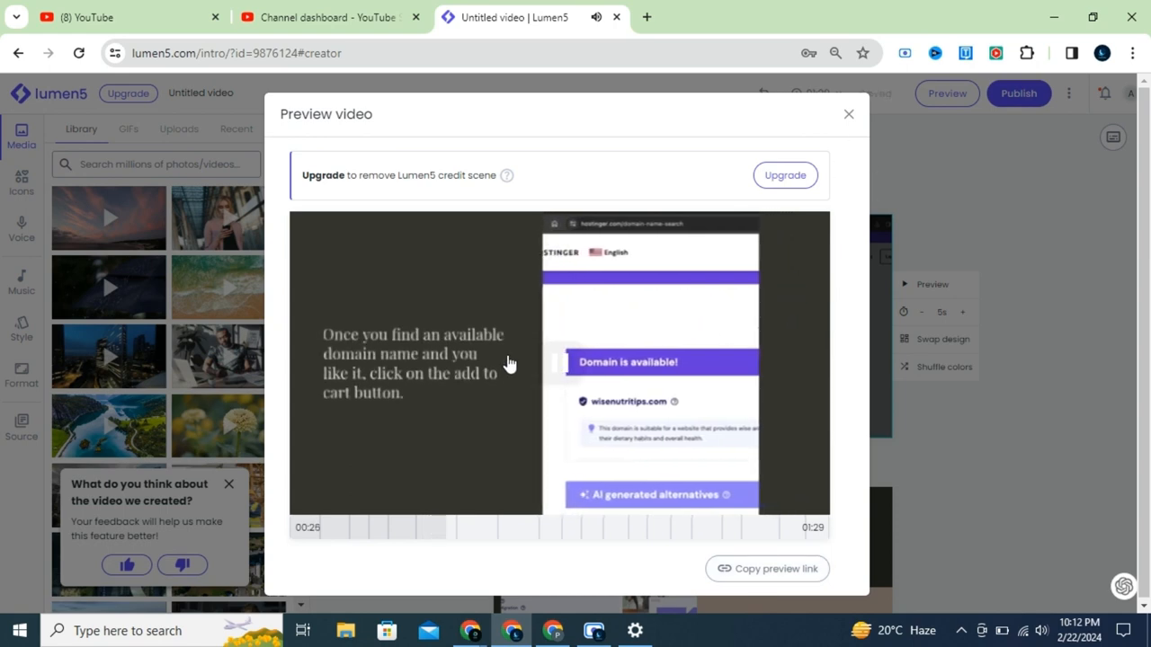
click(847, 113)
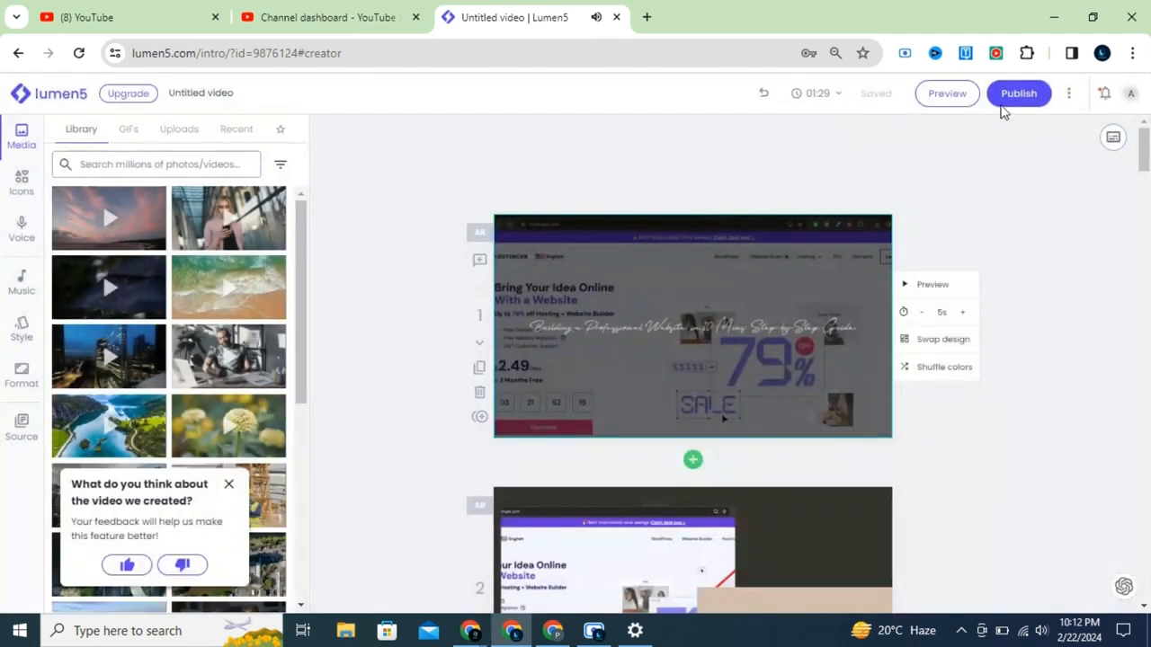
Publish the 1:29 video and load its shareable video page.
click(1018, 93)
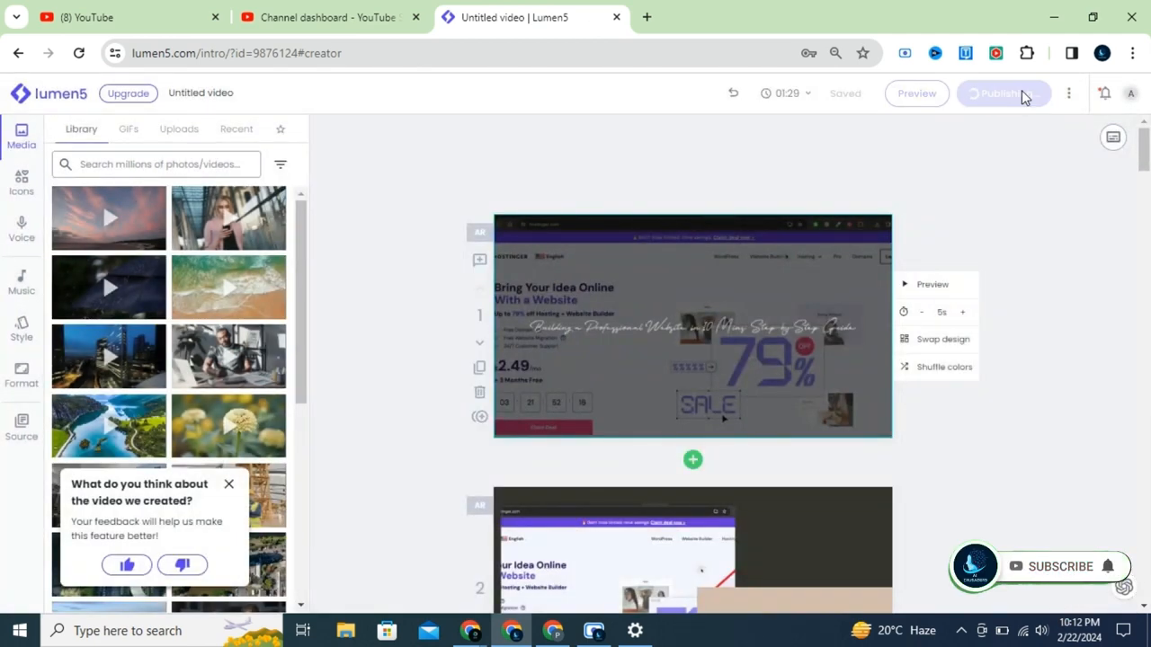
click(1002, 94)
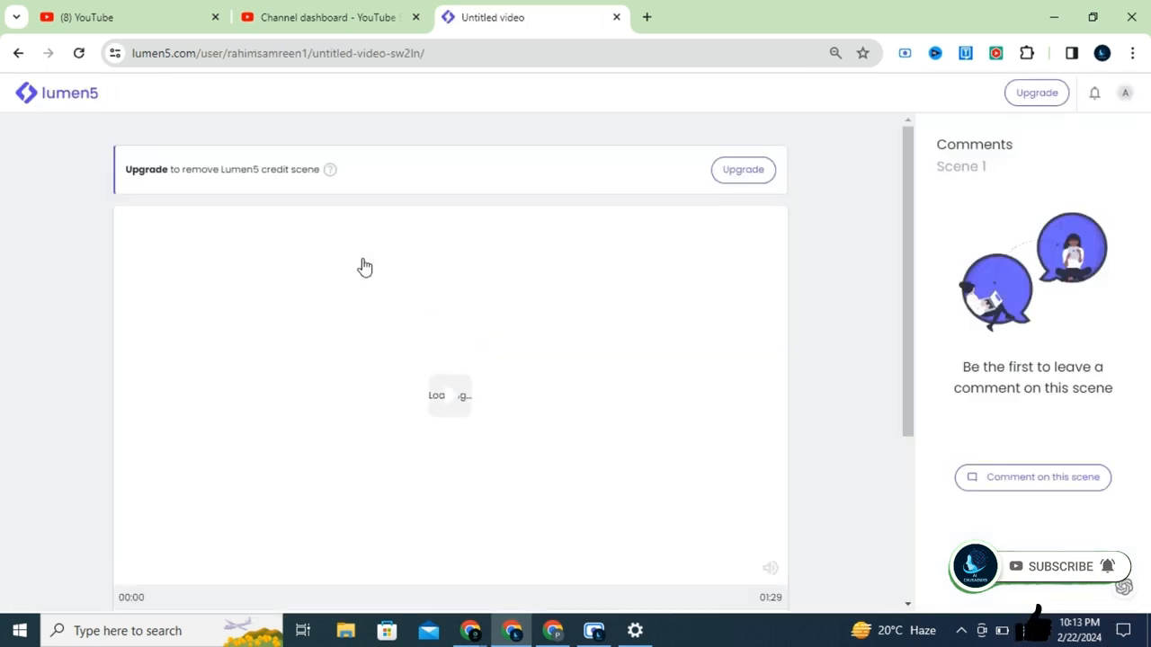
Keep sharing set to anyone with the link and review the resize formats.
scroll(down, 3)
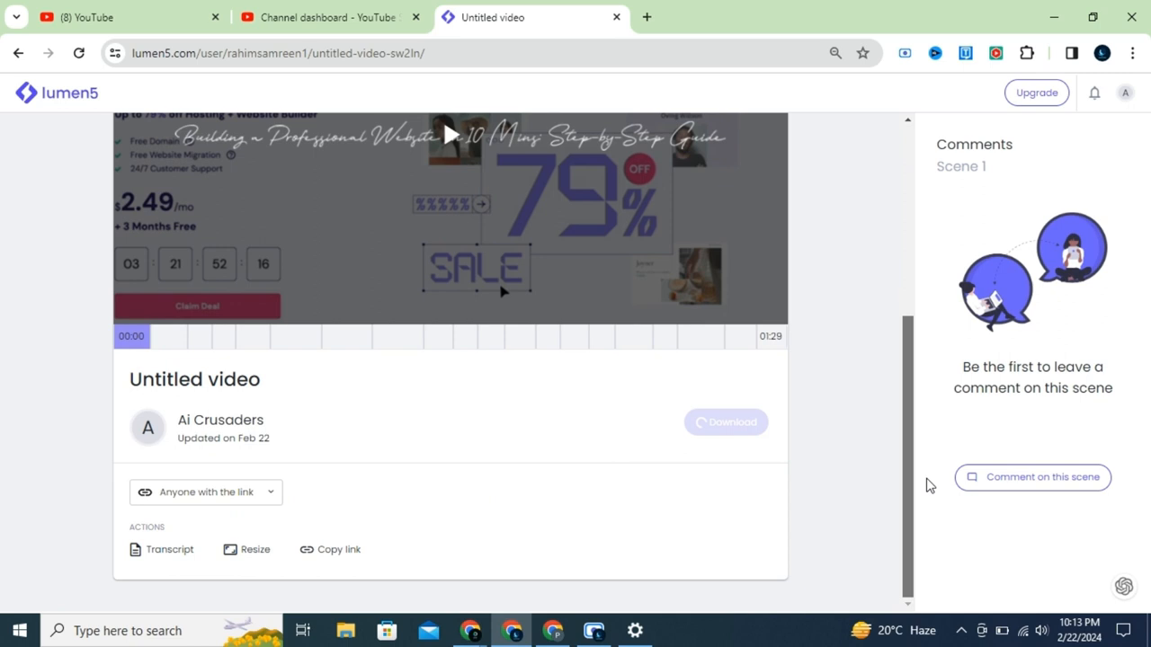
click(205, 493)
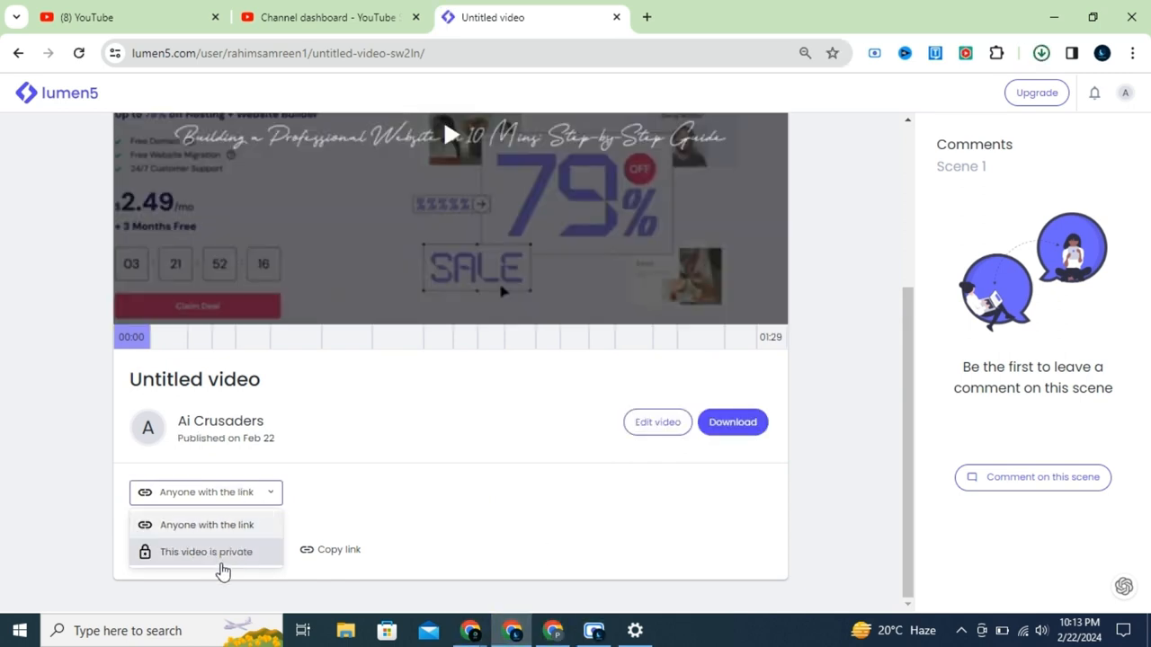
click(205, 493)
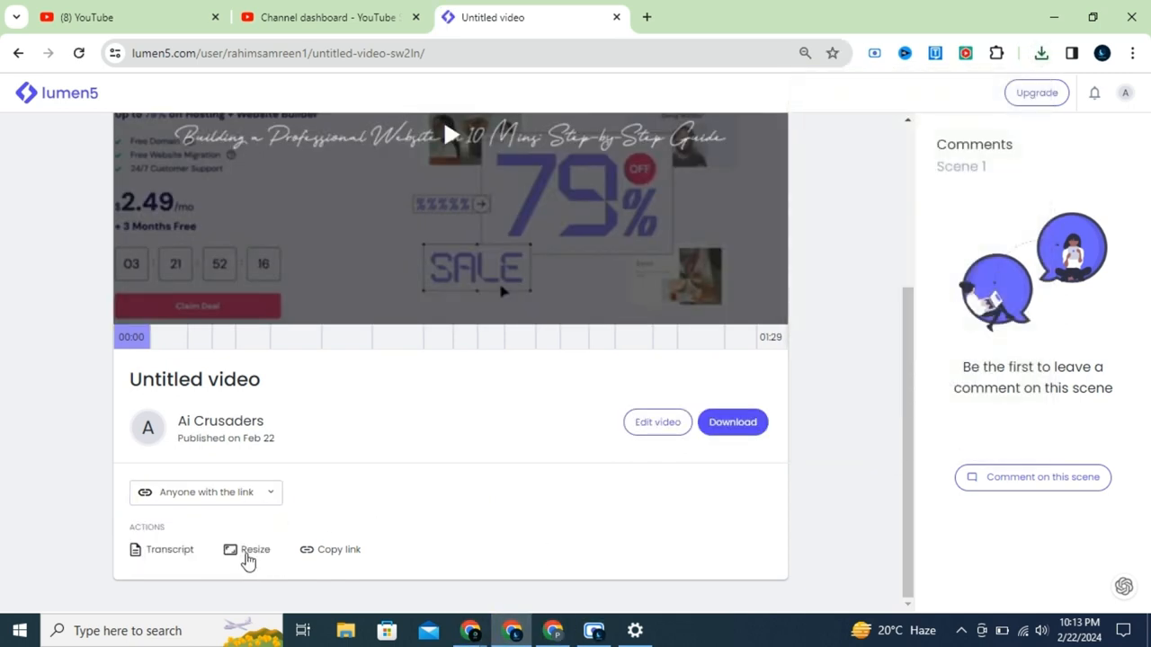
click(256, 550)
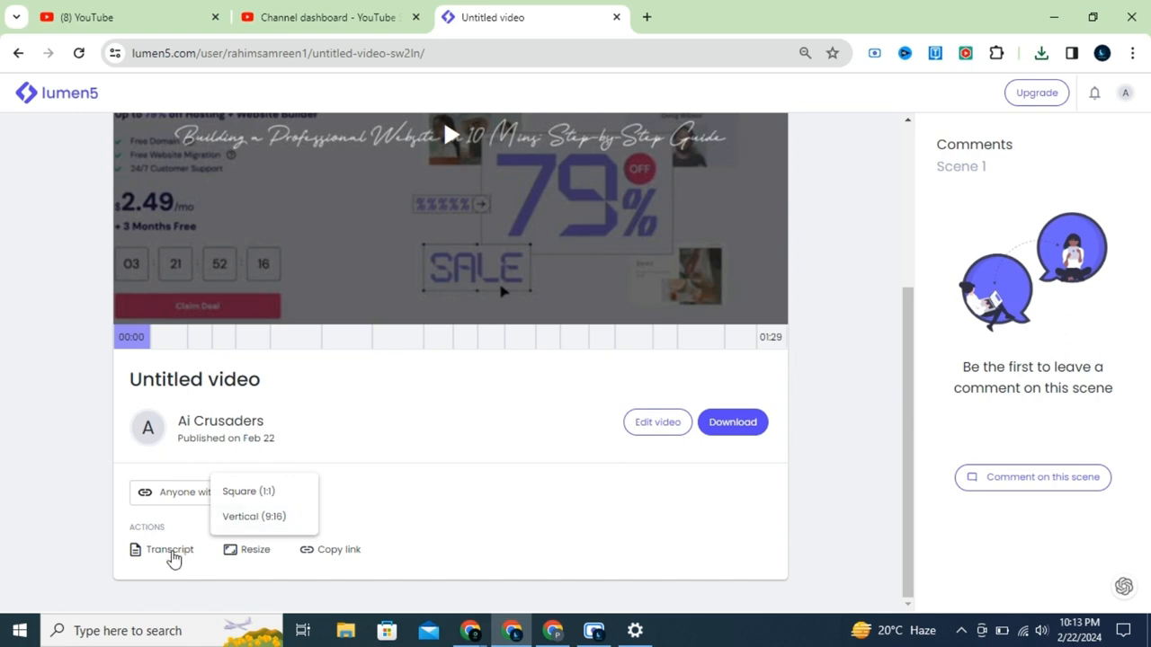
click(169, 550)
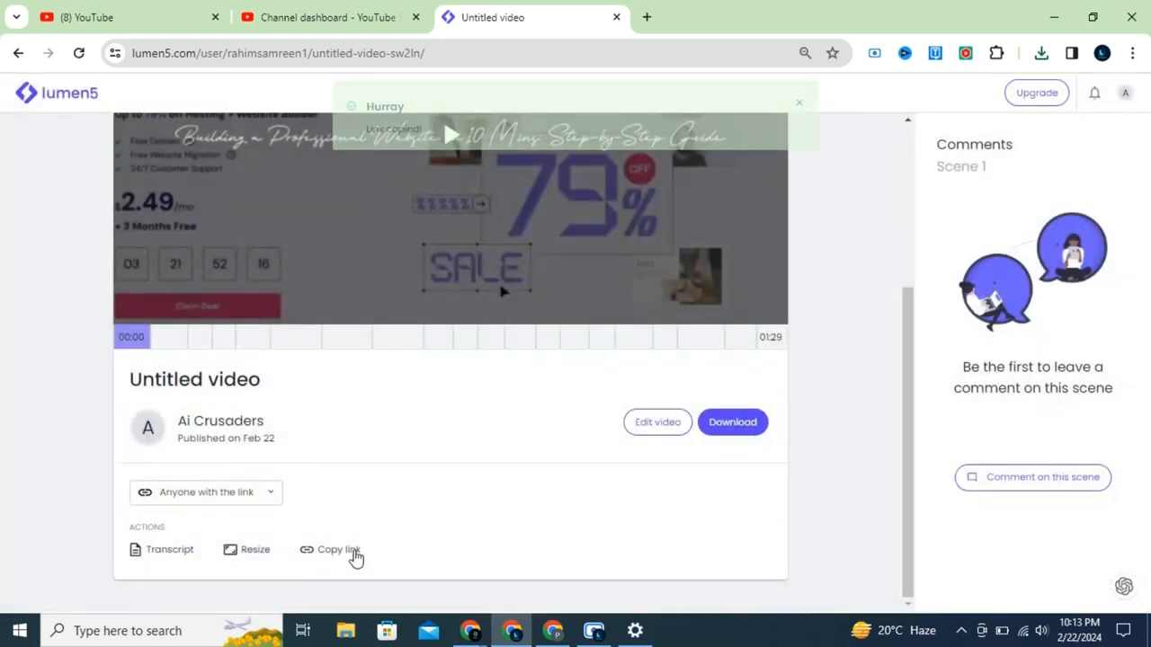
Copy the video's share link and download the finished video.
click(338, 551)
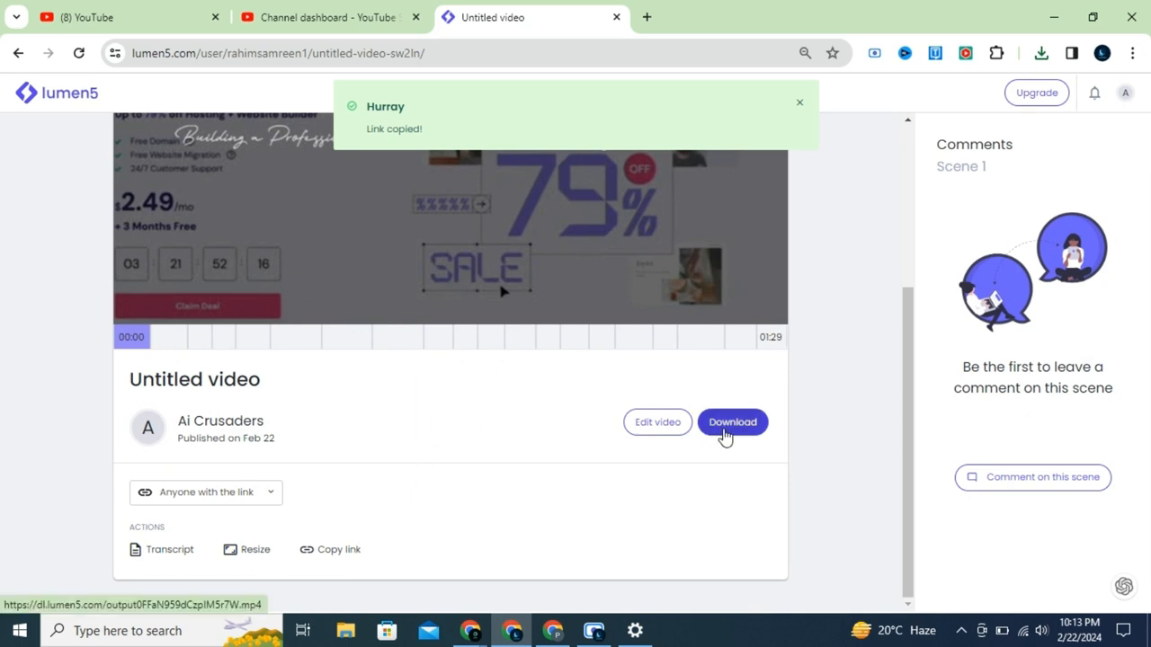
click(732, 421)
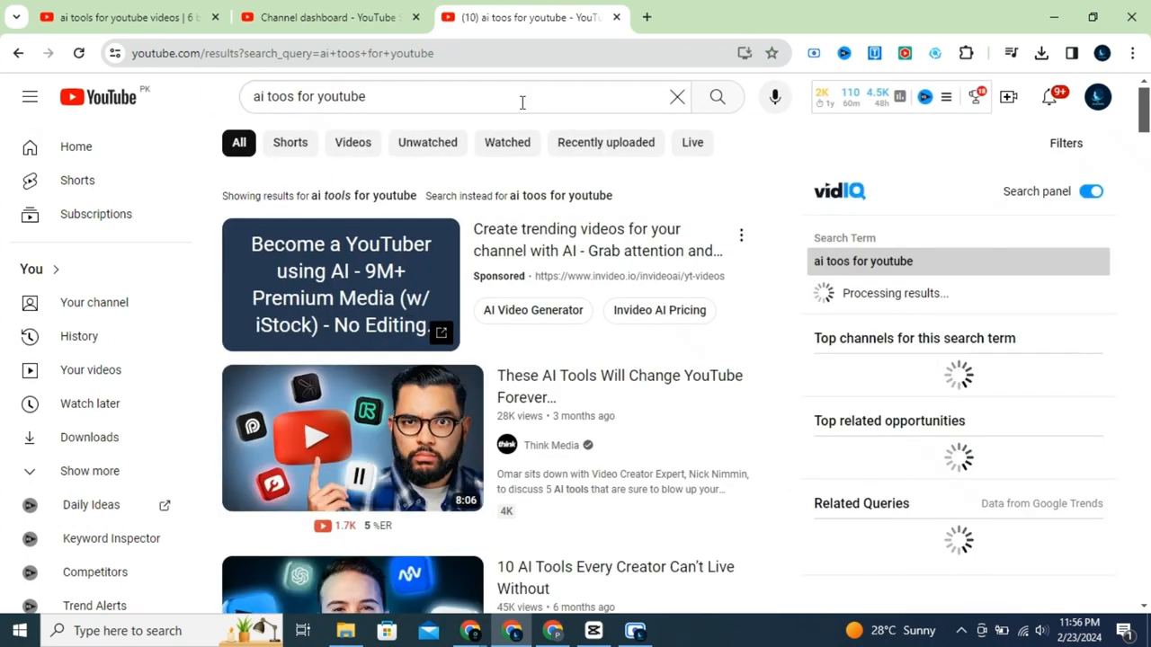
Find the SEO Search Keyword Tool in the Chrome Web Store and add the extension to Chrome.
click(450, 97)
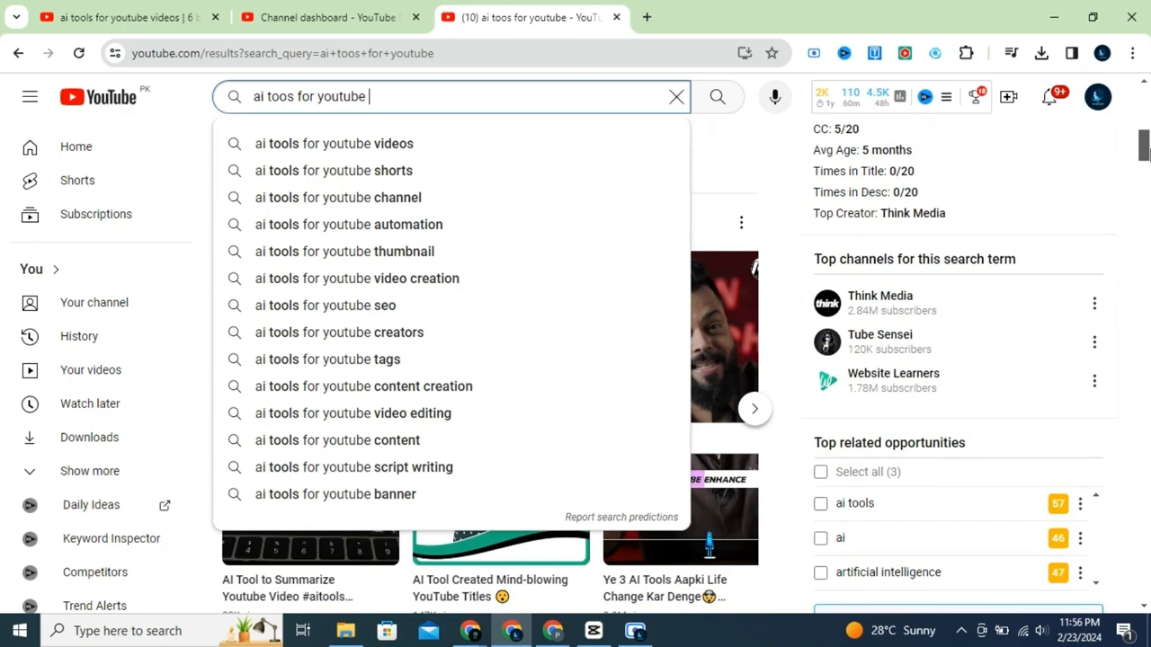
click(530, 18)
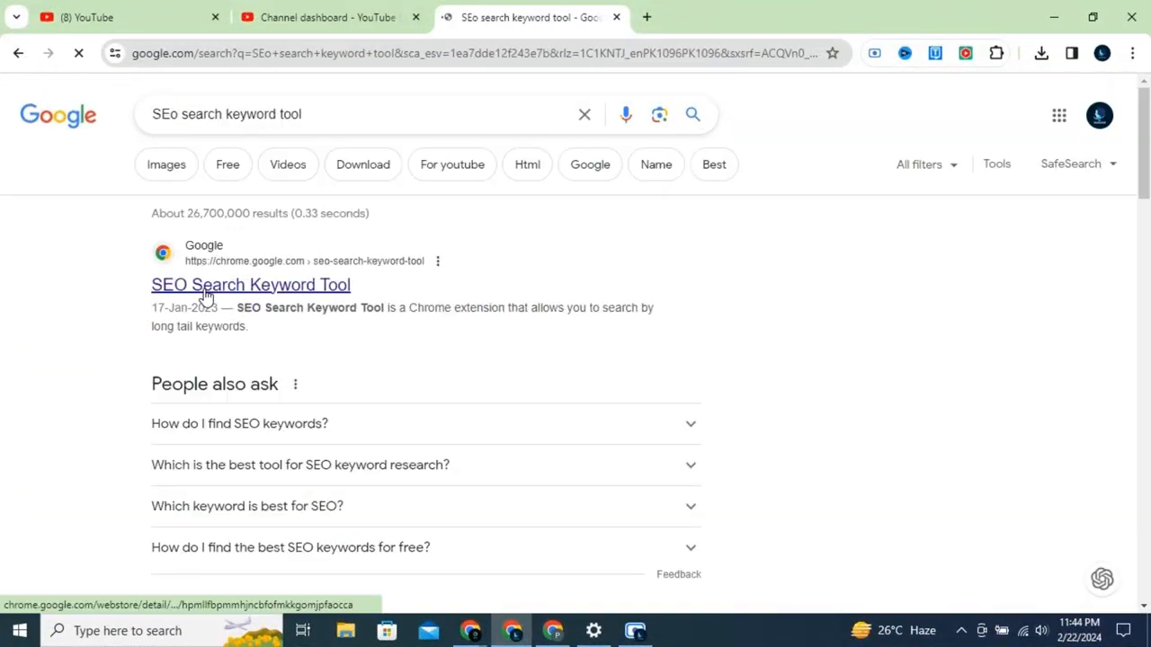
click(250, 284)
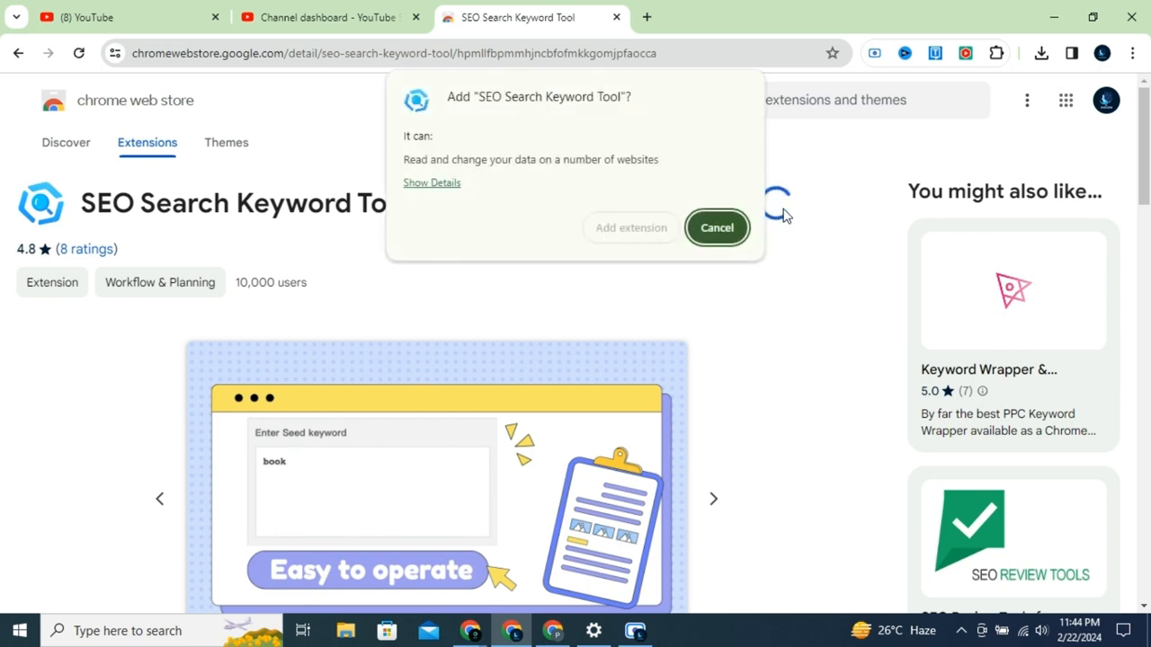
click(716, 227)
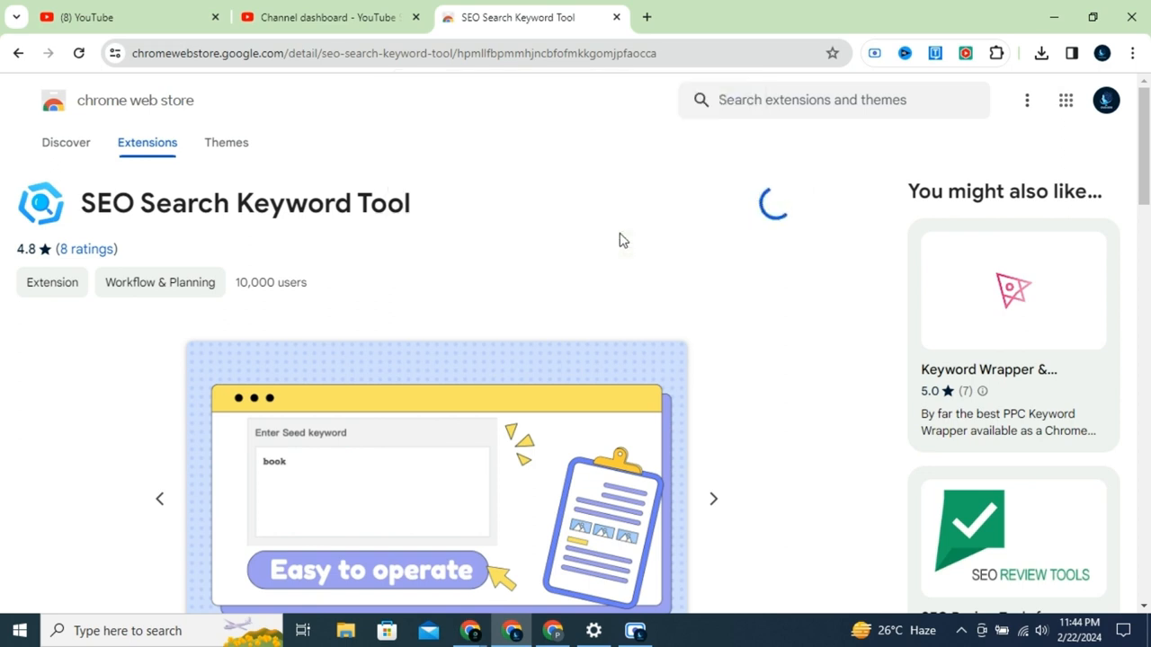
click(775, 204)
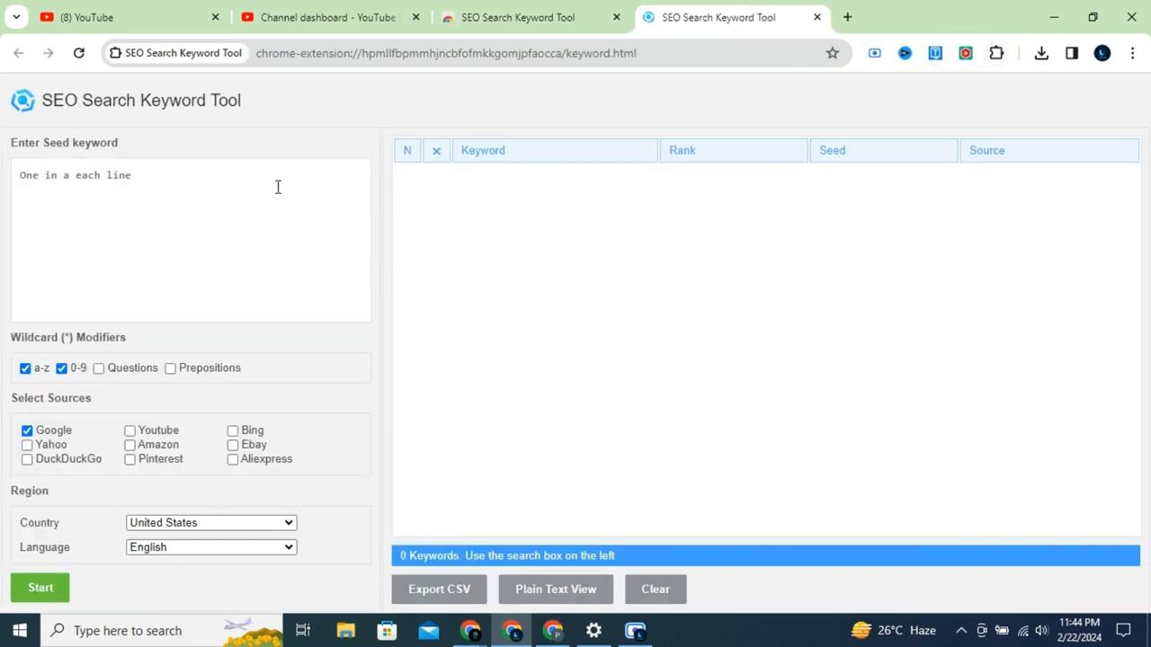
Enter the seed keyword 'AI Tools for YouTube Videos' with YouTube as the only source.
click(996, 54)
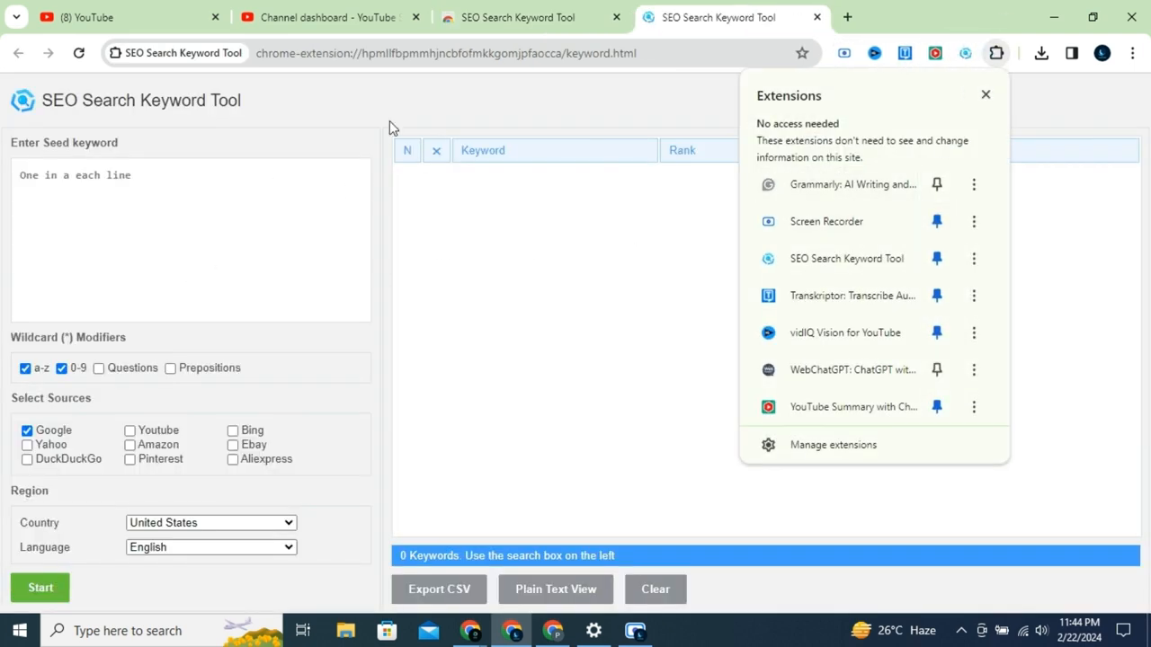
text(AI Tools for YouTube Videos)
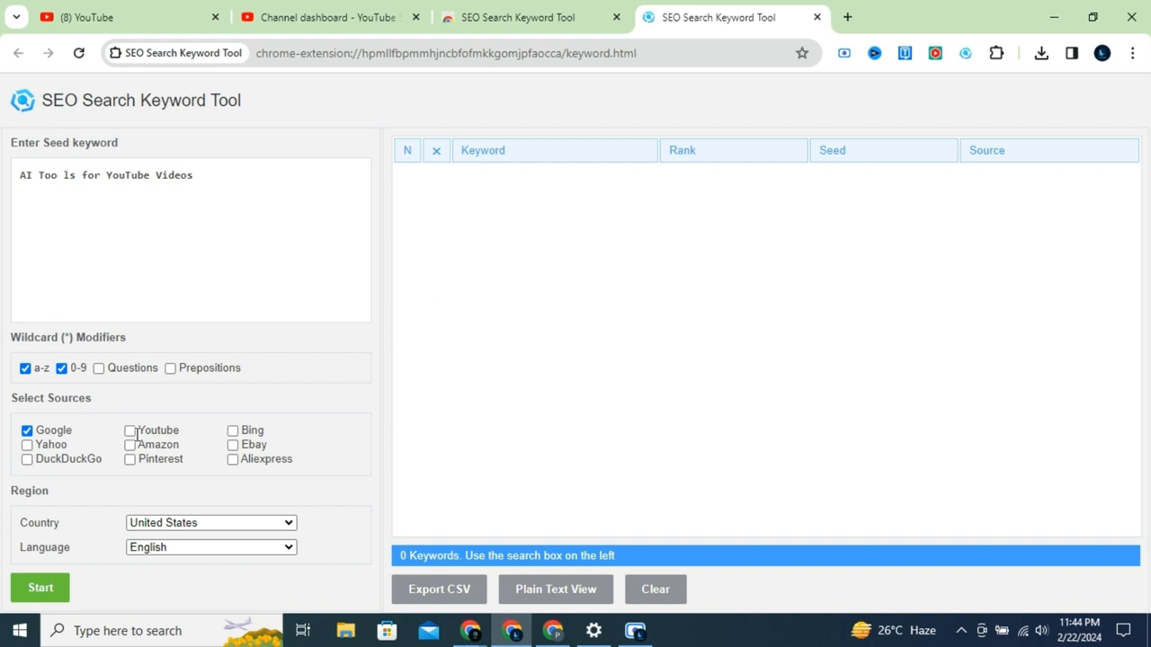
click(129, 432)
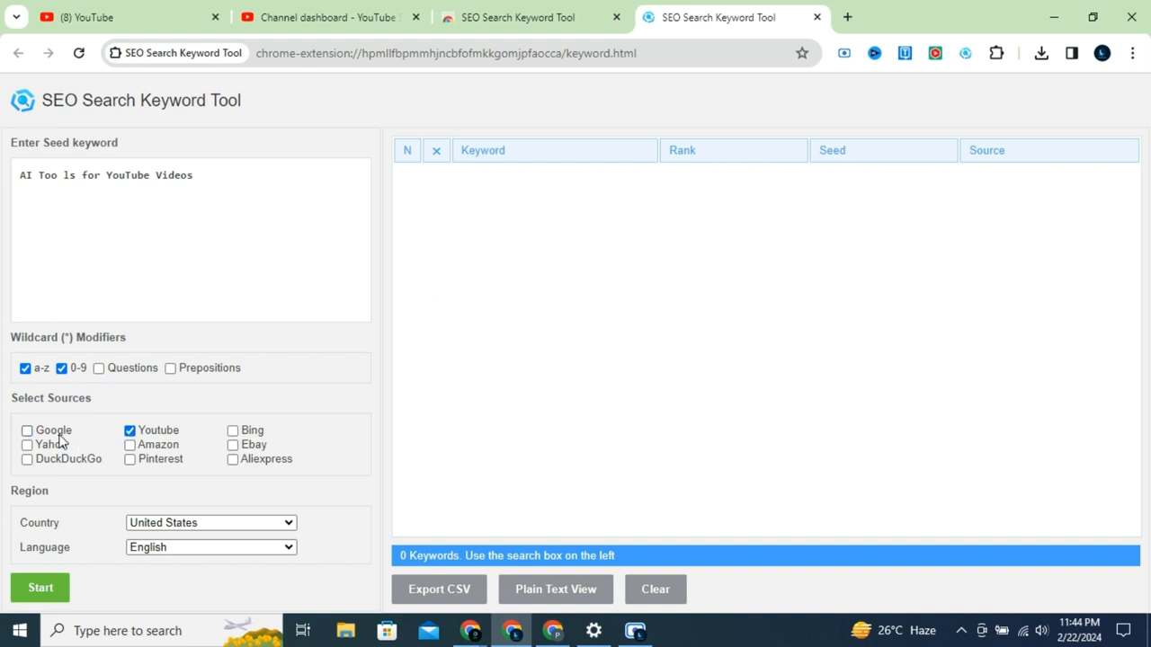
click(209, 521)
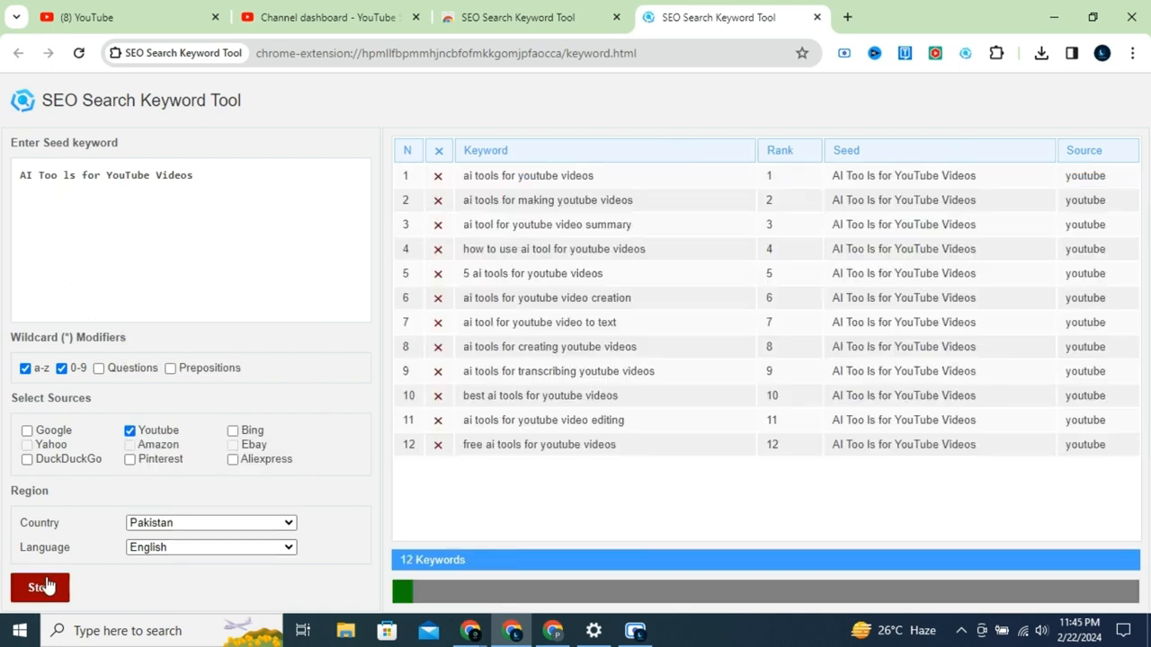
Start the search and scroll the 74 YouTube keyword suggestions.
click(39, 586)
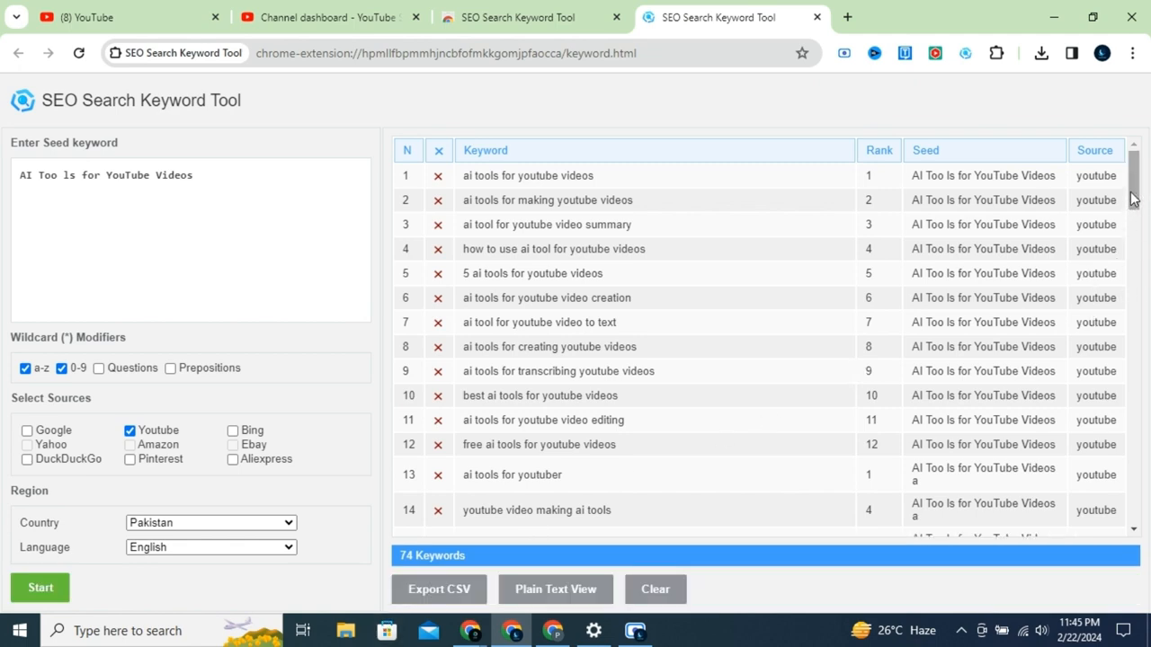
scroll(down, 3)
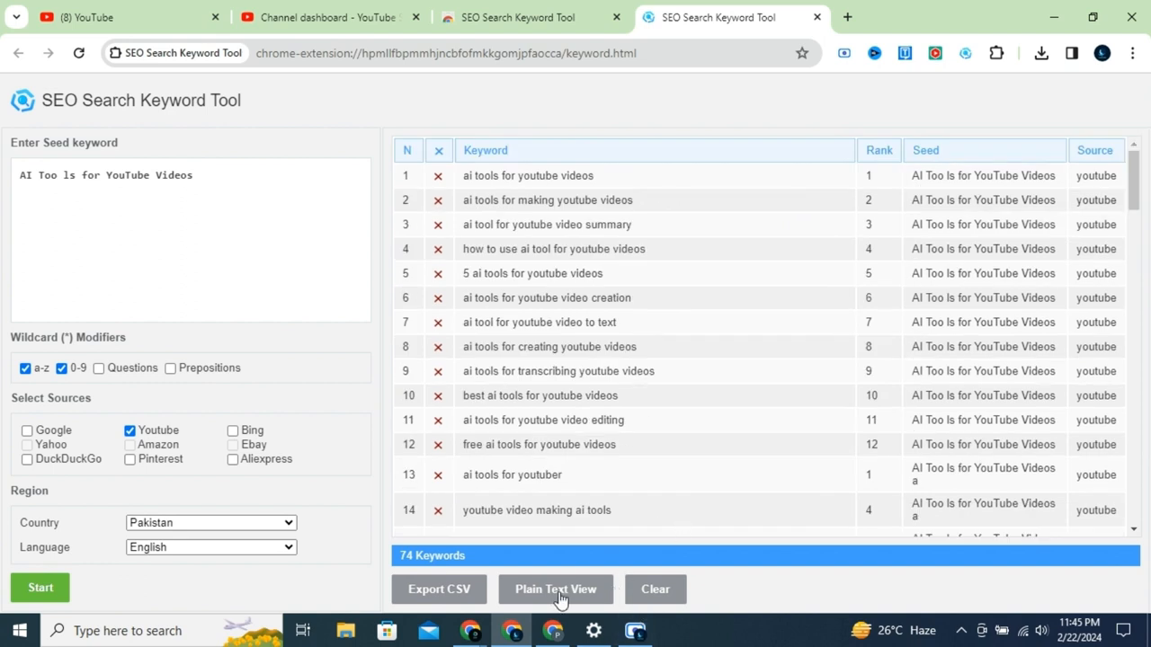
Switch the 74 keyword suggestions to Plain Text View and select part of the list.
click(555, 590)
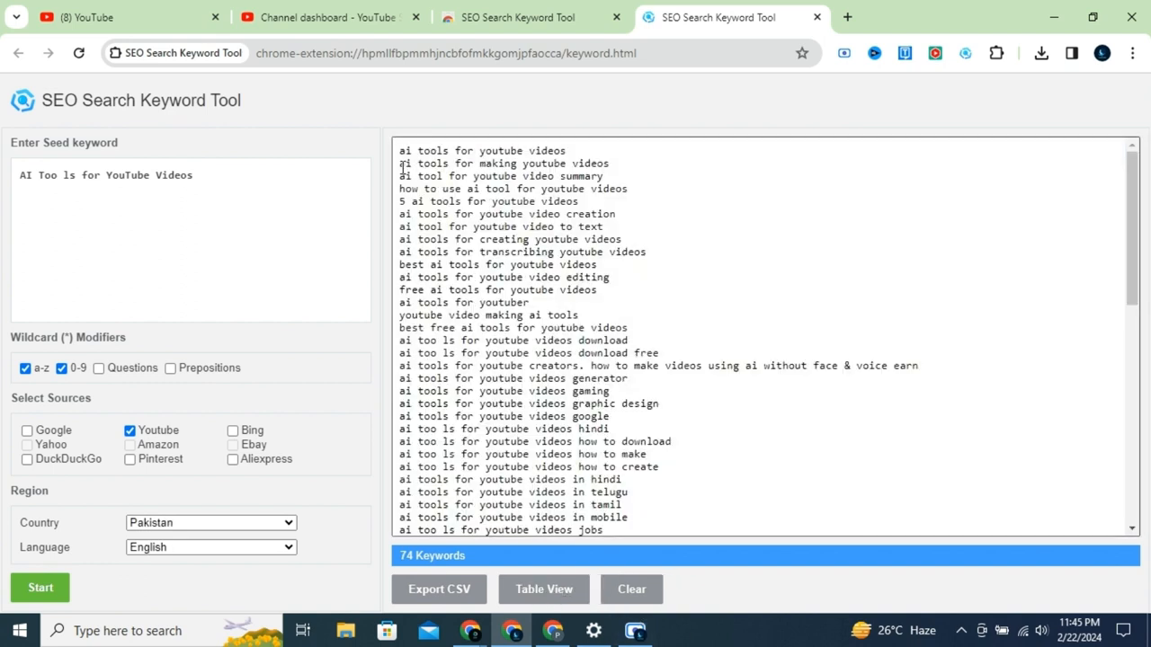
double_click(482, 151)
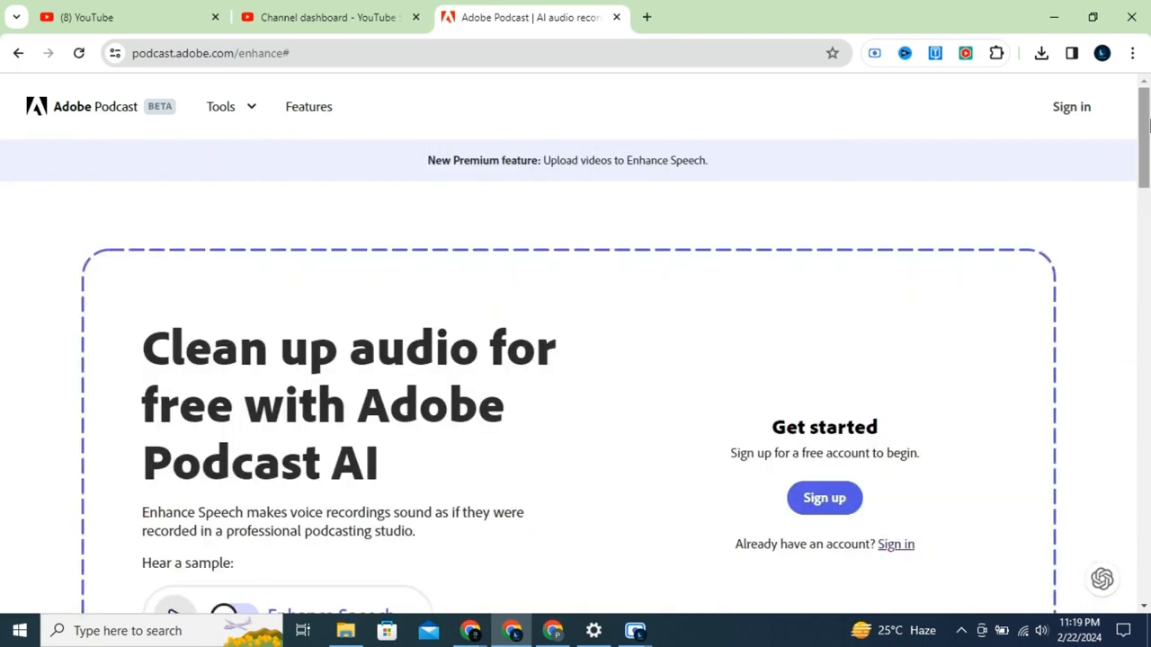
Sign up for an Adobe account using Continue with Google to reach Enhance Speech.
click(824, 498)
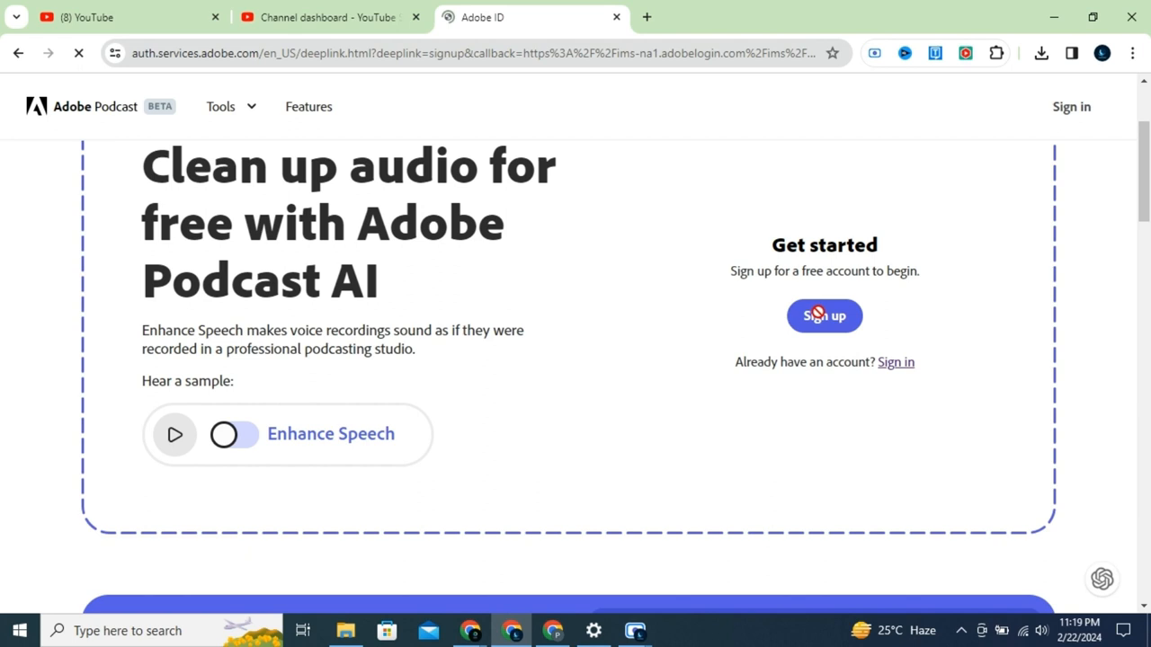
click(824, 317)
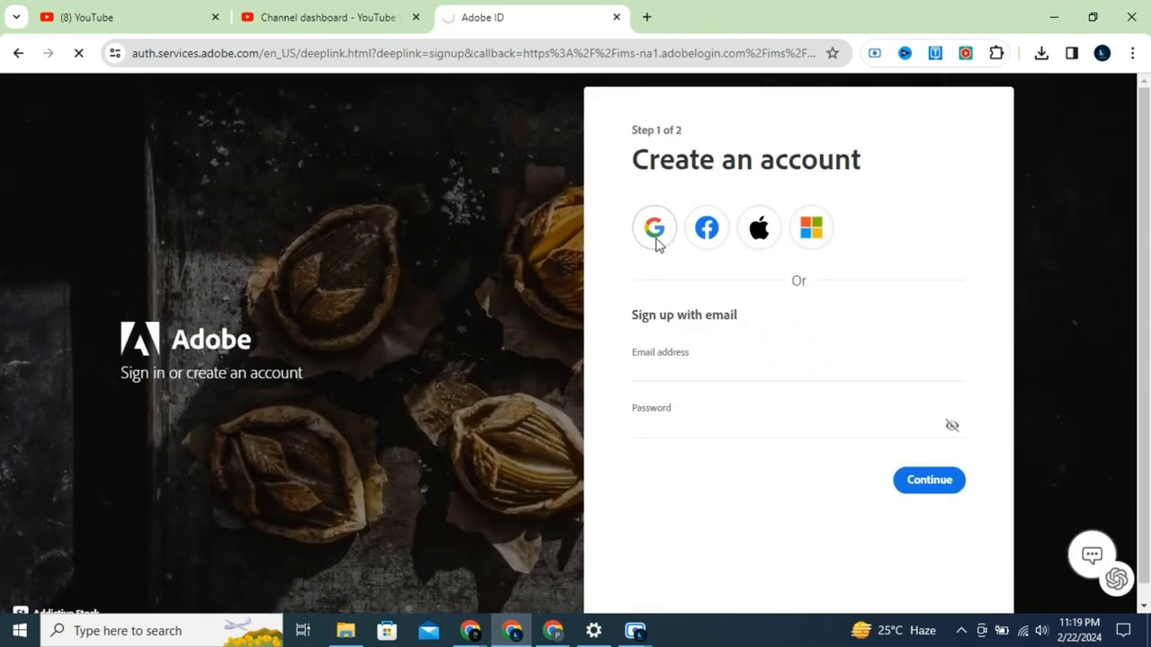
click(654, 226)
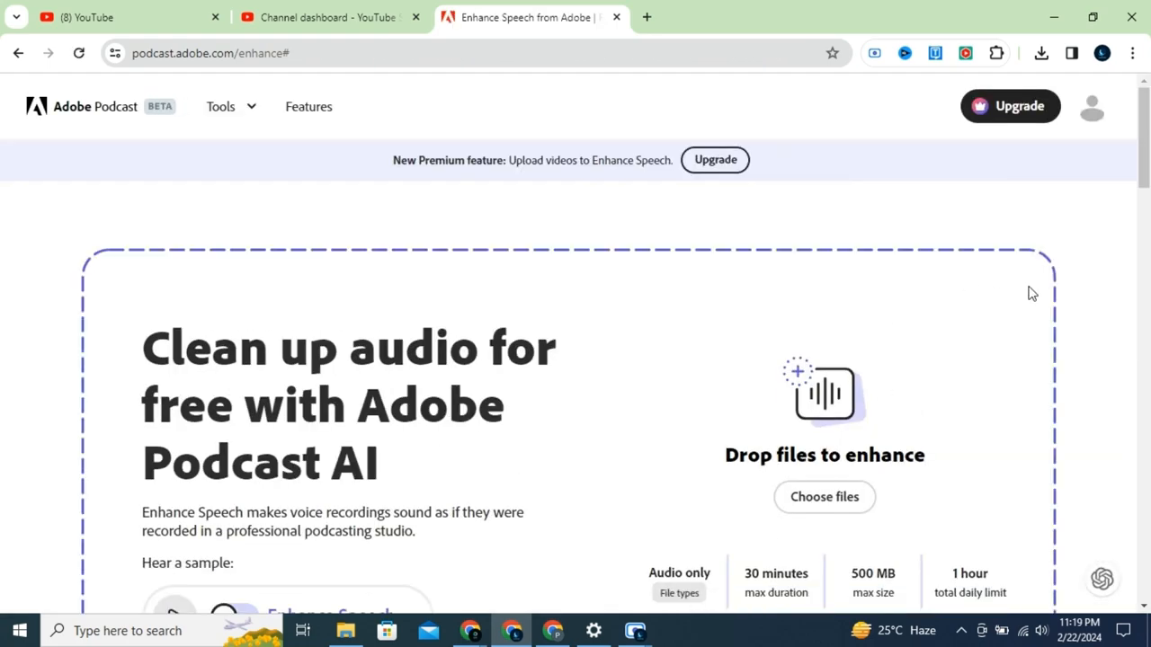
Upload the short-story recording from the Desktop for speech enhancement.
click(823, 496)
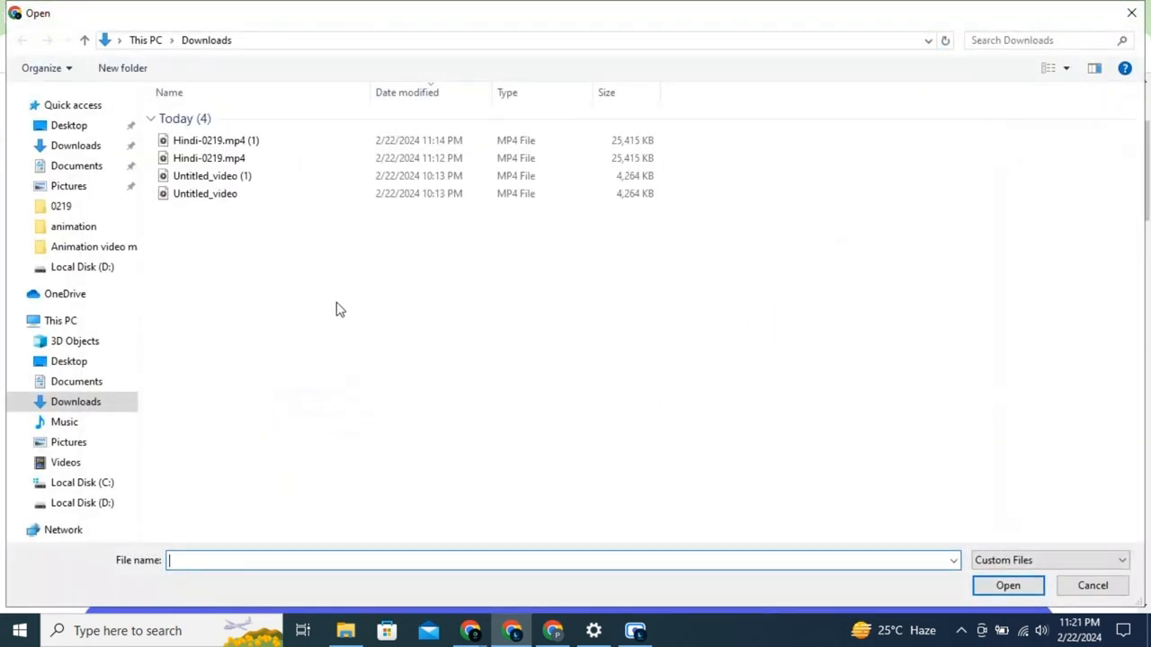
click(68, 360)
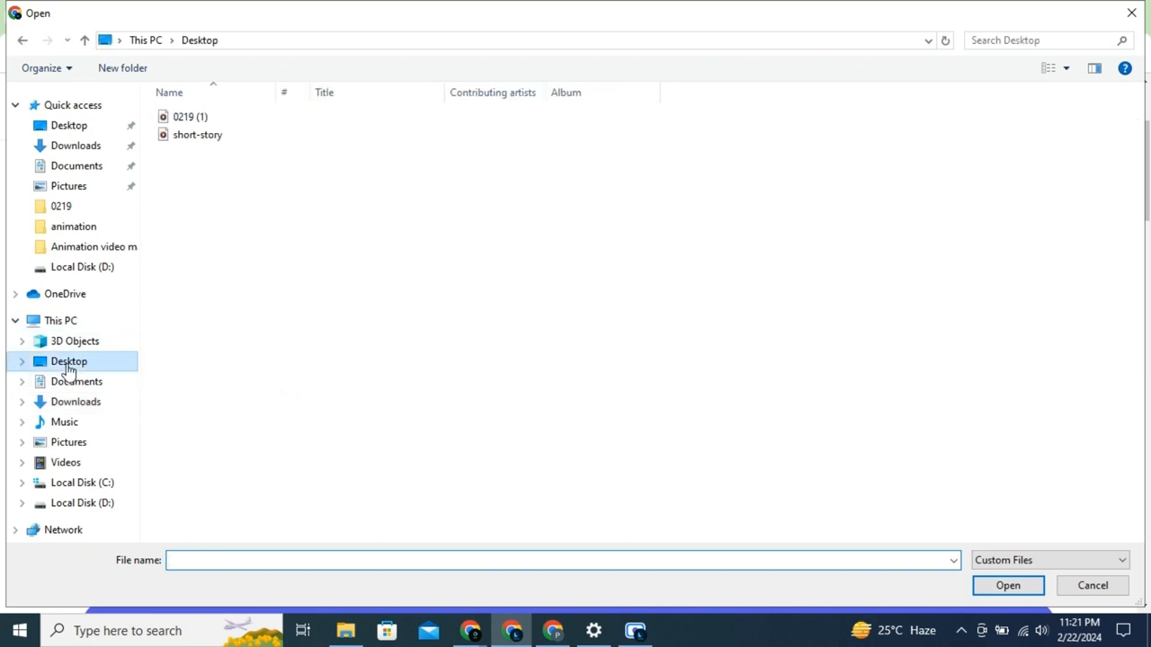
click(198, 133)
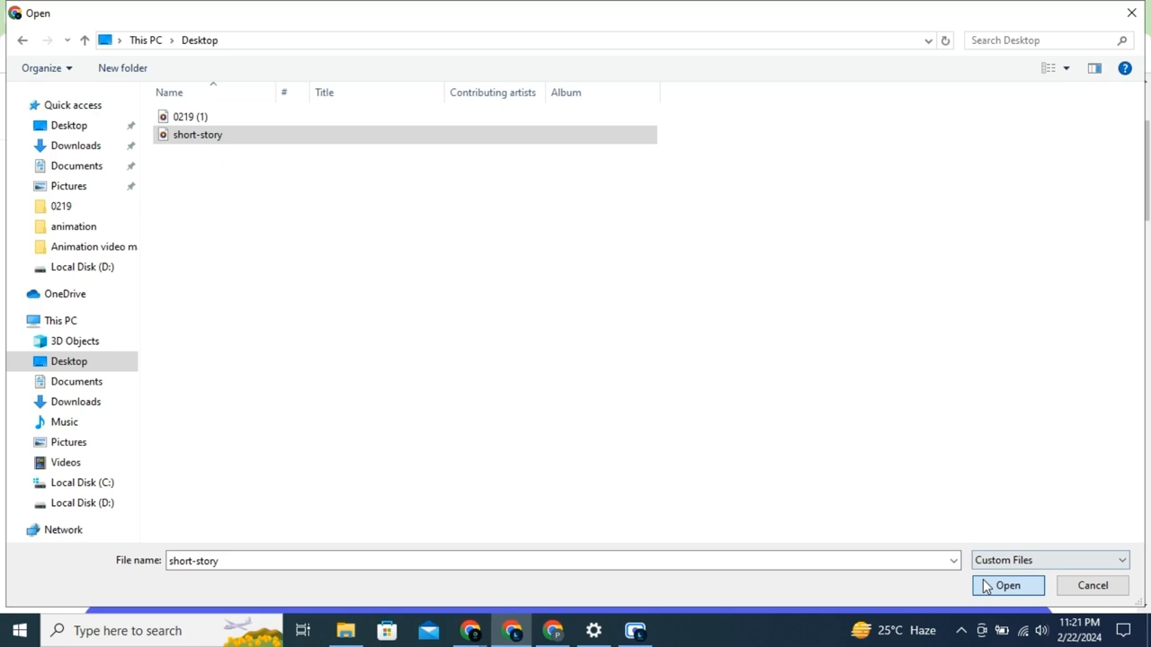
click(1008, 586)
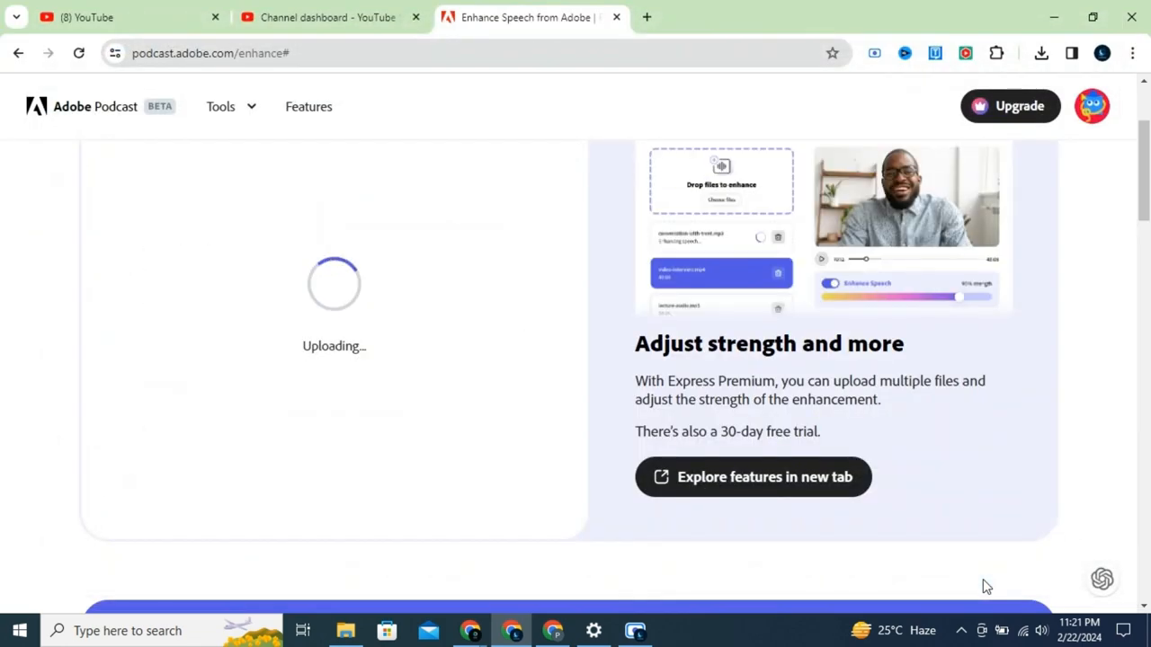
mouse_move(482, 495)
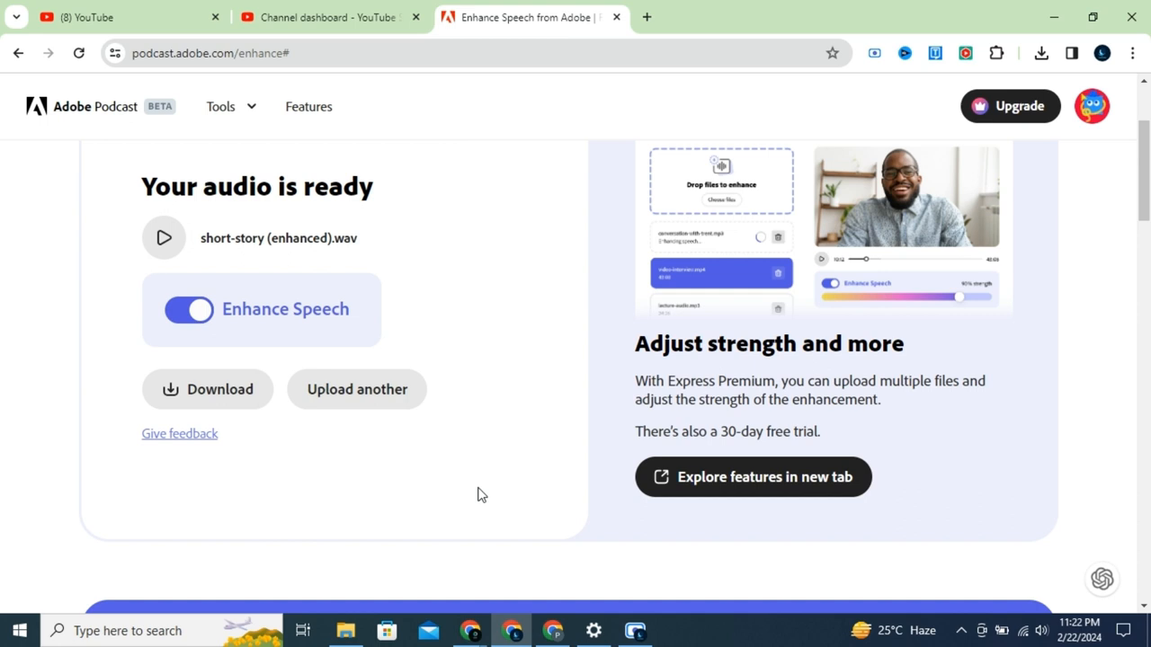
mouse_move(220, 399)
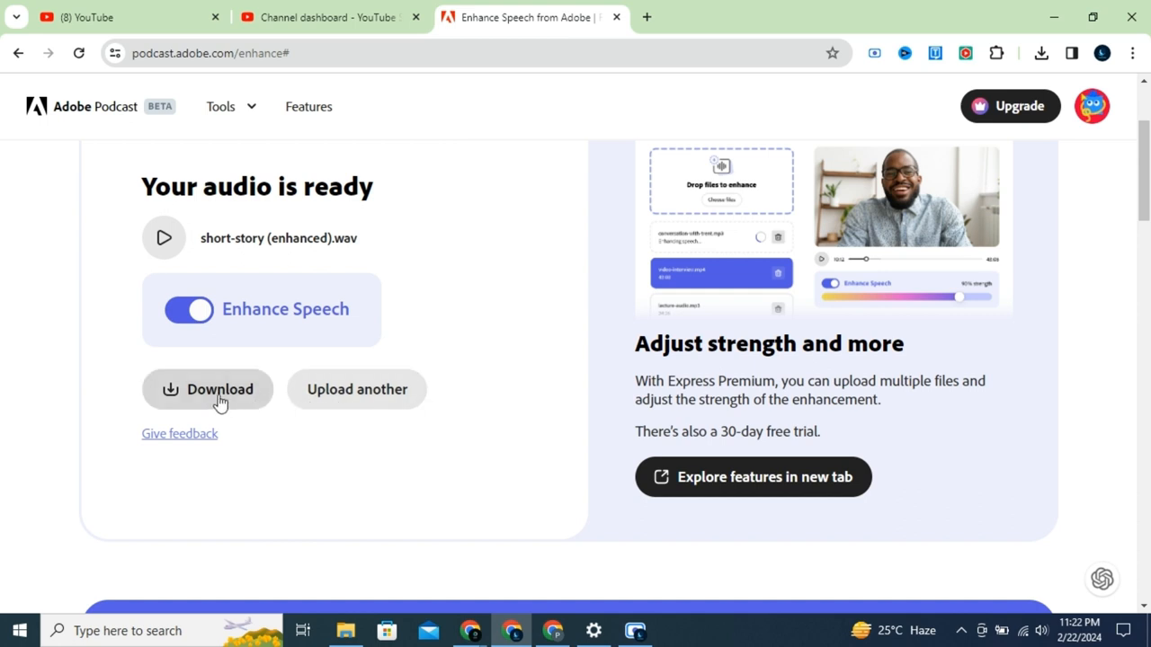
Download the enhanced short-story WAV once the audio is ready.
click(219, 389)
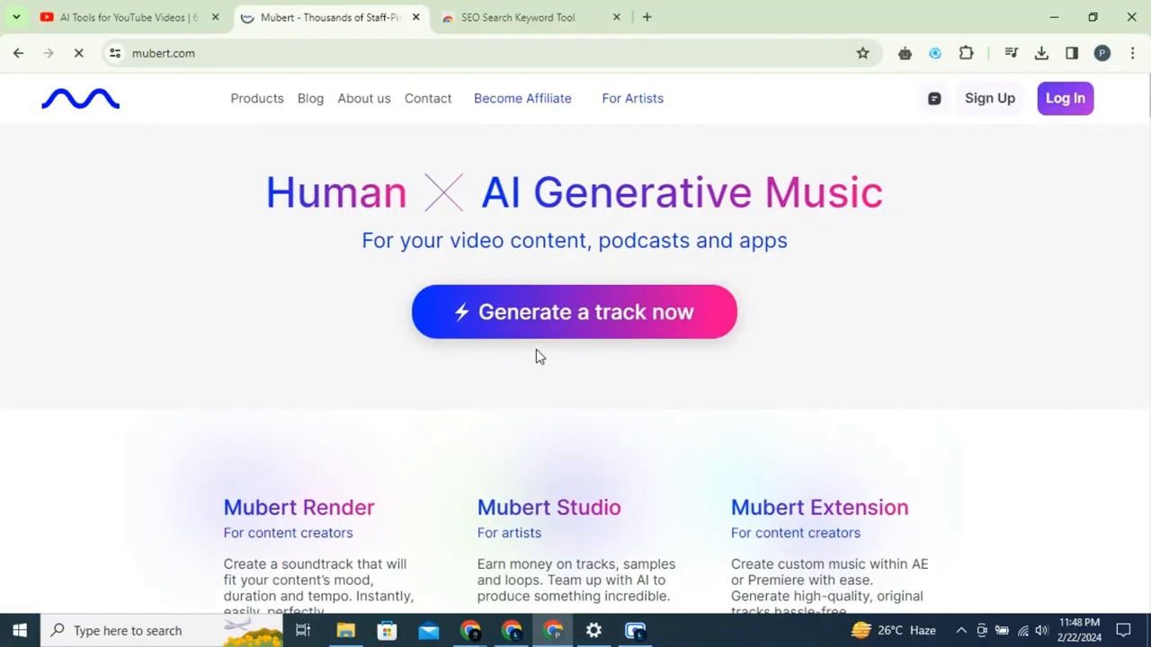
Start a new track with prompt 'Background music for birthday' and type set to Track.
click(574, 313)
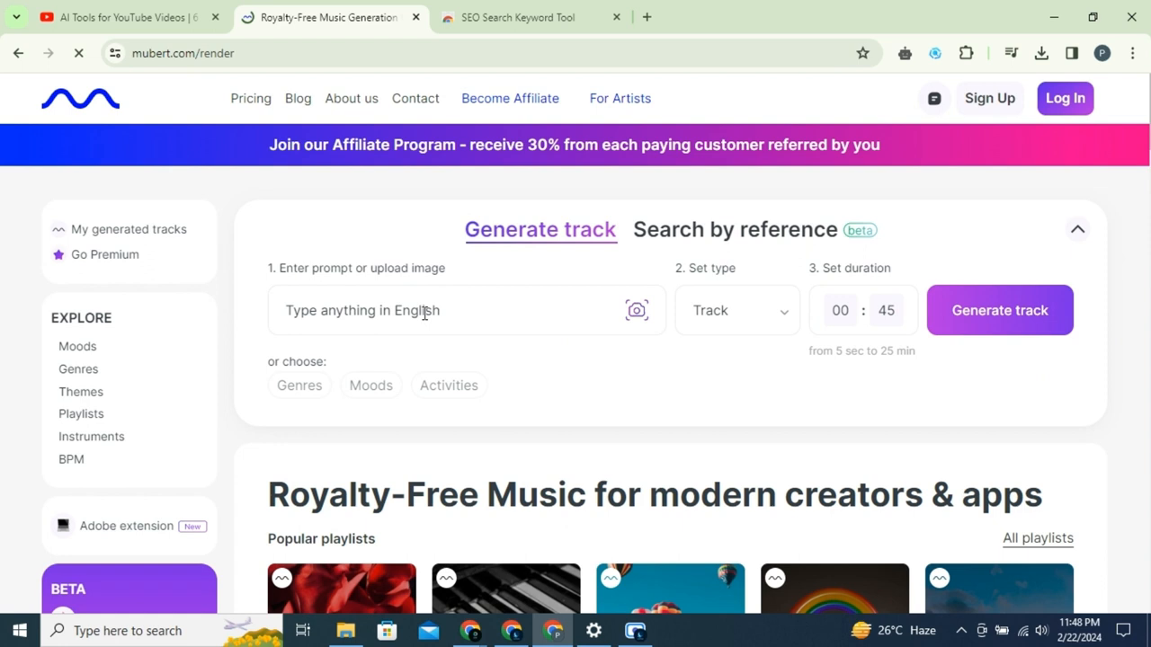
text(B)
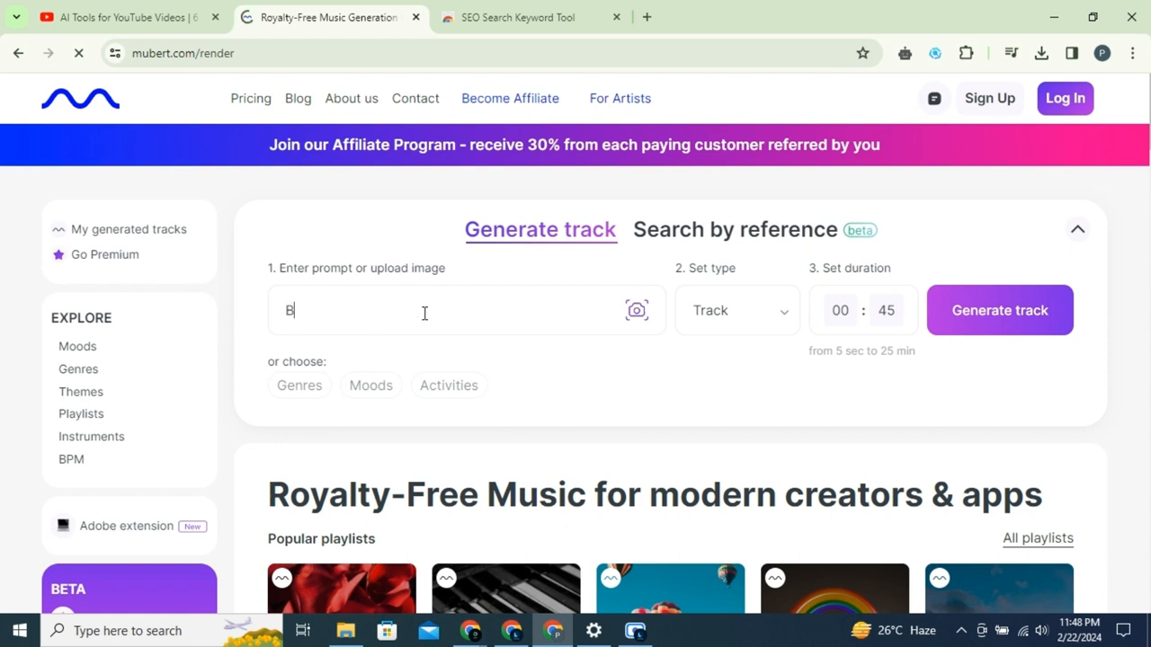
text(ackground music for birthday)
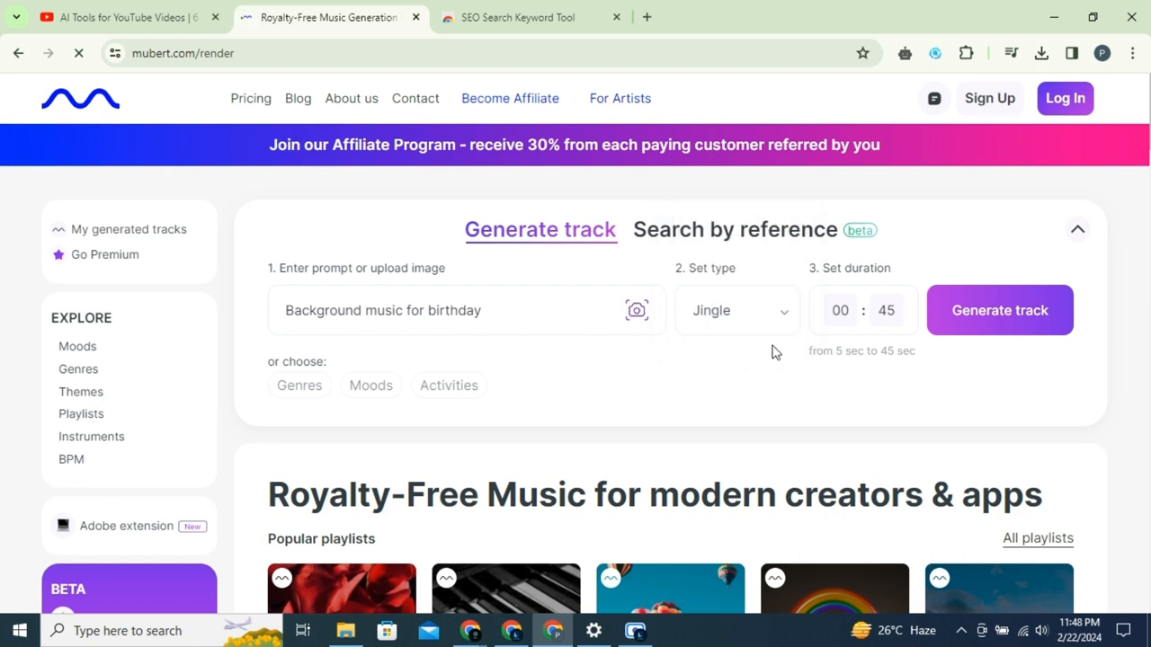
click(737, 309)
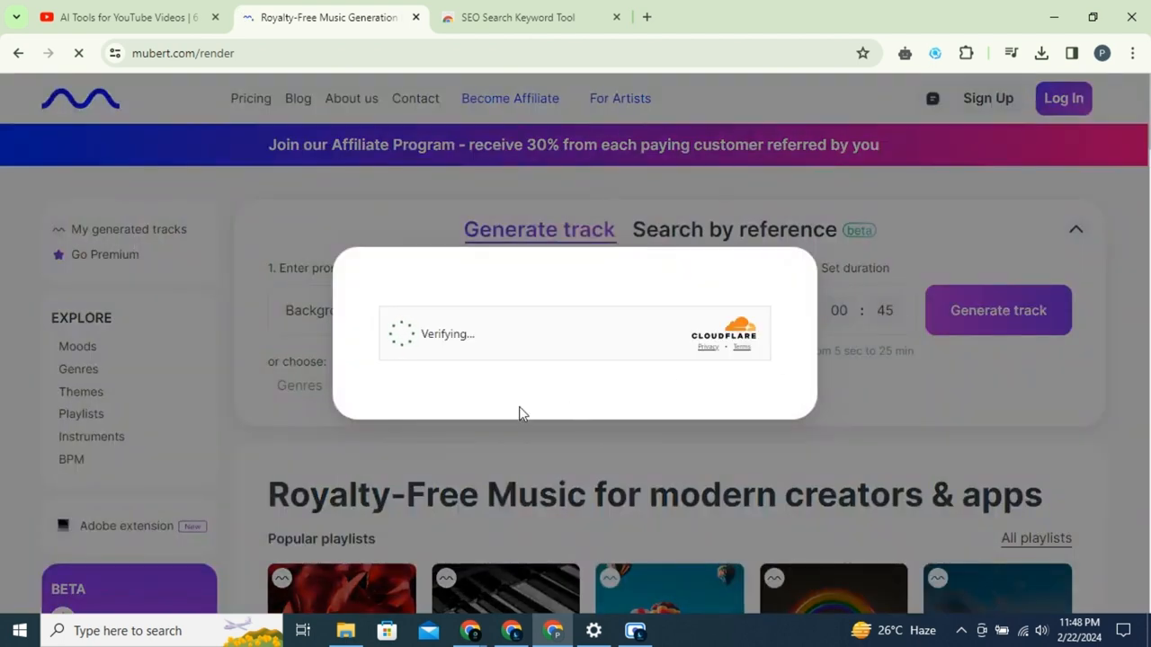
Generate the 45-second birthday track, play it at higher volume and request its download.
click(998, 309)
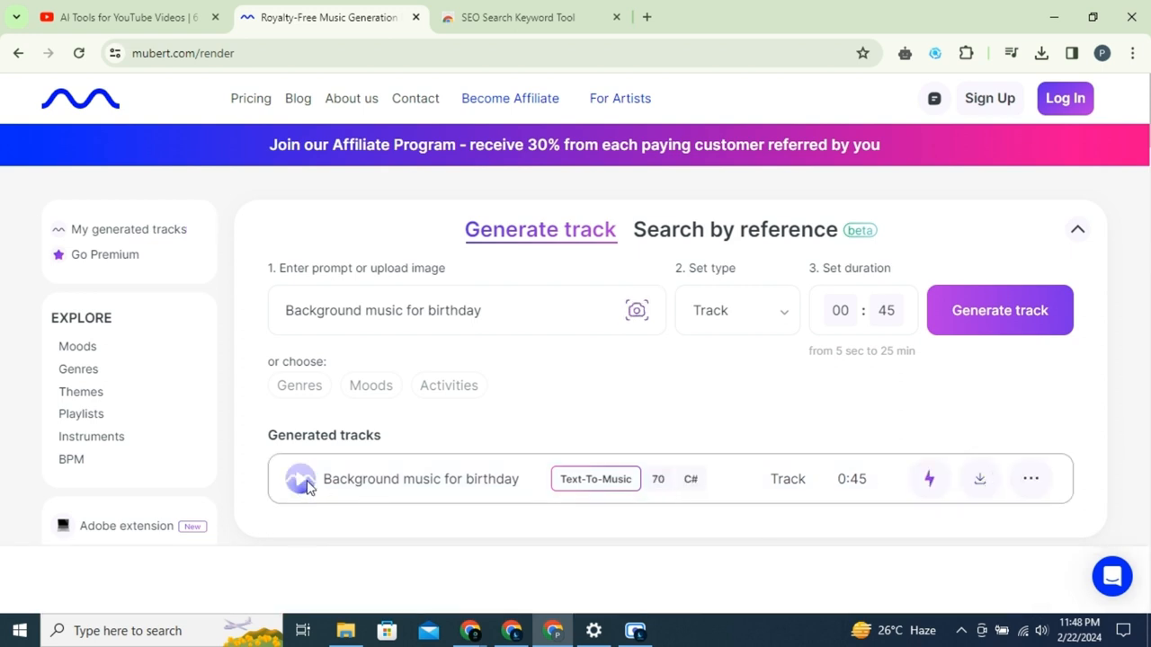
click(298, 478)
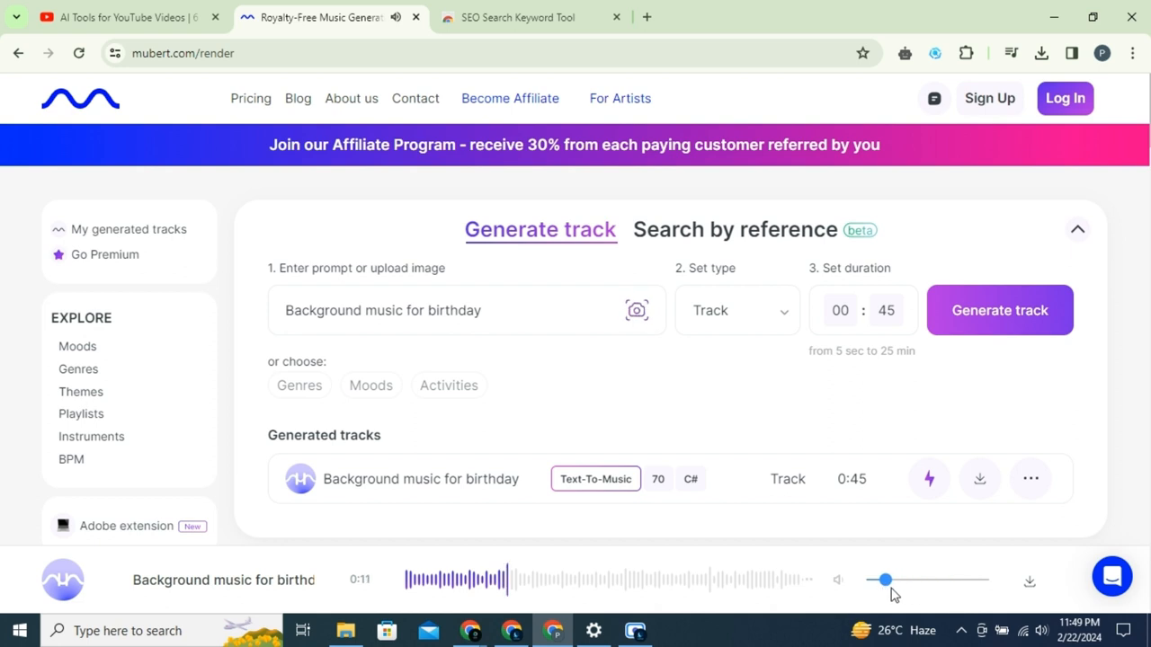
drag(885, 580, 928, 579)
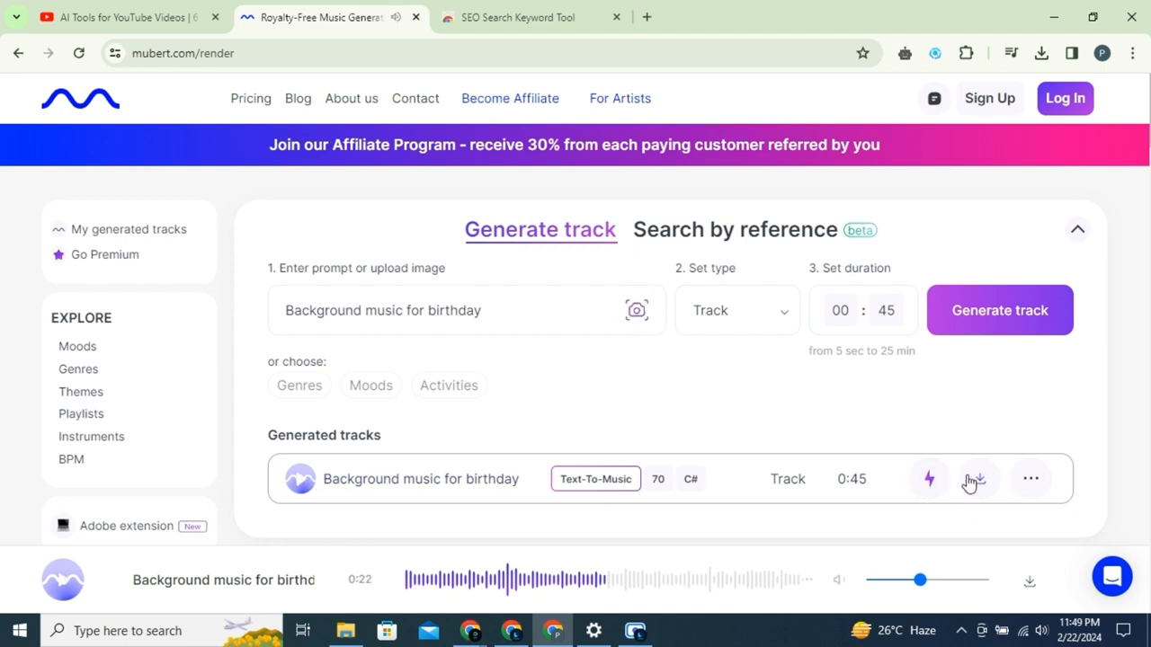
click(979, 478)
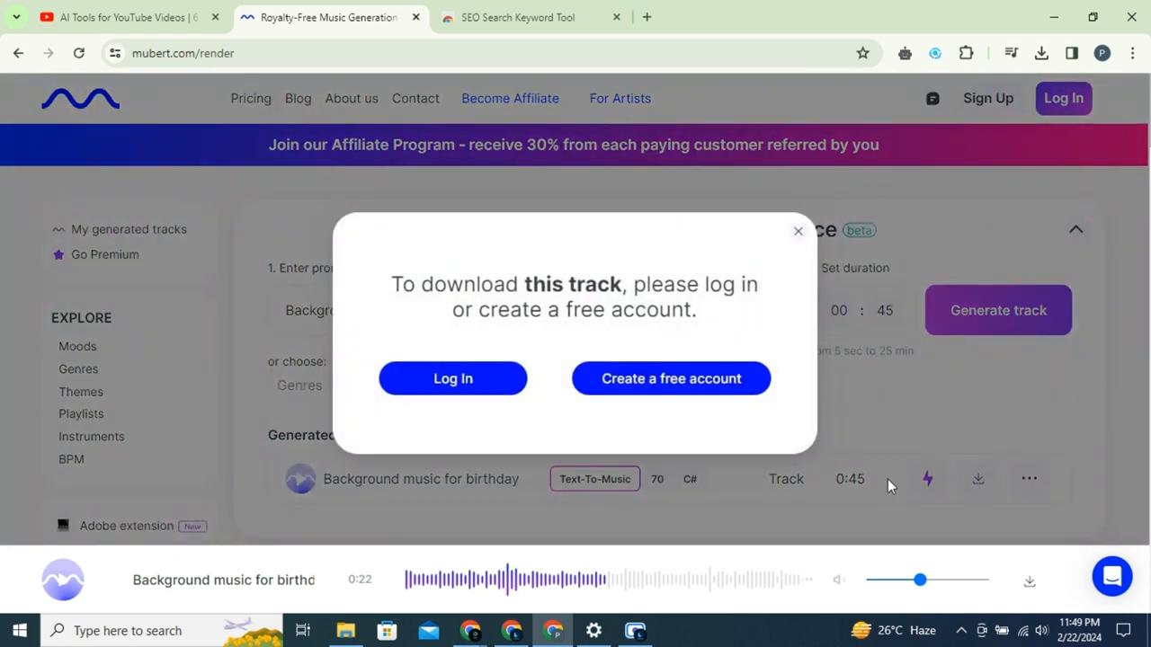
Create a free Mubert account by logging in with Google.
click(670, 378)
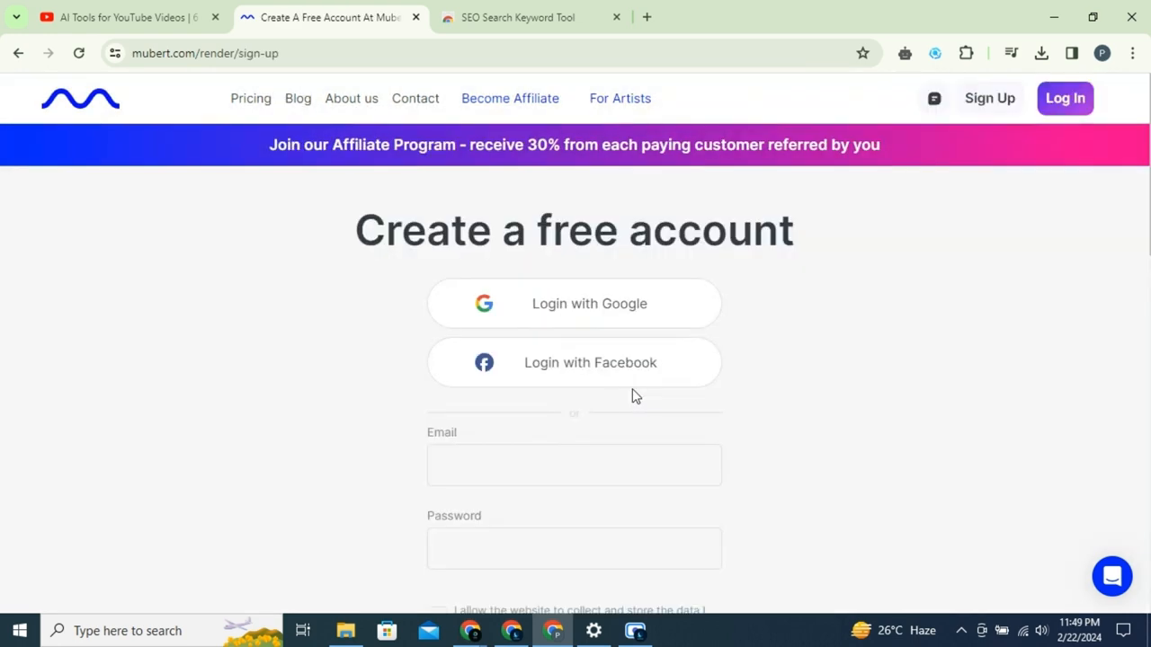
click(573, 302)
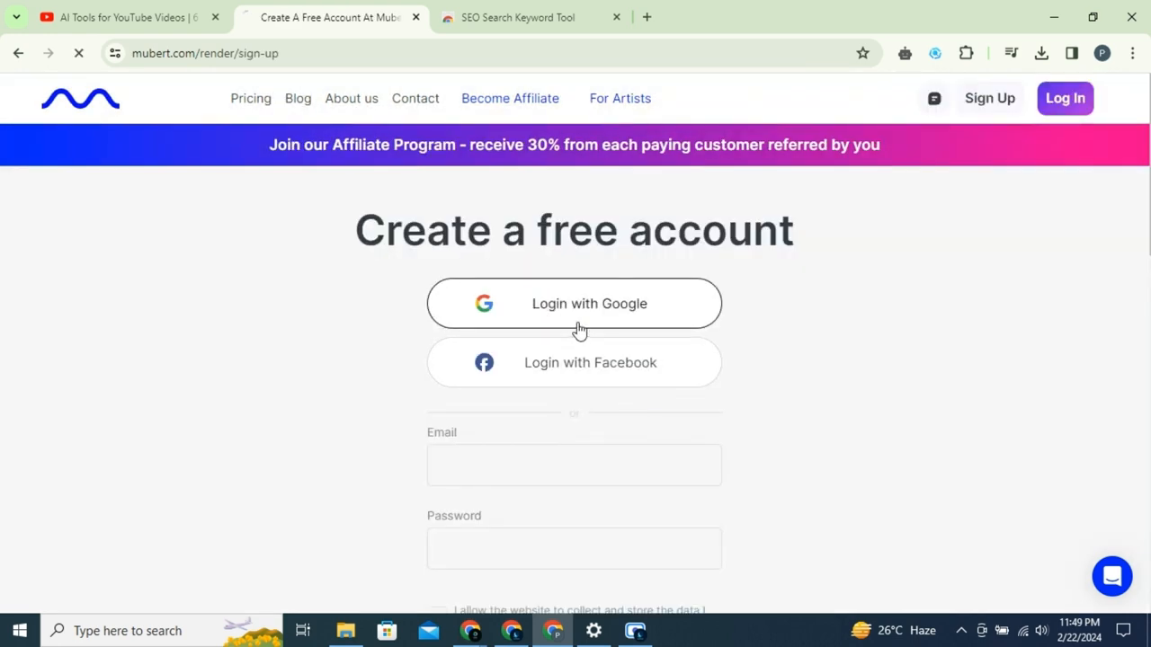
click(590, 302)
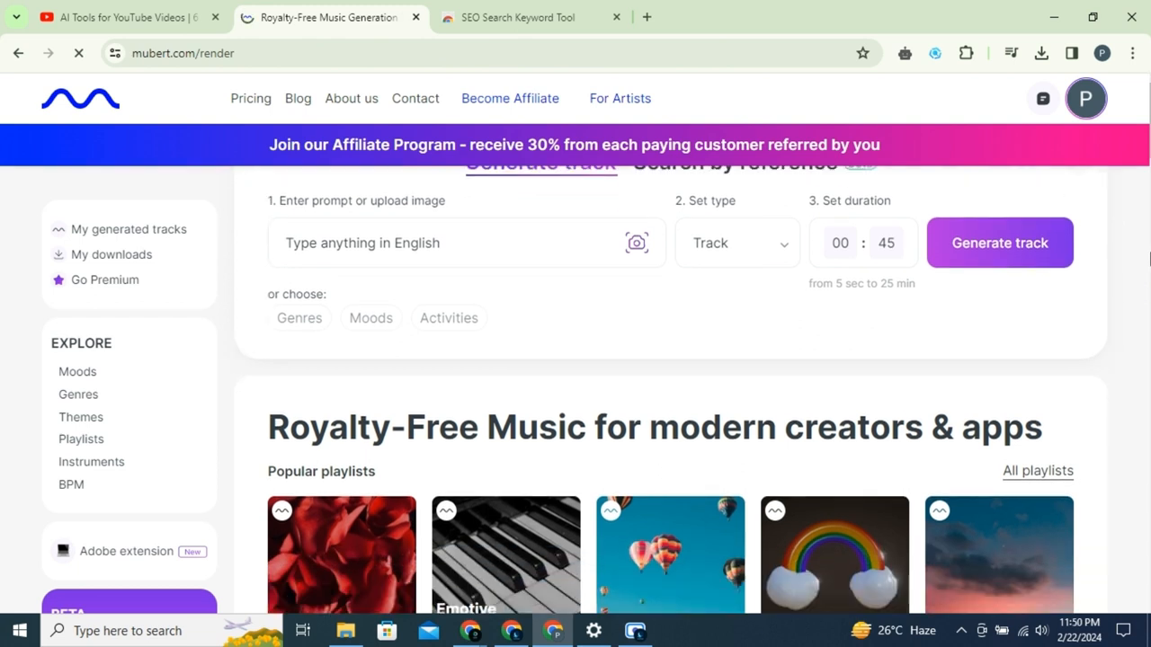
Play the staff pick Our Small Boutique Hotel.
scroll(down, 3)
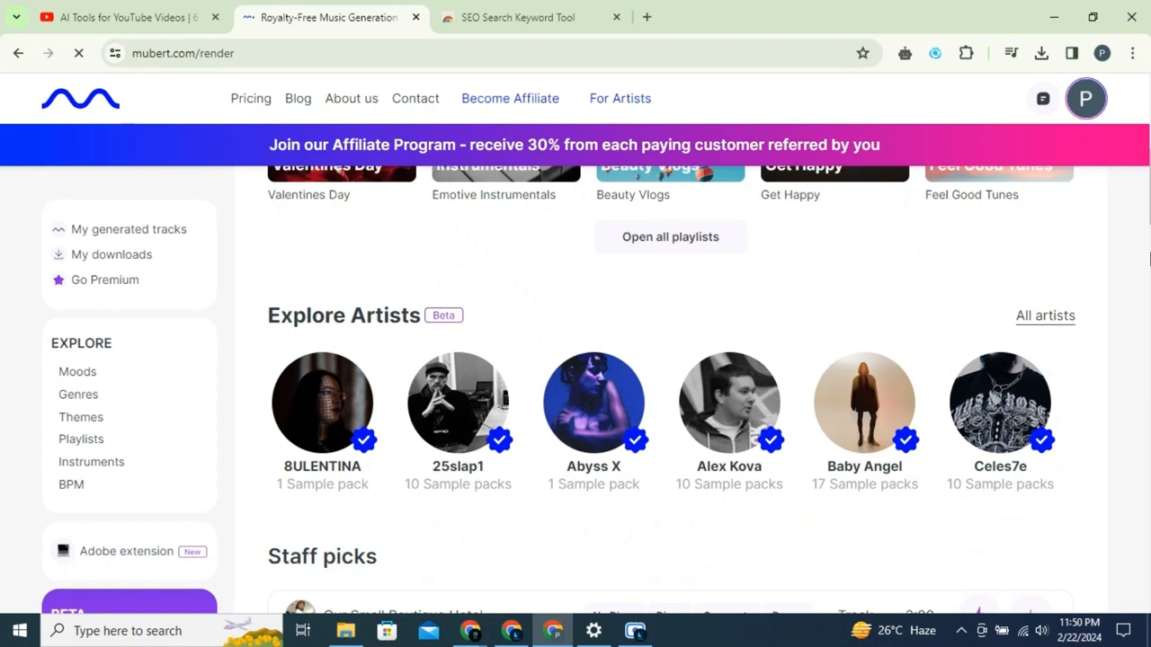
click(301, 234)
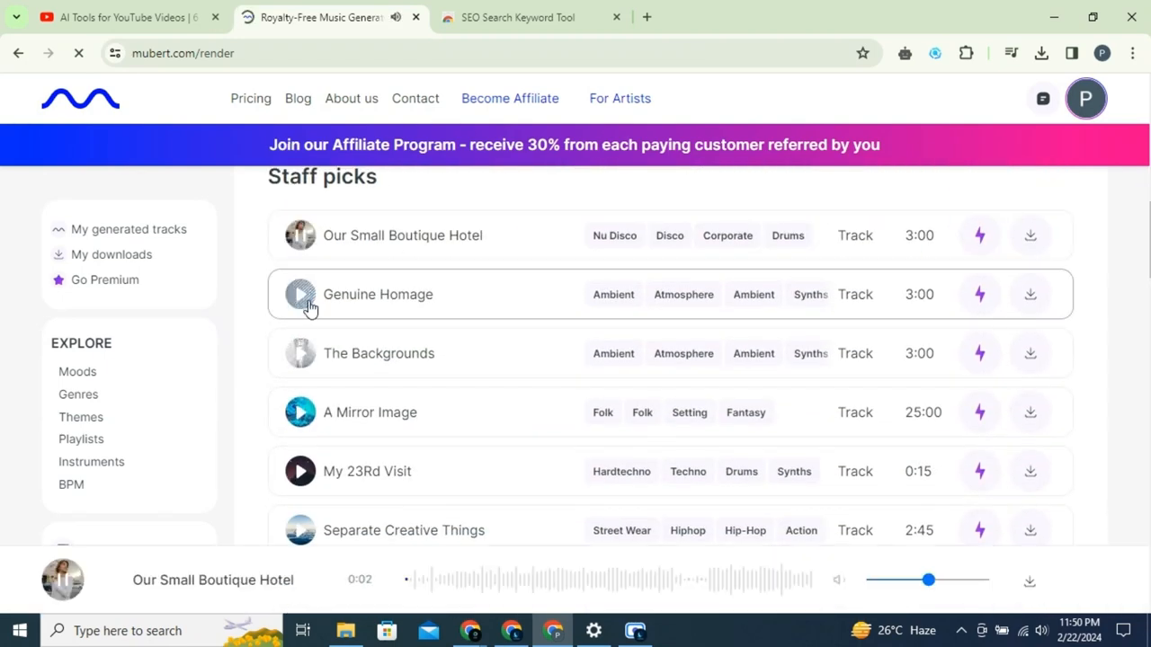
Preview Genuine Homage, The Backgrounds and My 23Rd Visit, then add My 23Rd Visit to My downloads.
click(300, 295)
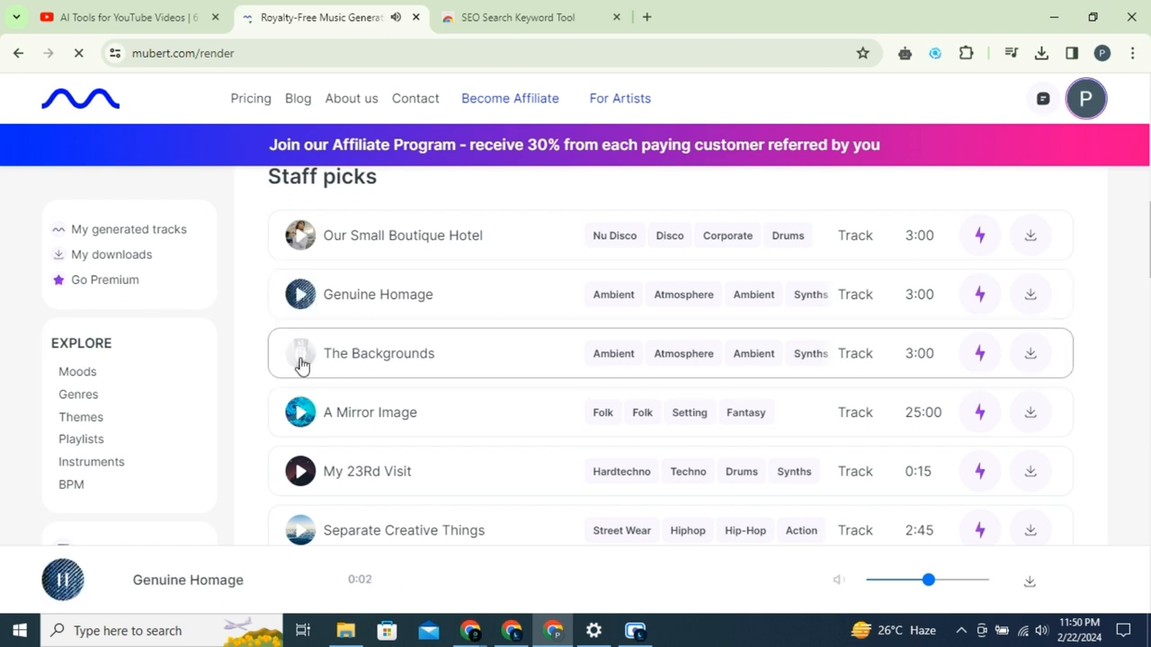
click(299, 353)
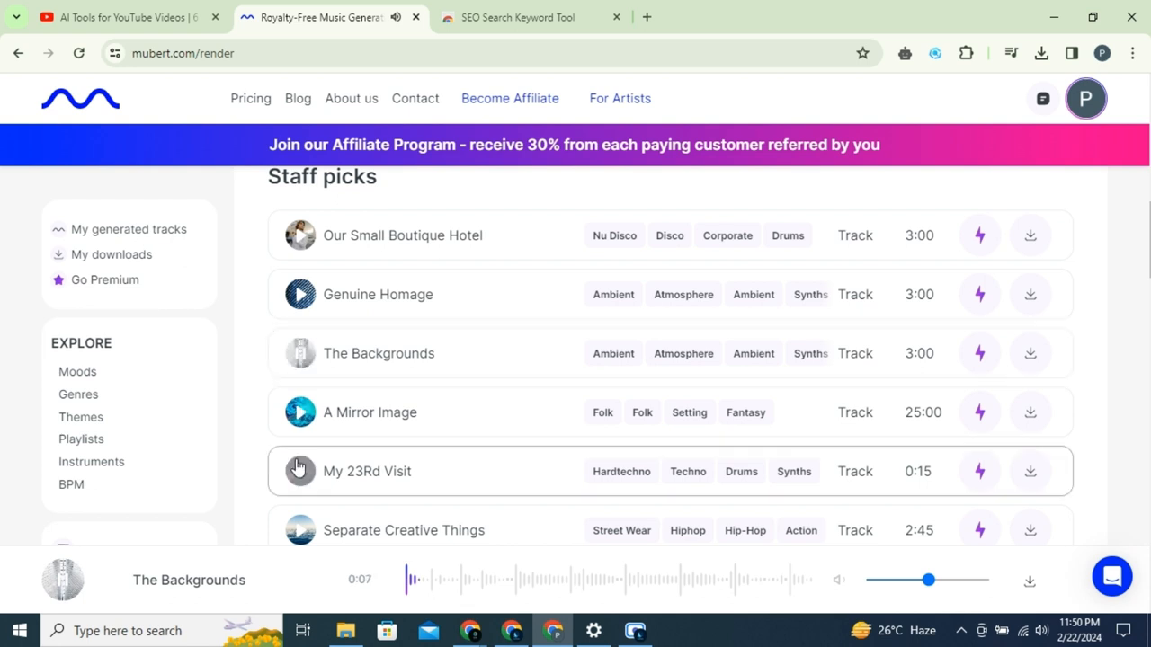
click(299, 471)
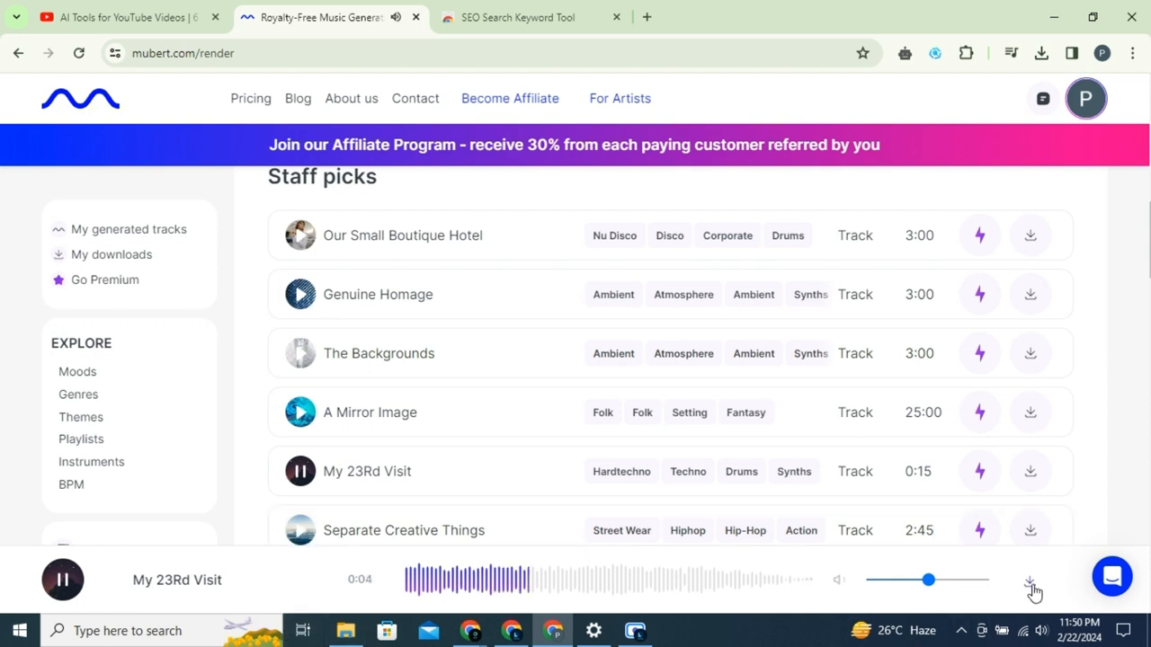
click(1029, 579)
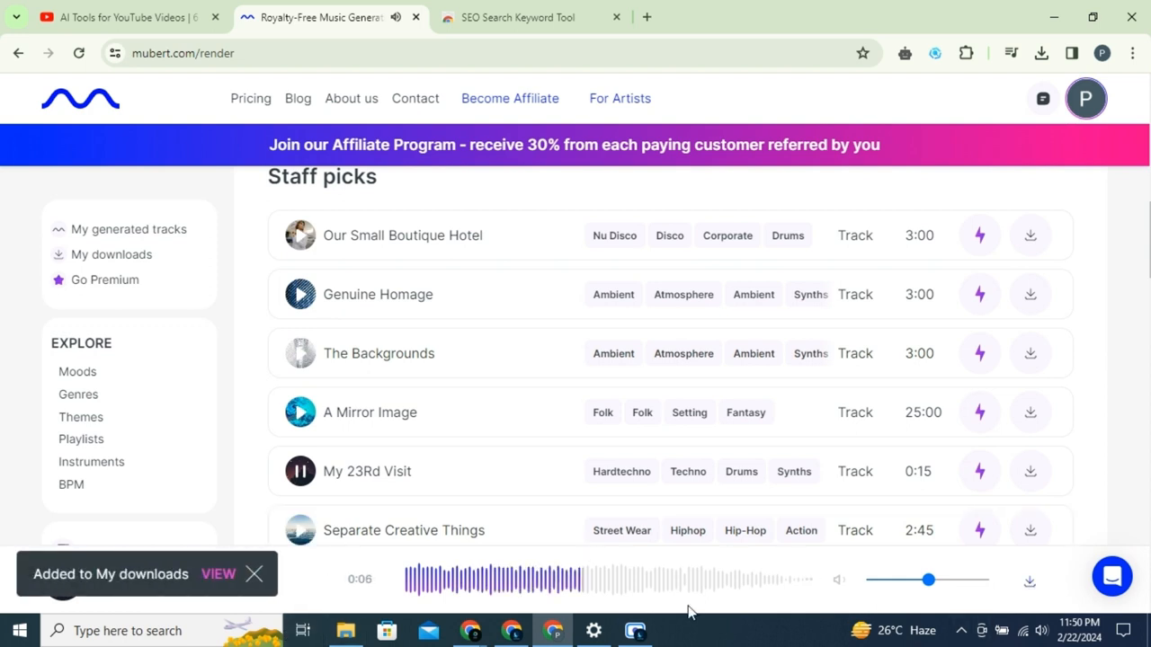
Dismiss the Connect your channels popup to return to the My downloads list.
click(217, 573)
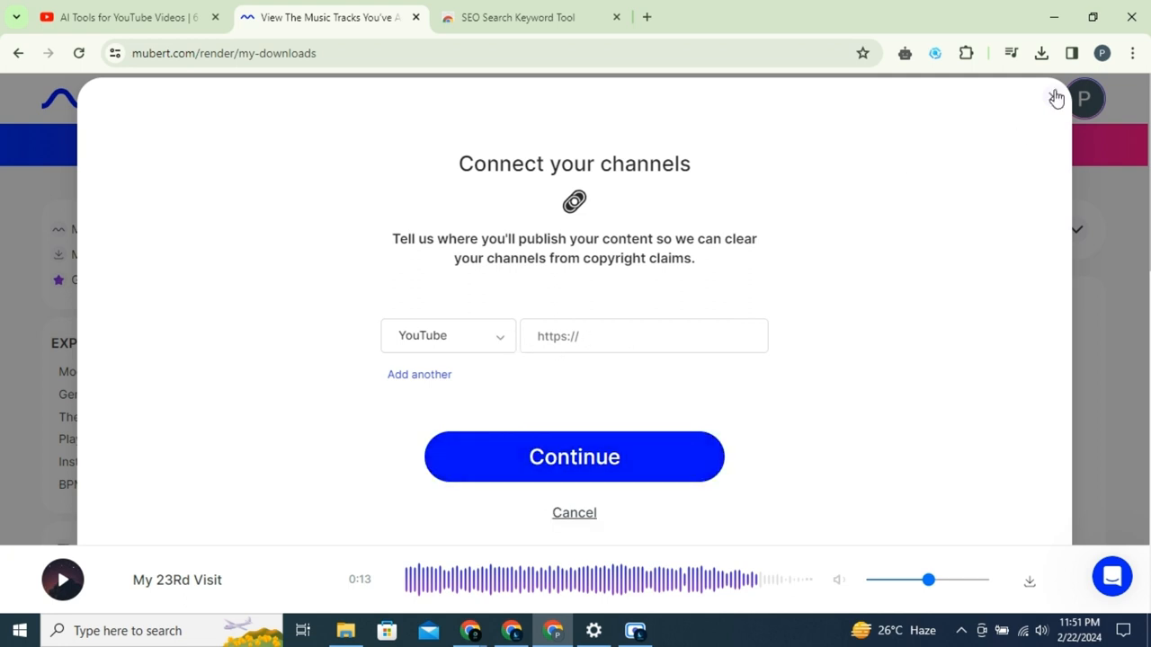
click(417, 374)
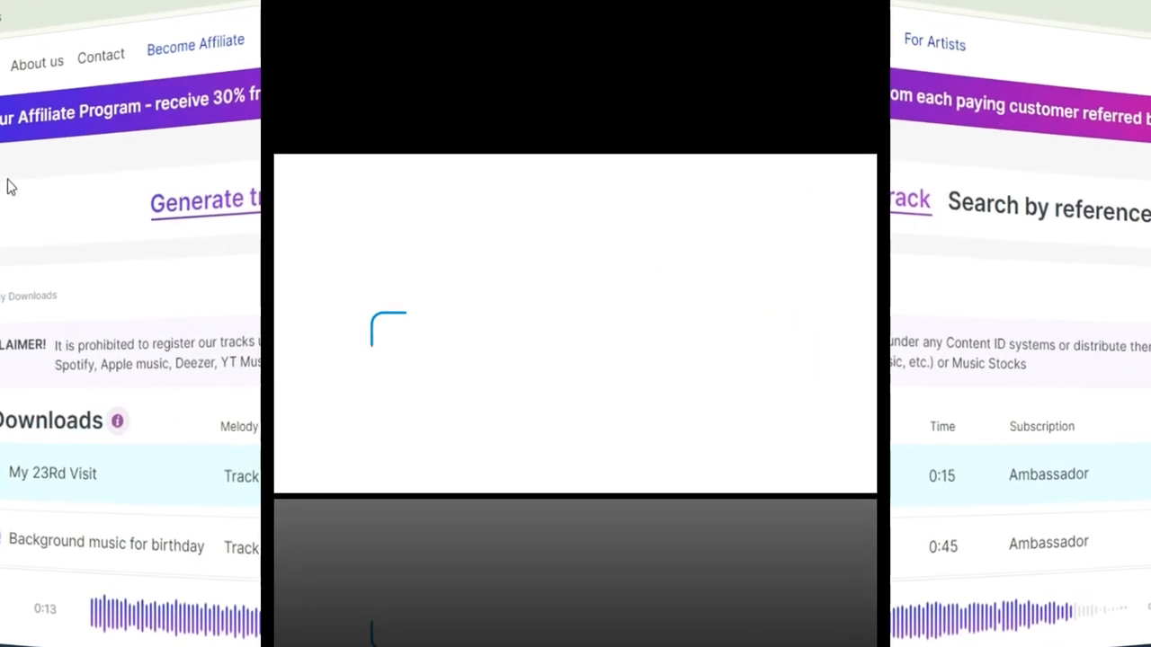
Search for 'Dubverse' in the browser to reach the dubverse.ai site.
text(Dubverse.ai)
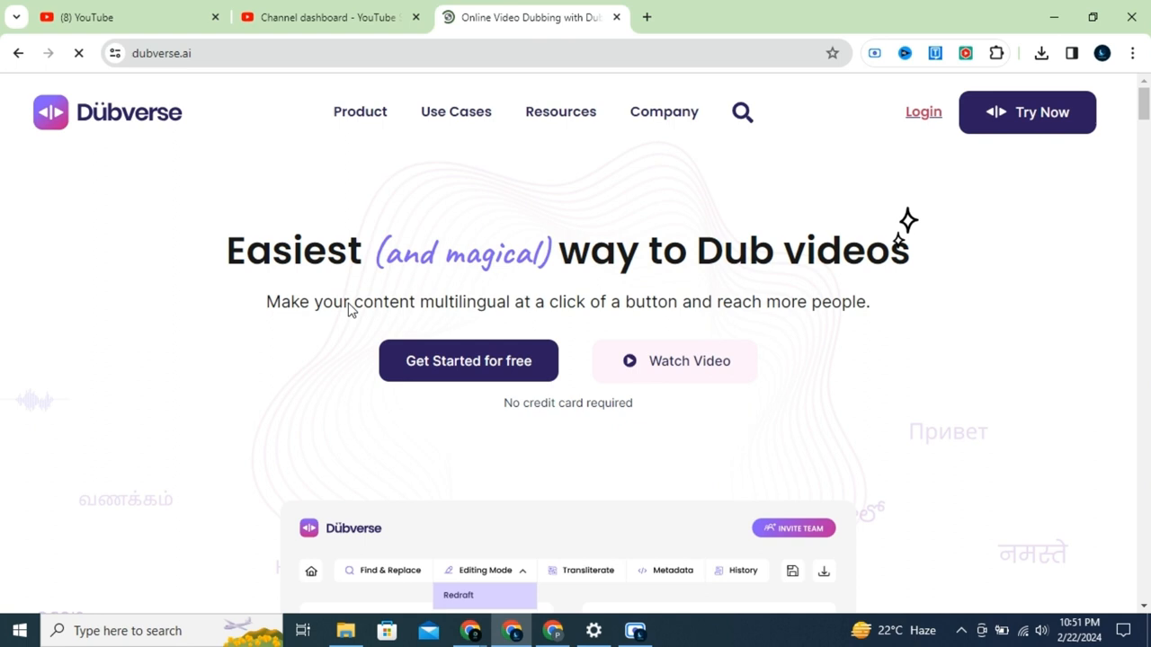
Upload the video 0219 (1).mp4 as a new Dubverse project with Background Music set to No.
click(468, 360)
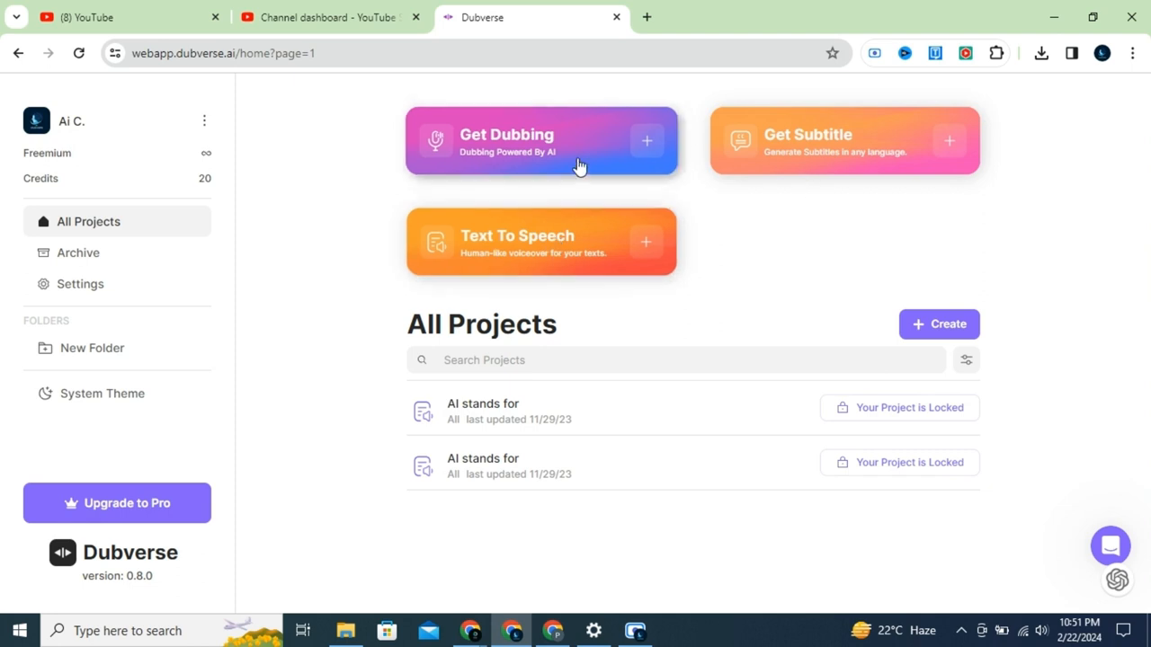
click(542, 141)
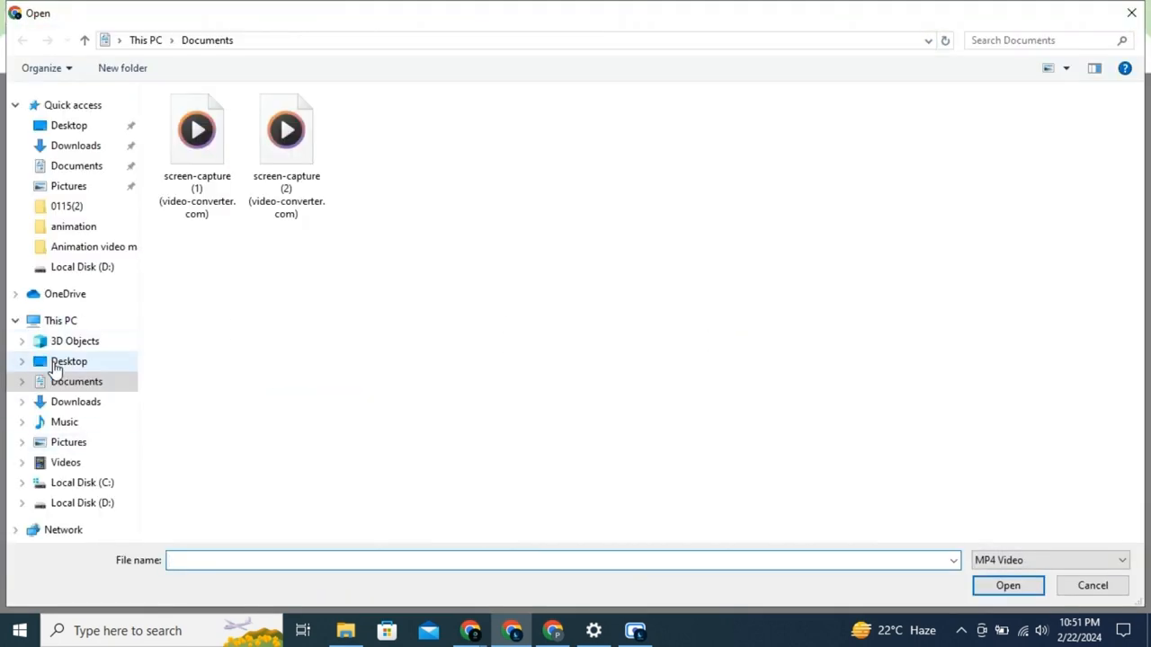
click(1007, 586)
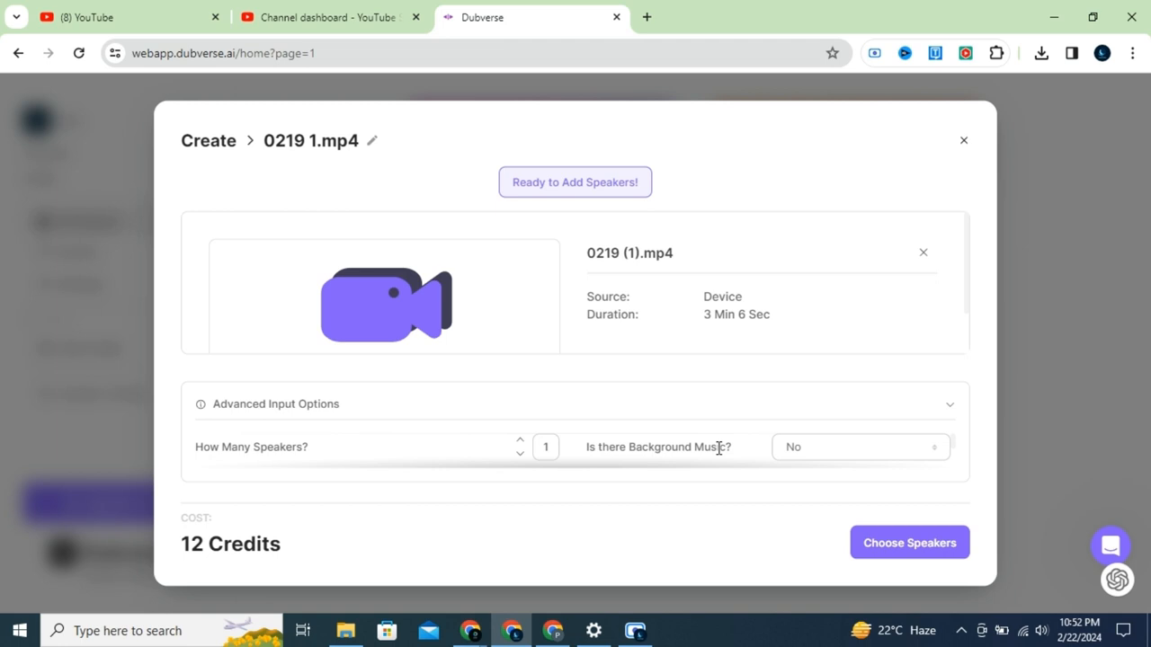
click(860, 446)
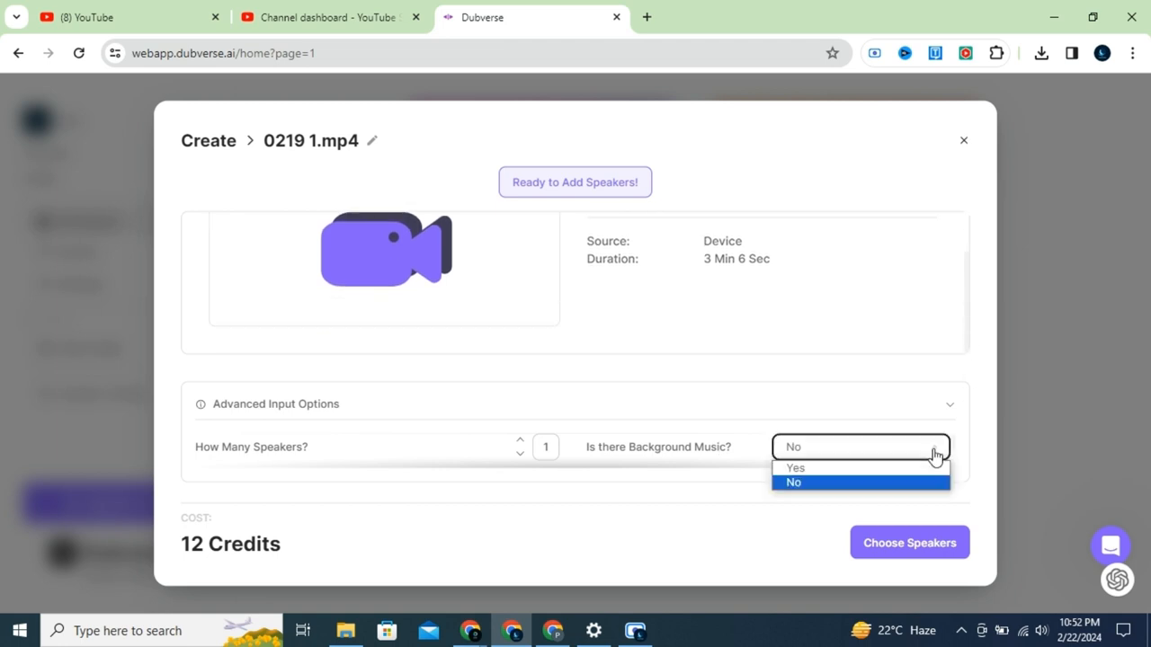
click(908, 543)
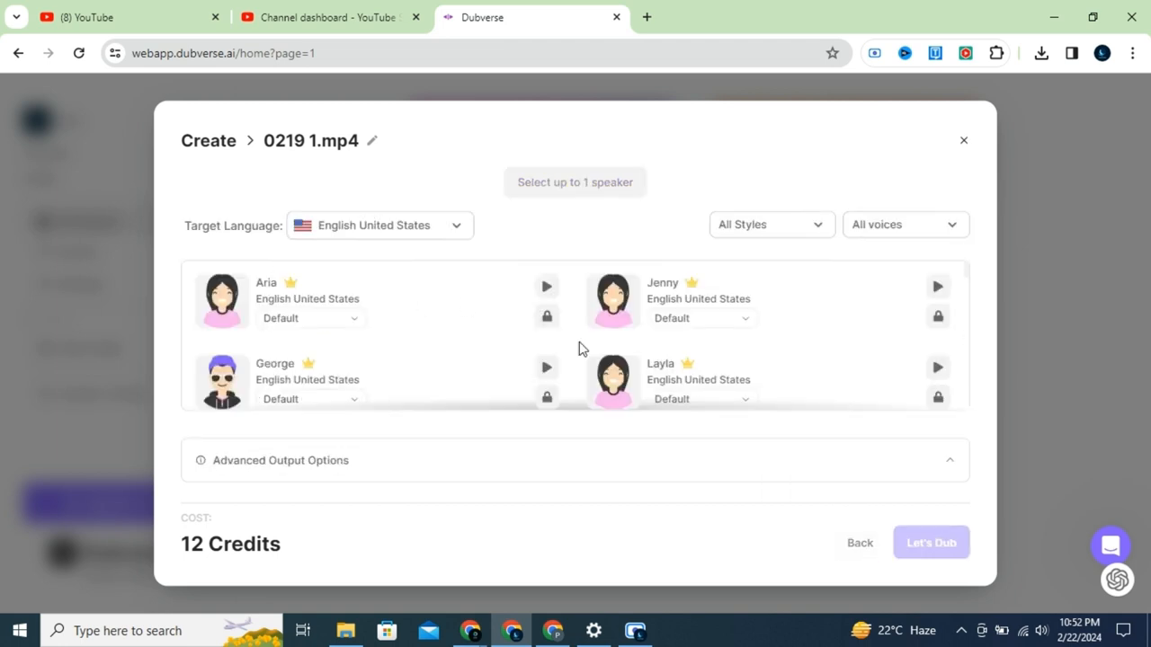
Choose Hindi as the dub's target language so Hindi voices are listed.
scroll(down, 3)
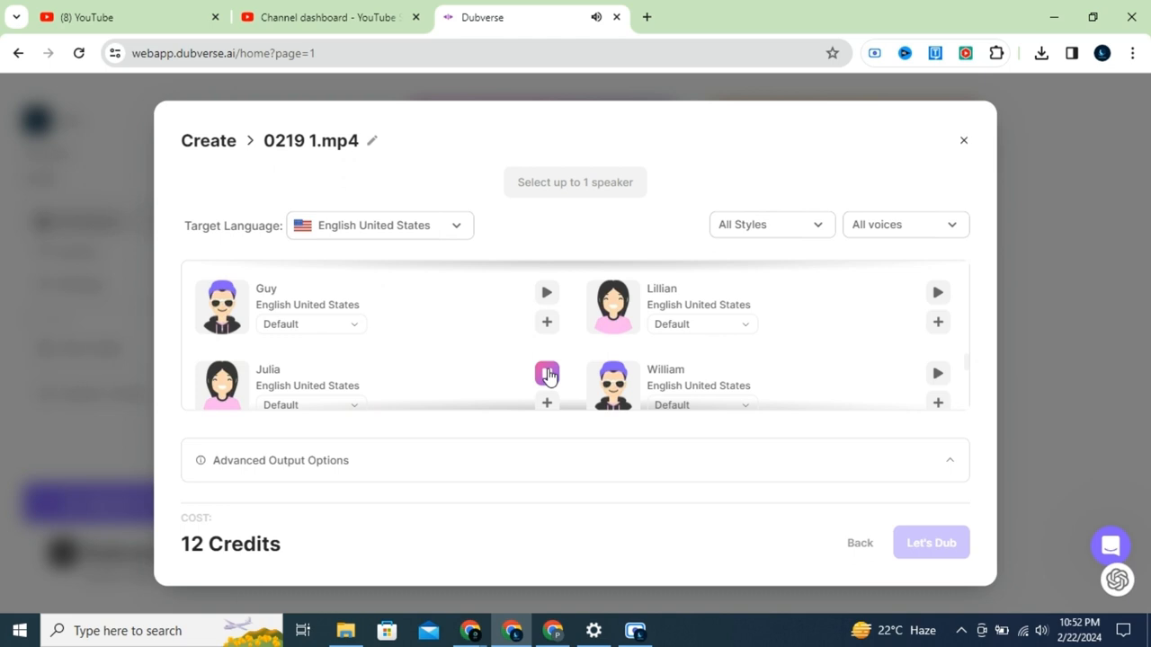
click(378, 225)
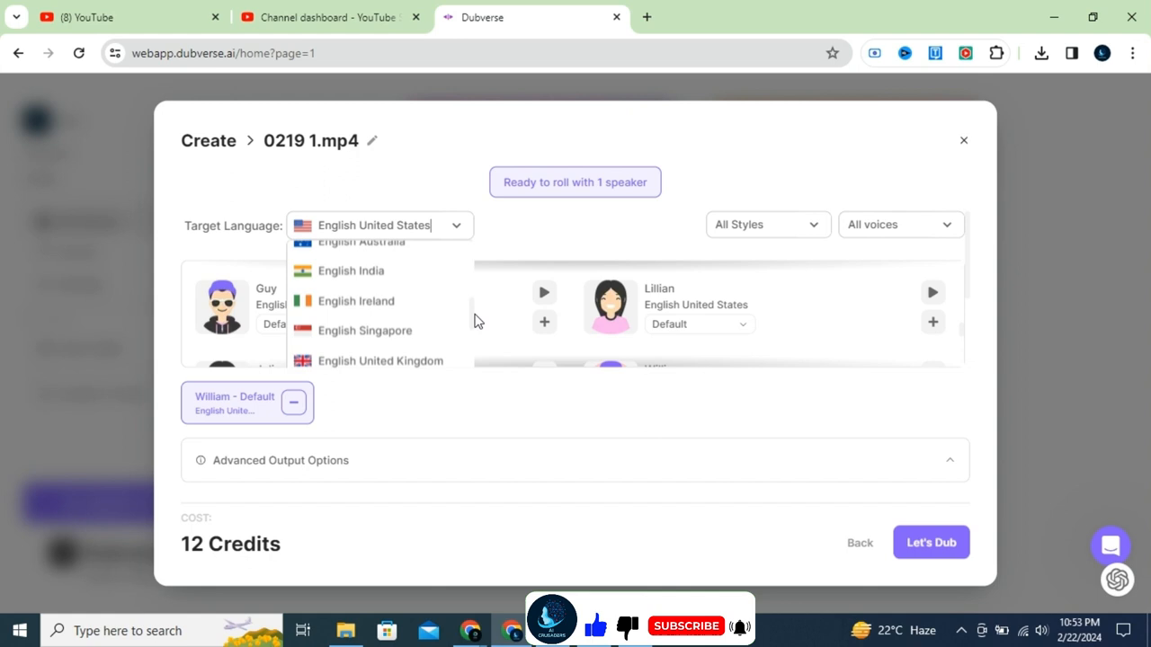
scroll(down, 3)
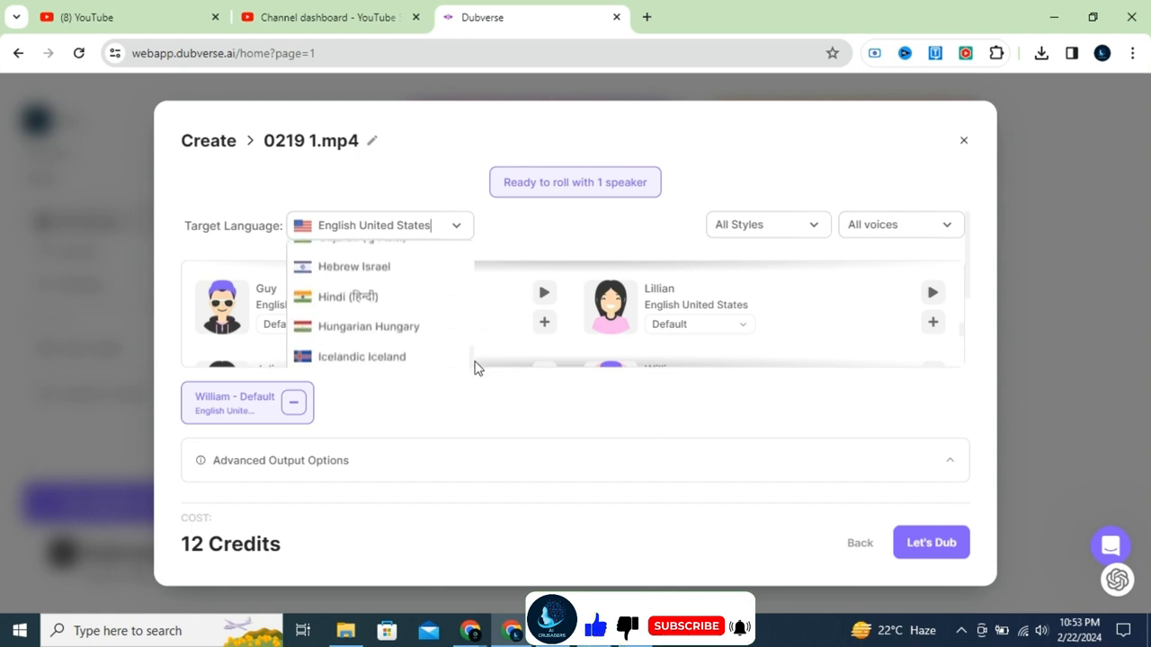
click(347, 297)
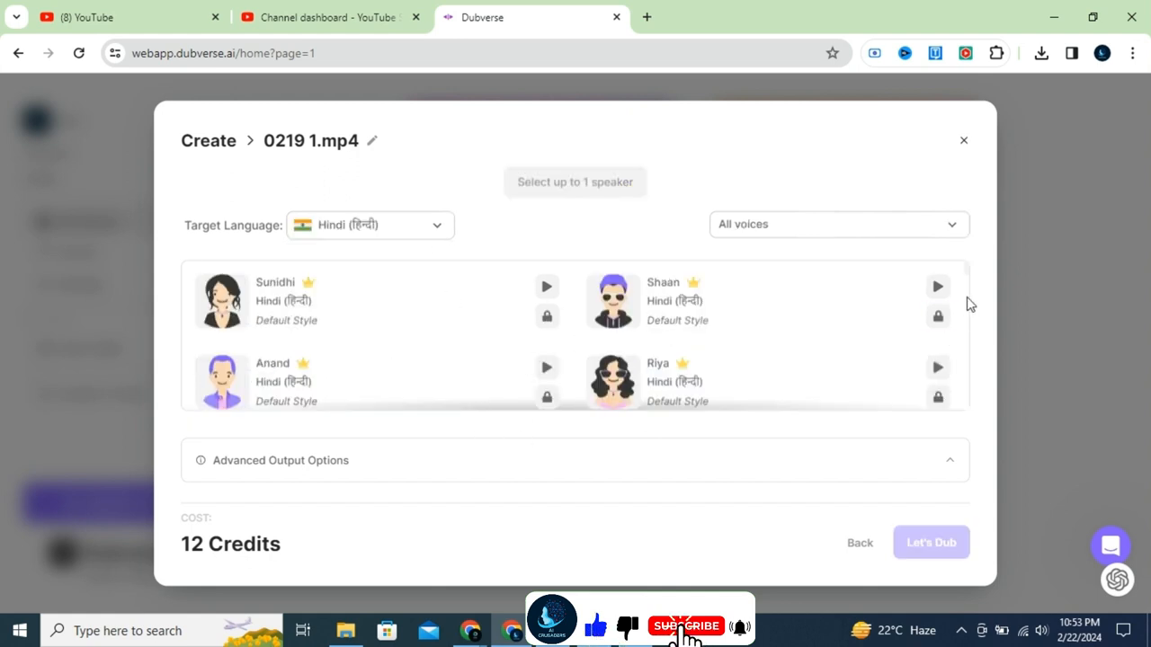
Preview the Hindi voices Ananya and Shrivatsa from the voice list.
scroll(down, 3)
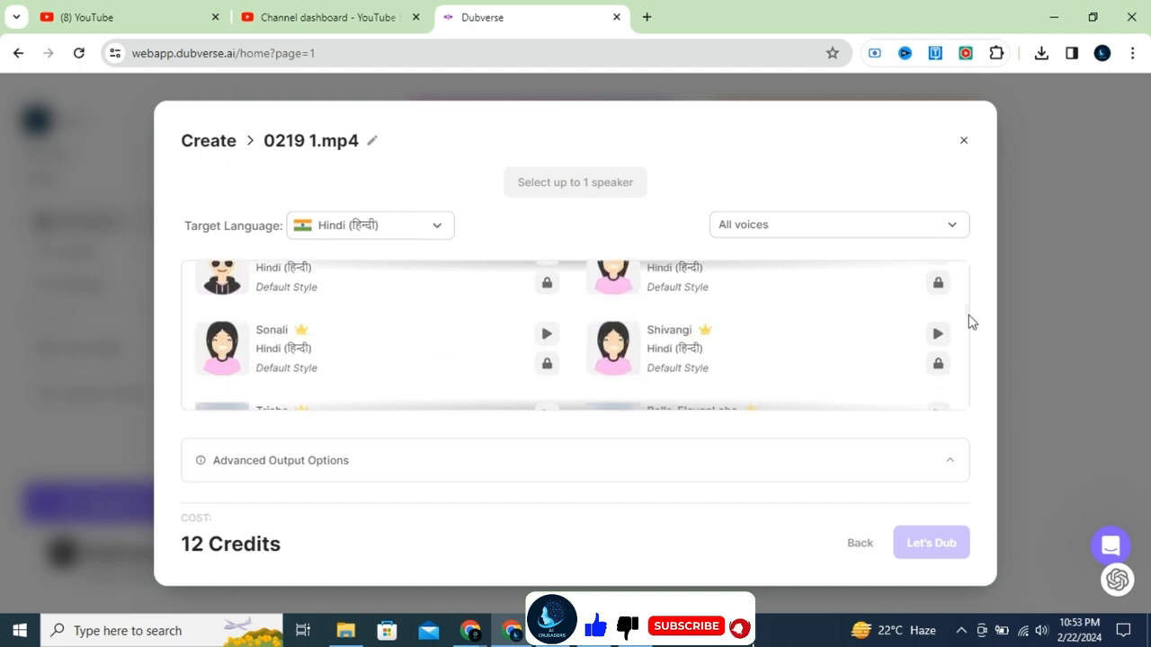
scroll(down, 3)
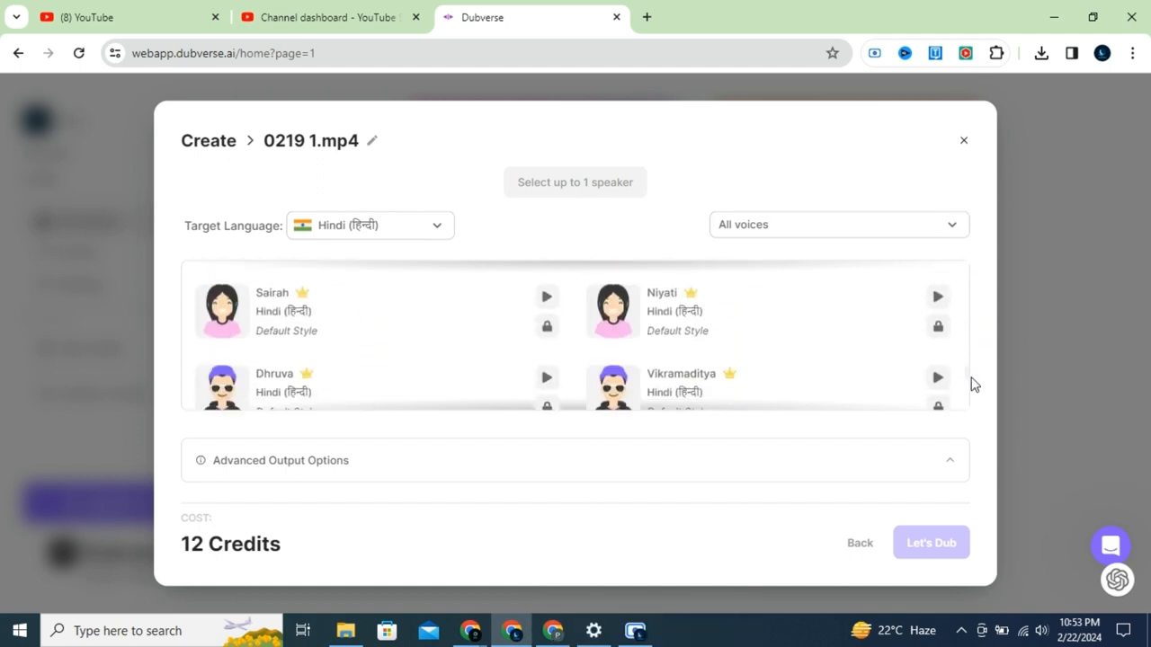
scroll(down, 3)
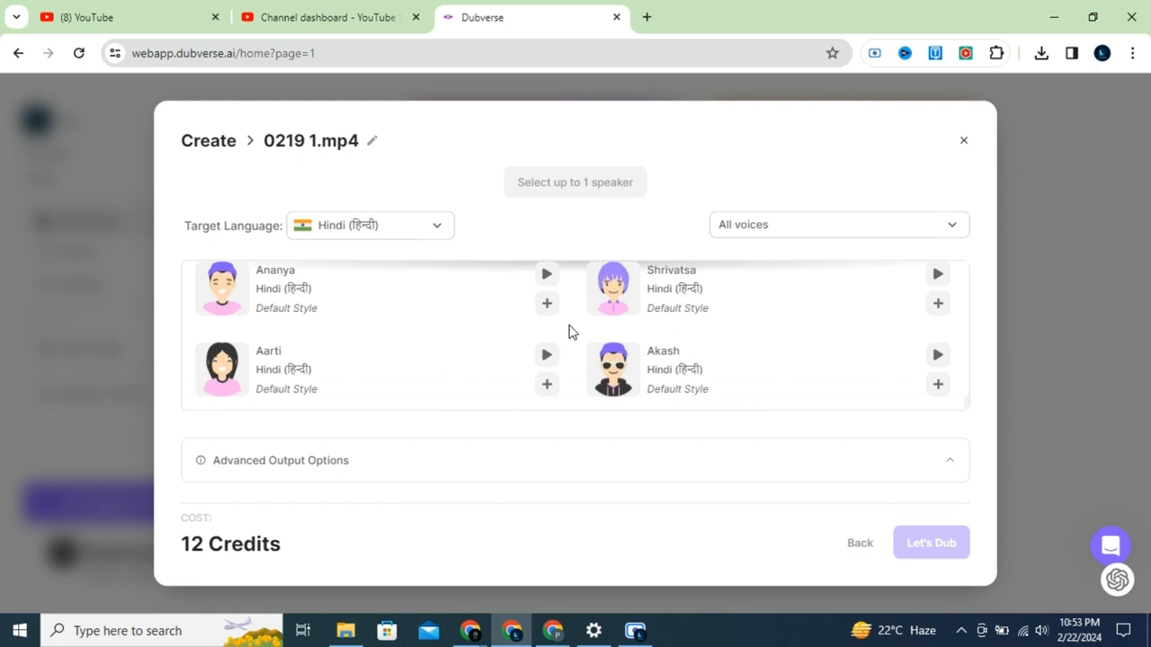
click(546, 274)
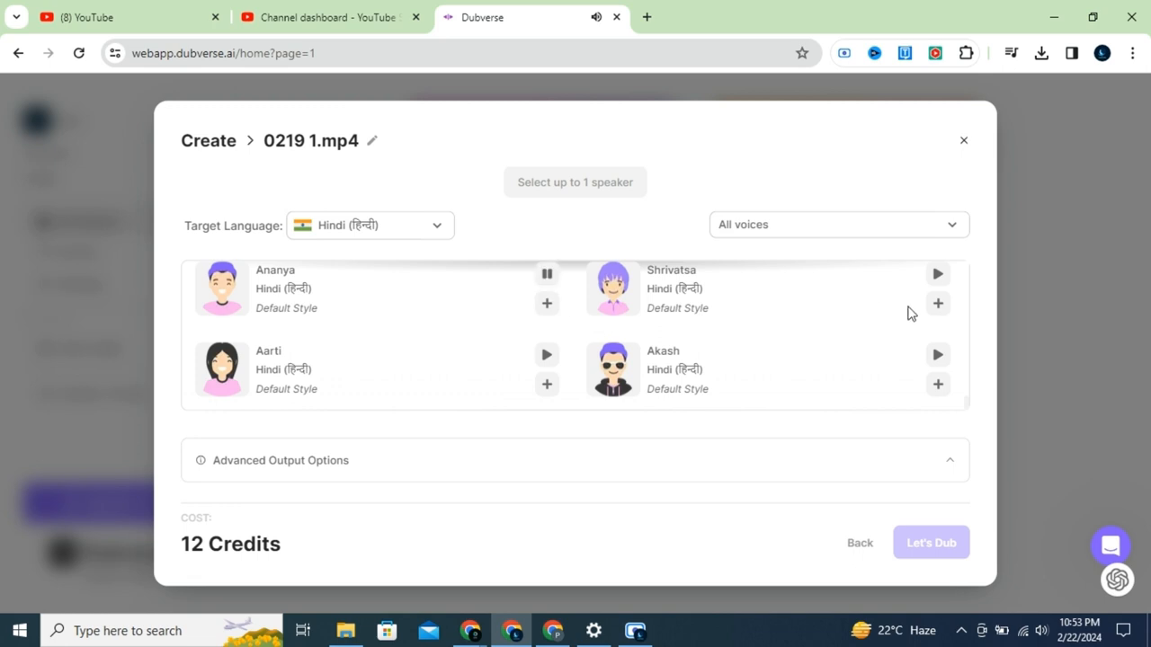
click(937, 273)
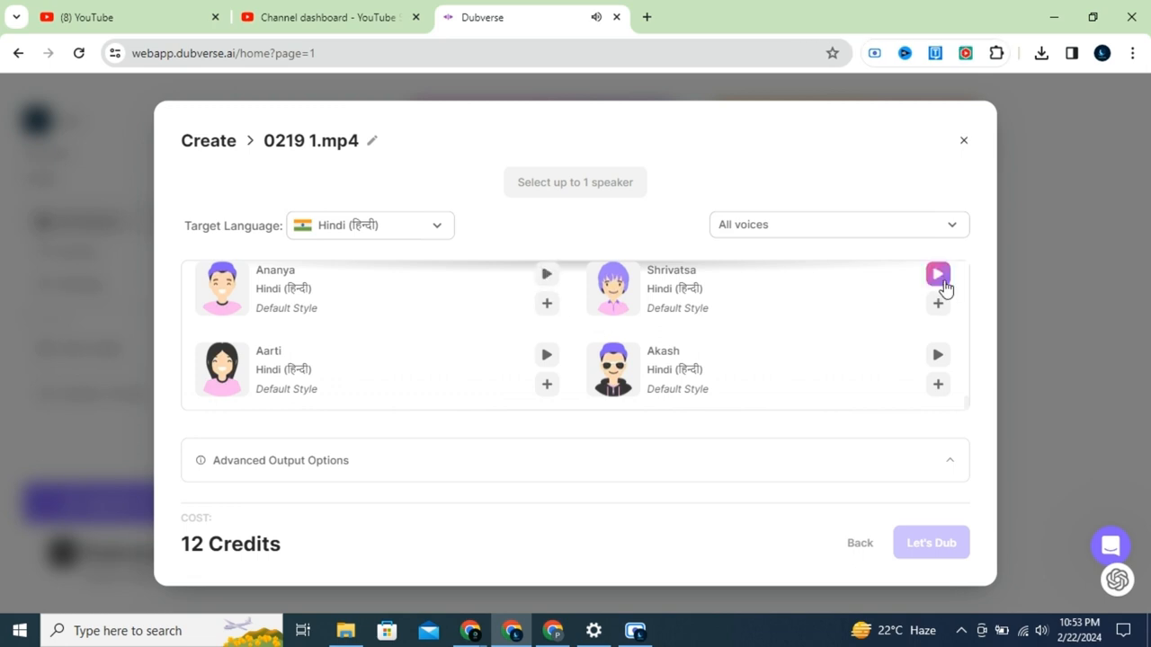
click(937, 274)
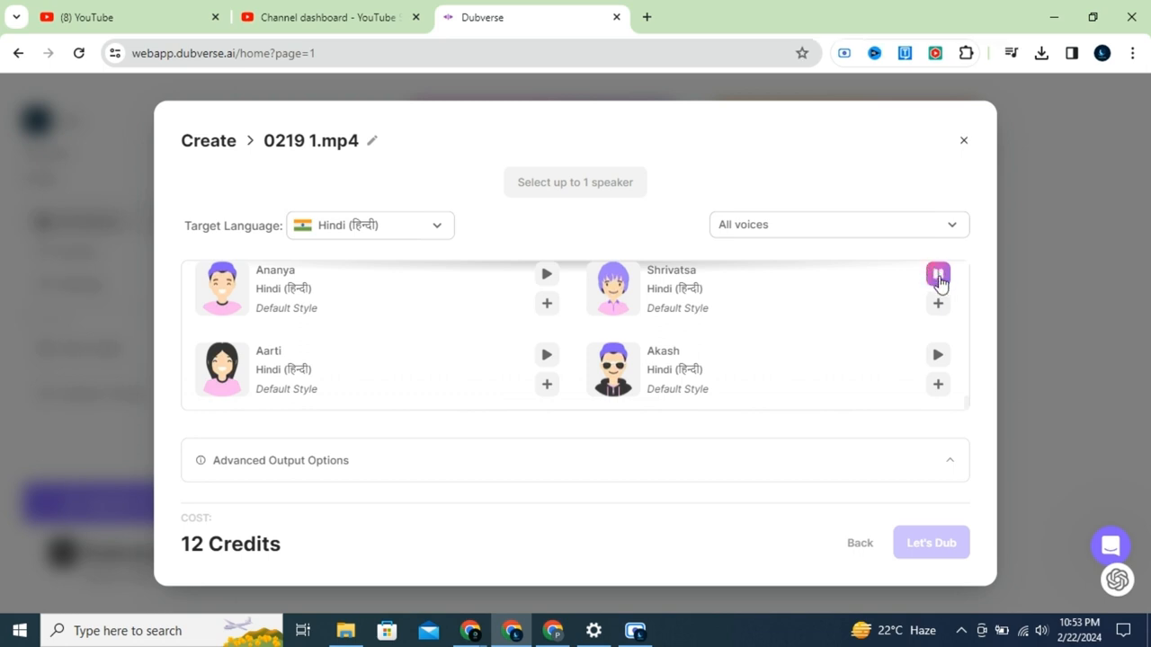
Add Shrivatsa as the only speaker and start the dub with Let's Dub.
click(939, 273)
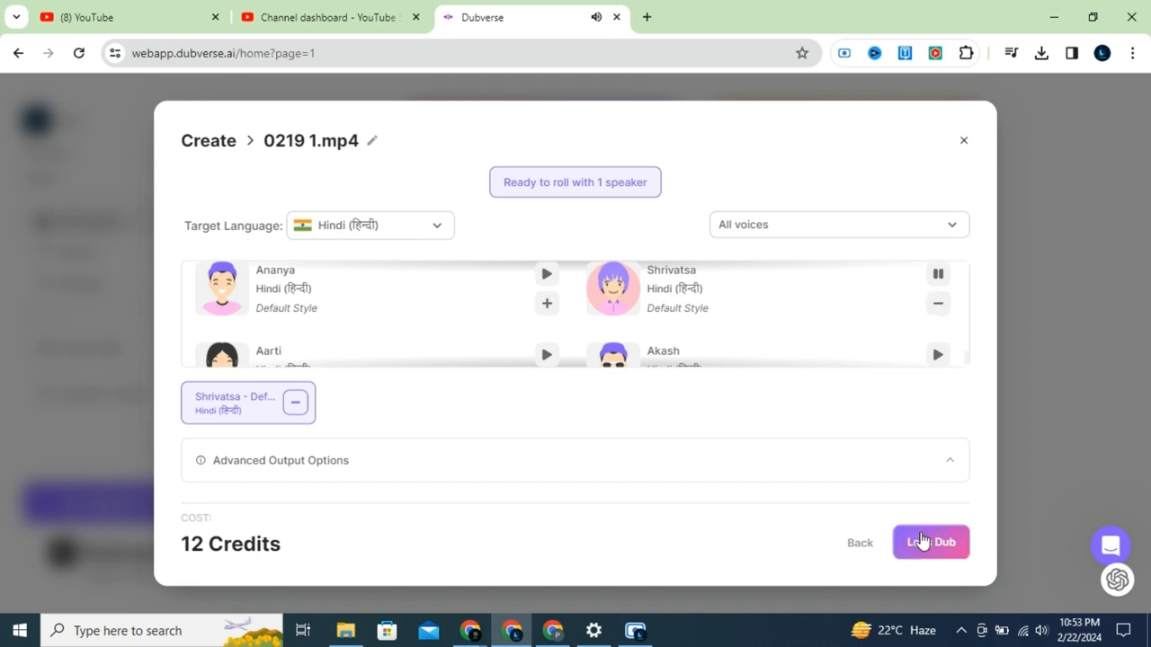
click(932, 542)
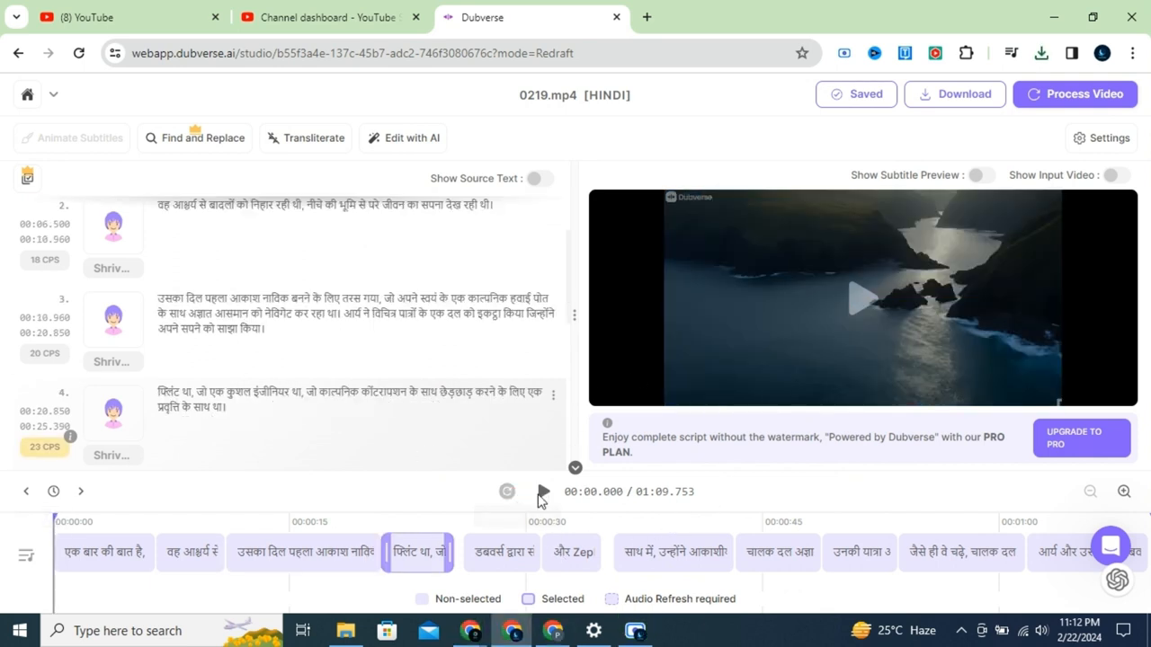
Play the finished Hindi dub of 0219.mp4 in the studio preview.
click(543, 492)
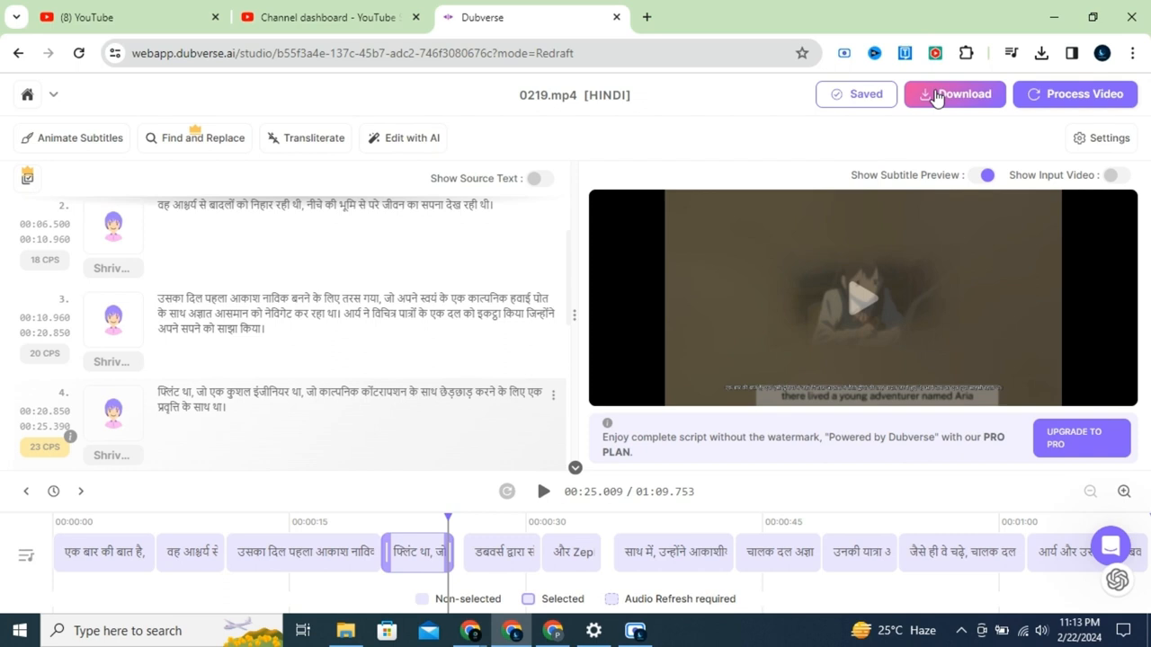
Download the Hindi-dubbed 0219.mp4 project as an MP4 file.
click(953, 93)
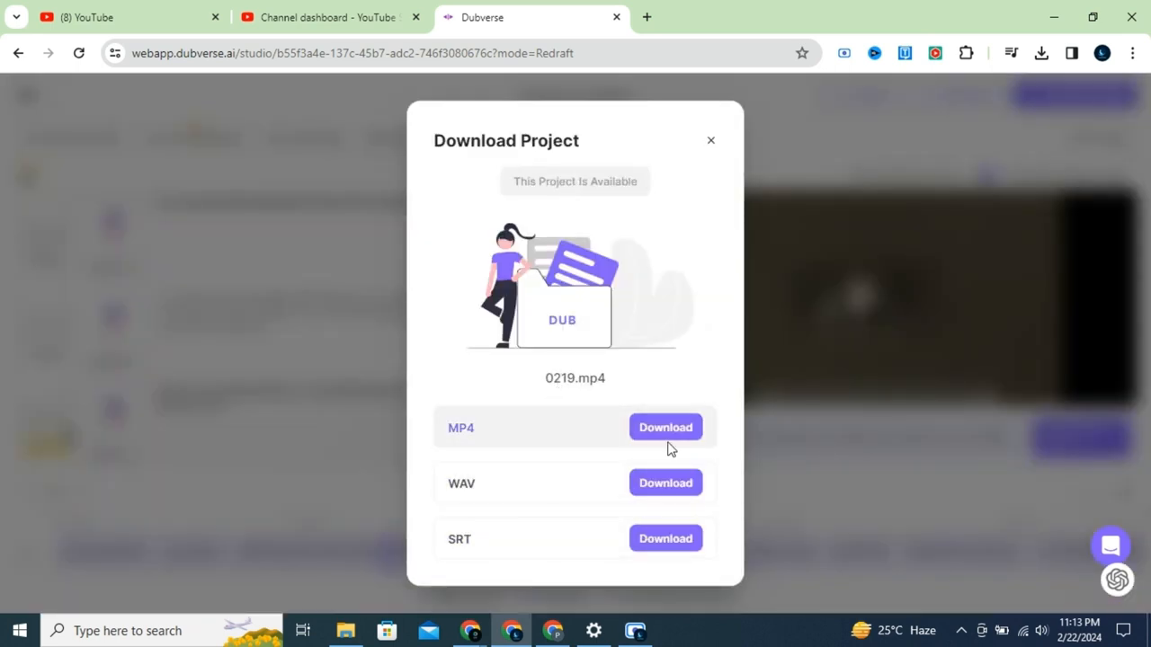
click(665, 428)
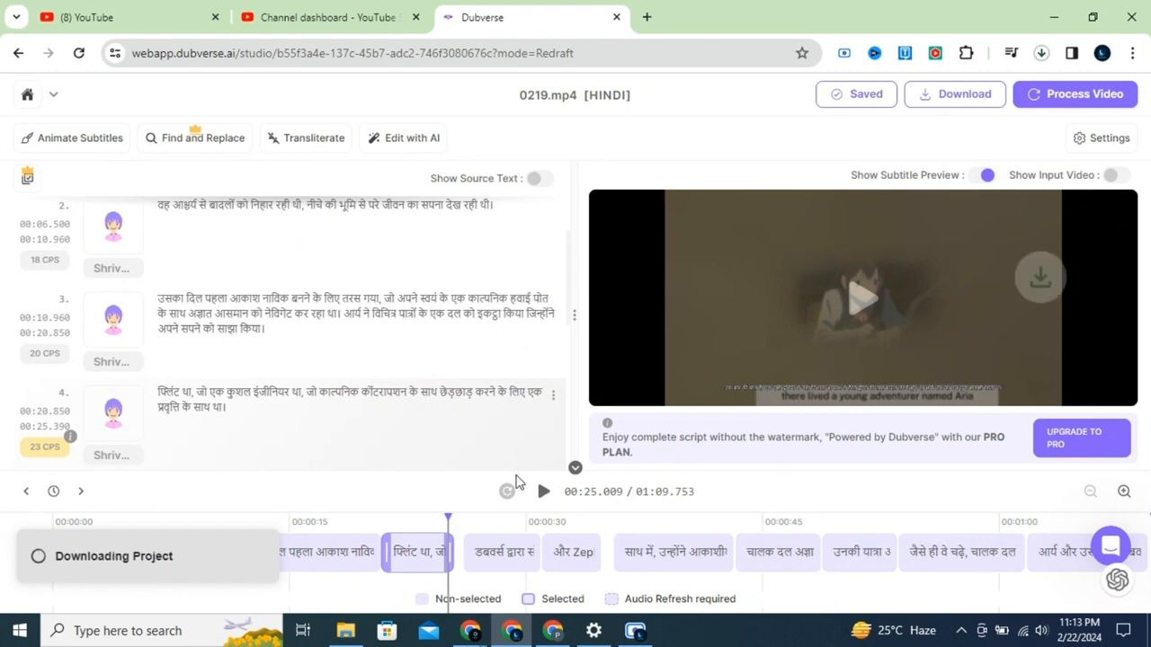